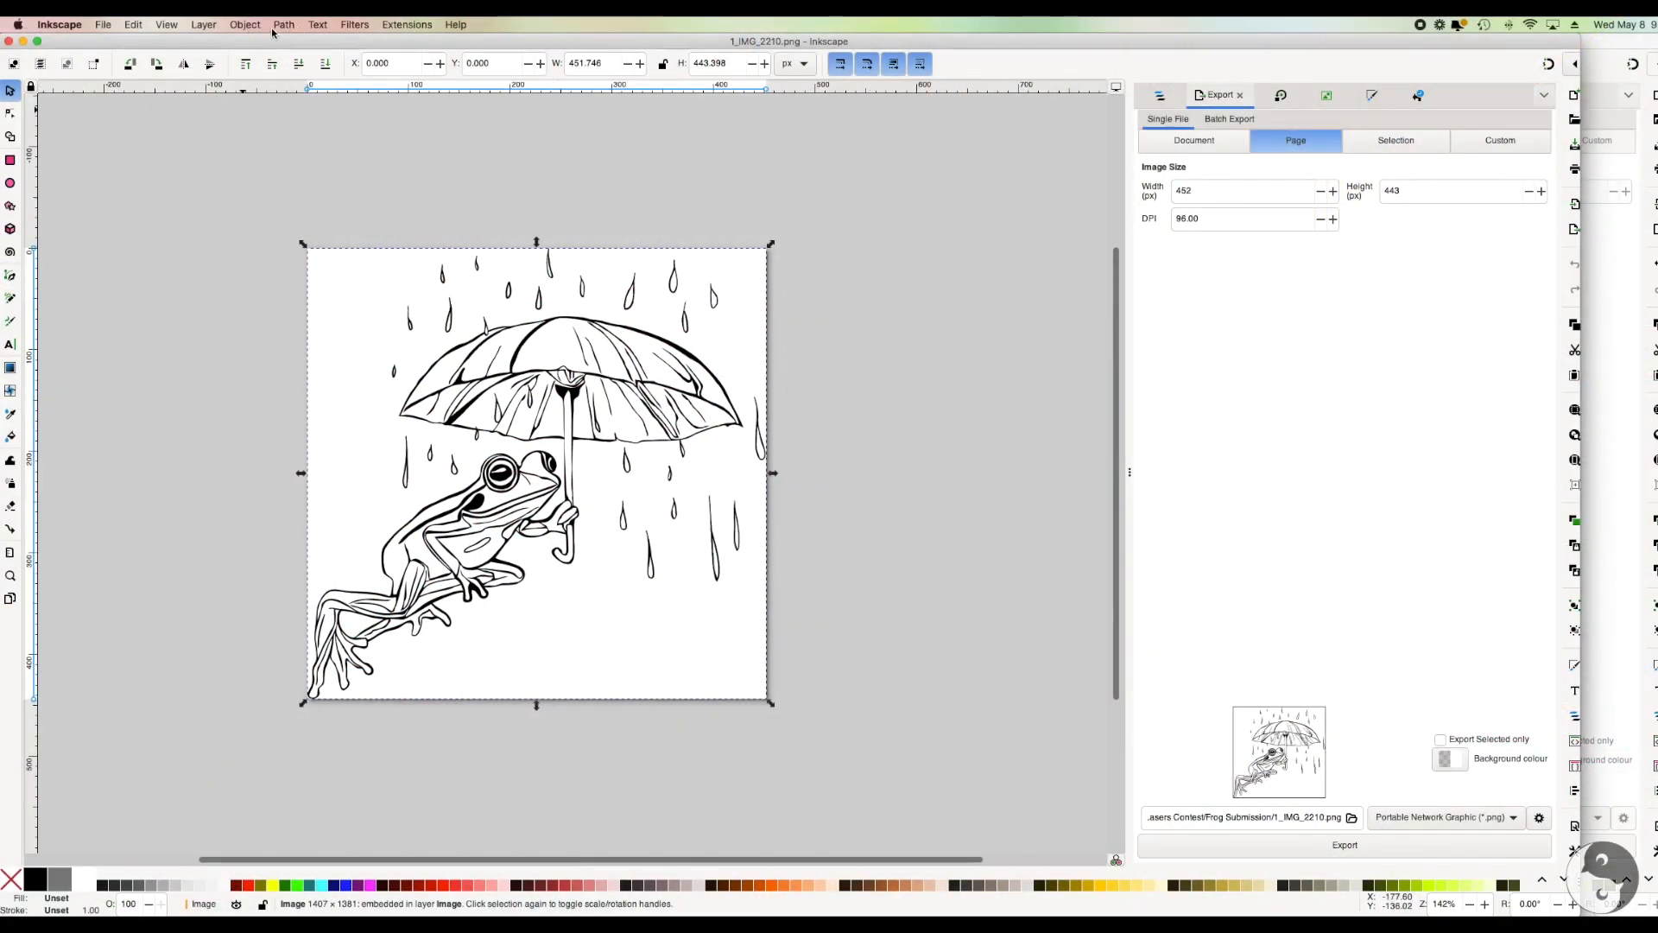
- Trace the frog image into vector paths with a single Brightness cutoff scan
{"action": "left_click", "coordinate": [283, 24]}
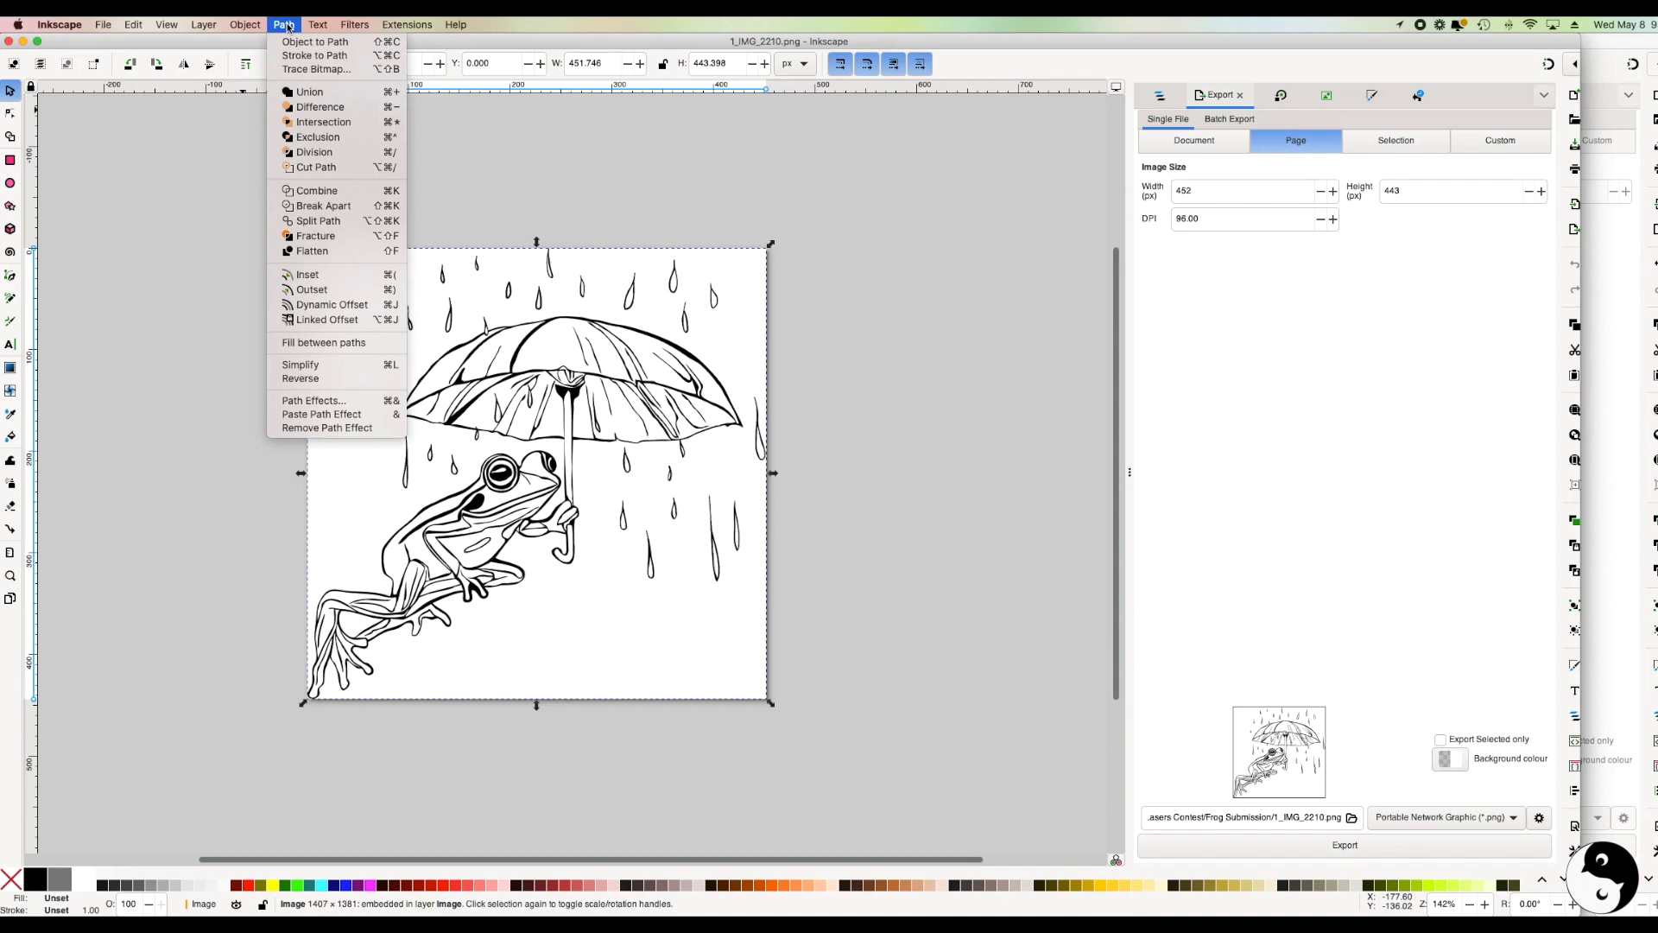
{"action": "mouse_move", "coordinate": [316, 69]}
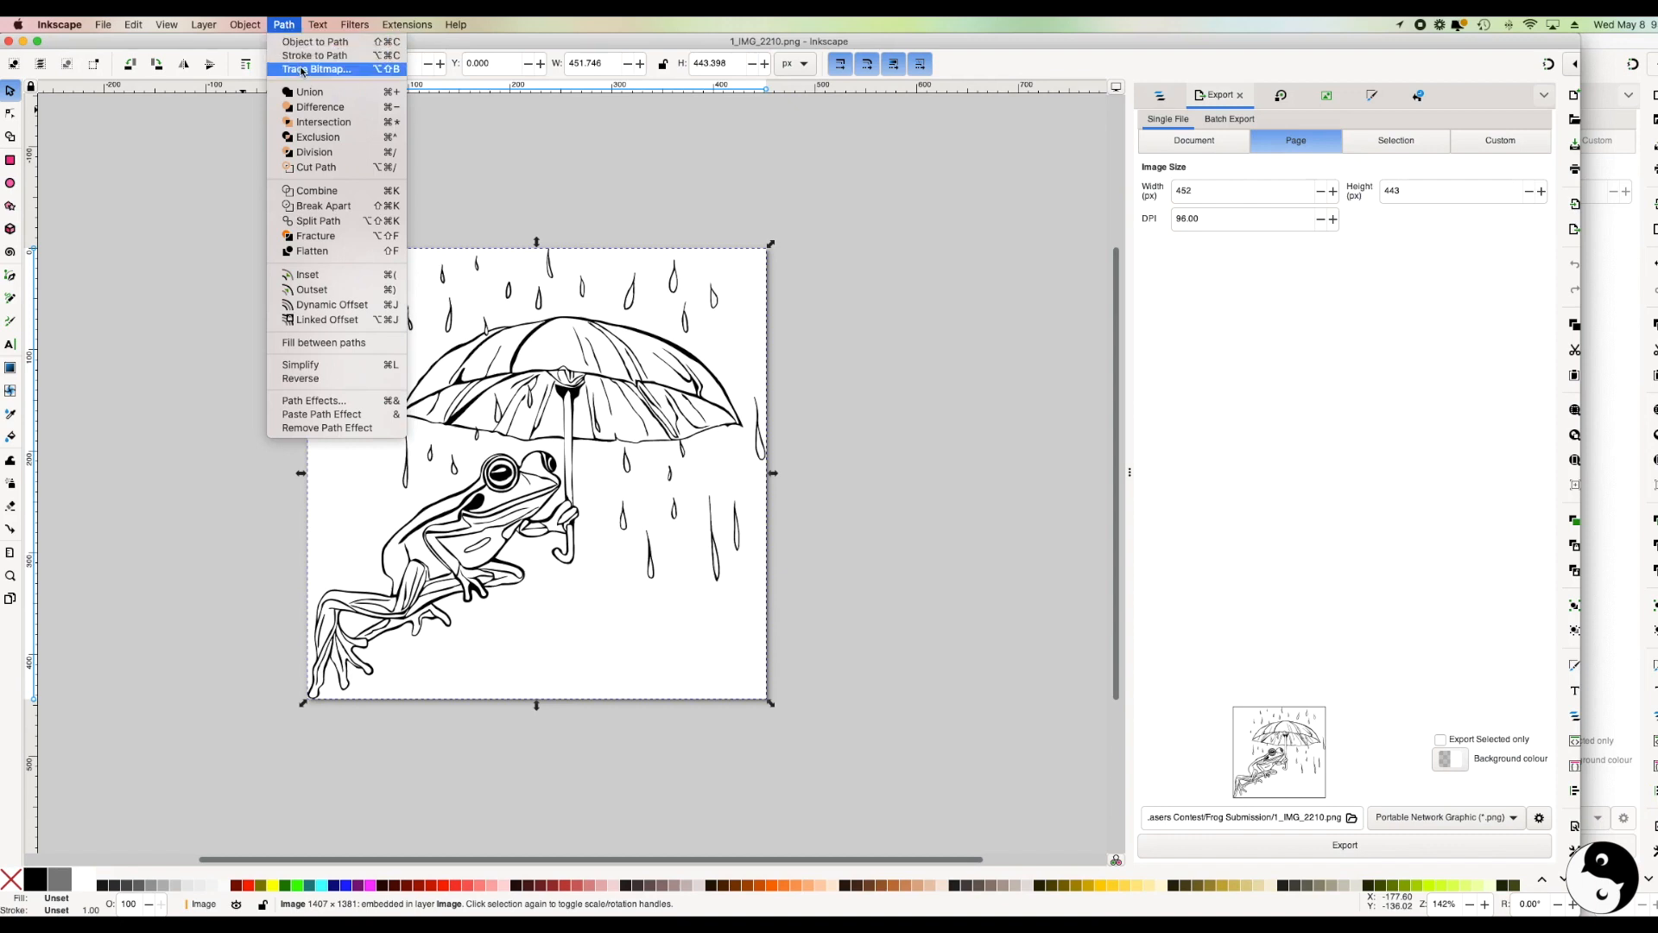
{"action": "left_click", "coordinate": [319, 69]}
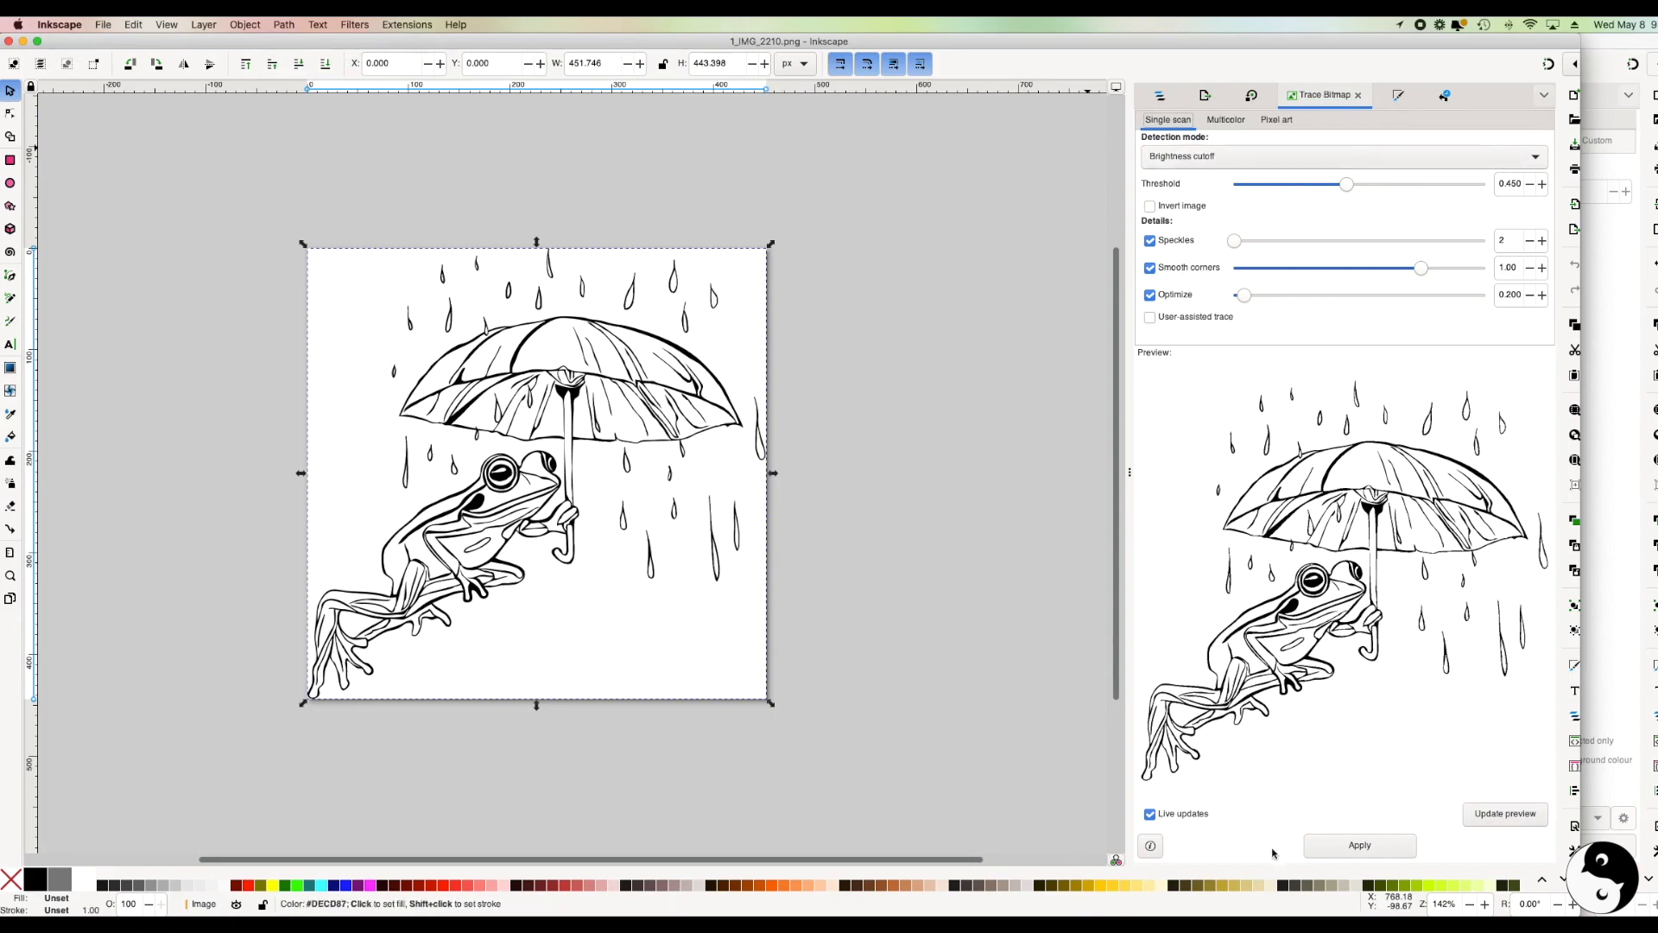
{"action": "left_click", "coordinate": [1360, 845]}
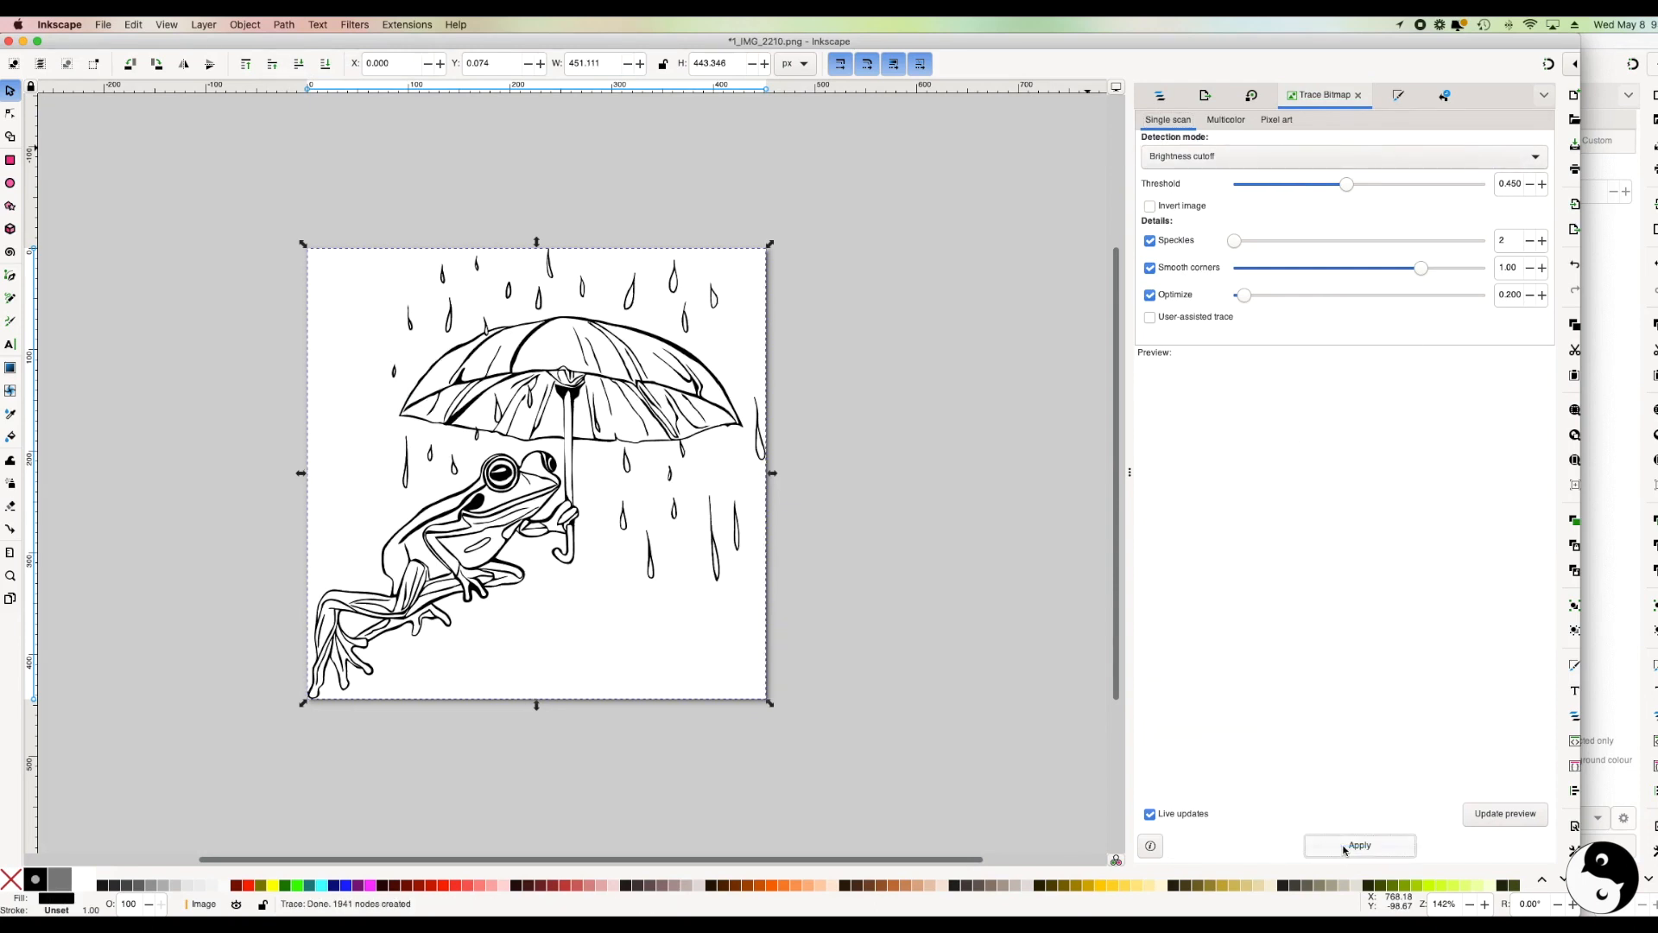
- Drag the traced frog paths to the right of the original bitmap
{"action": "left_click_drag", "start_coordinate": [529, 470], "coordinate": [920, 471]}
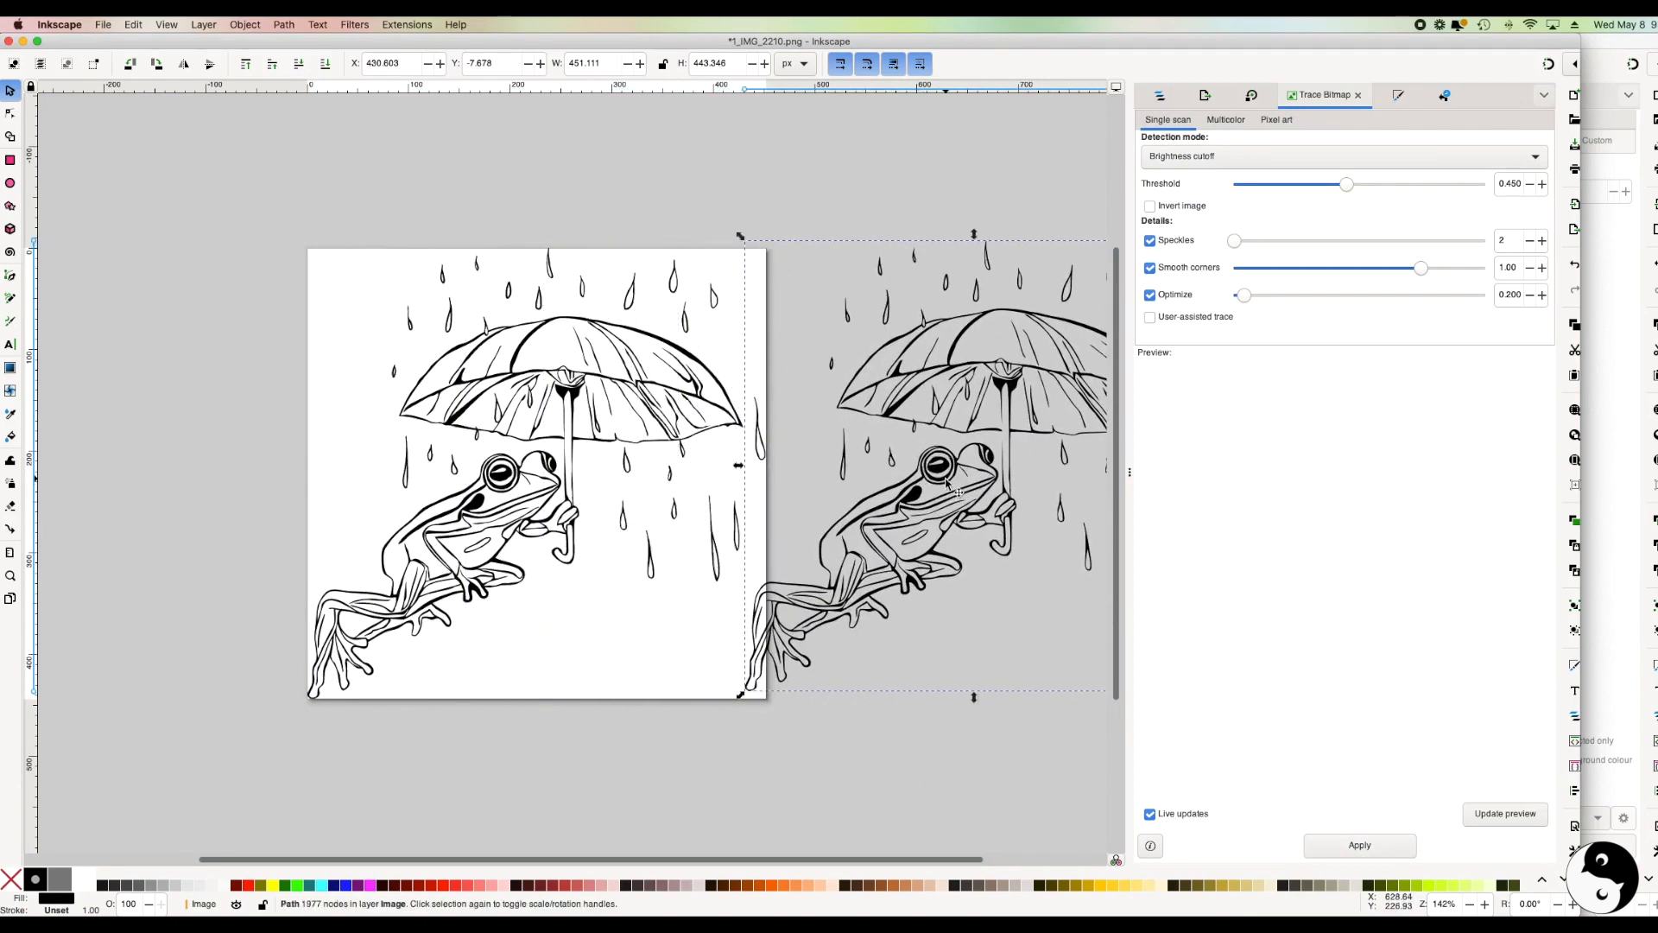
{"action": "mouse_move", "coordinate": [768, 439]}
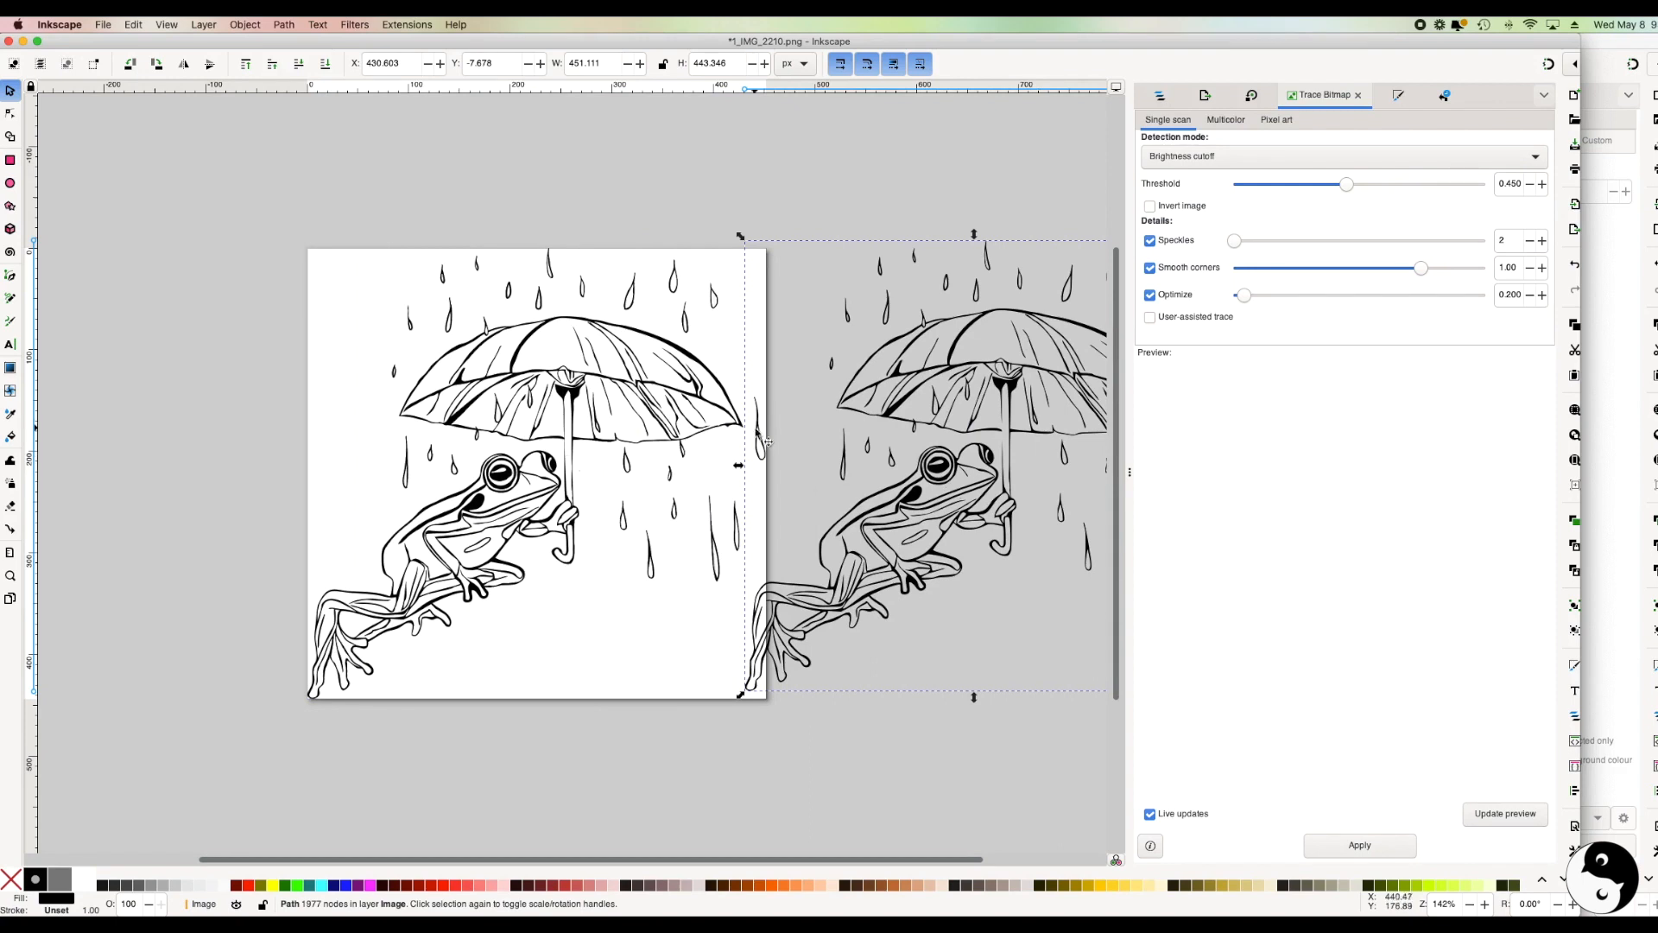
{"action": "mouse_move", "coordinate": [941, 422]}
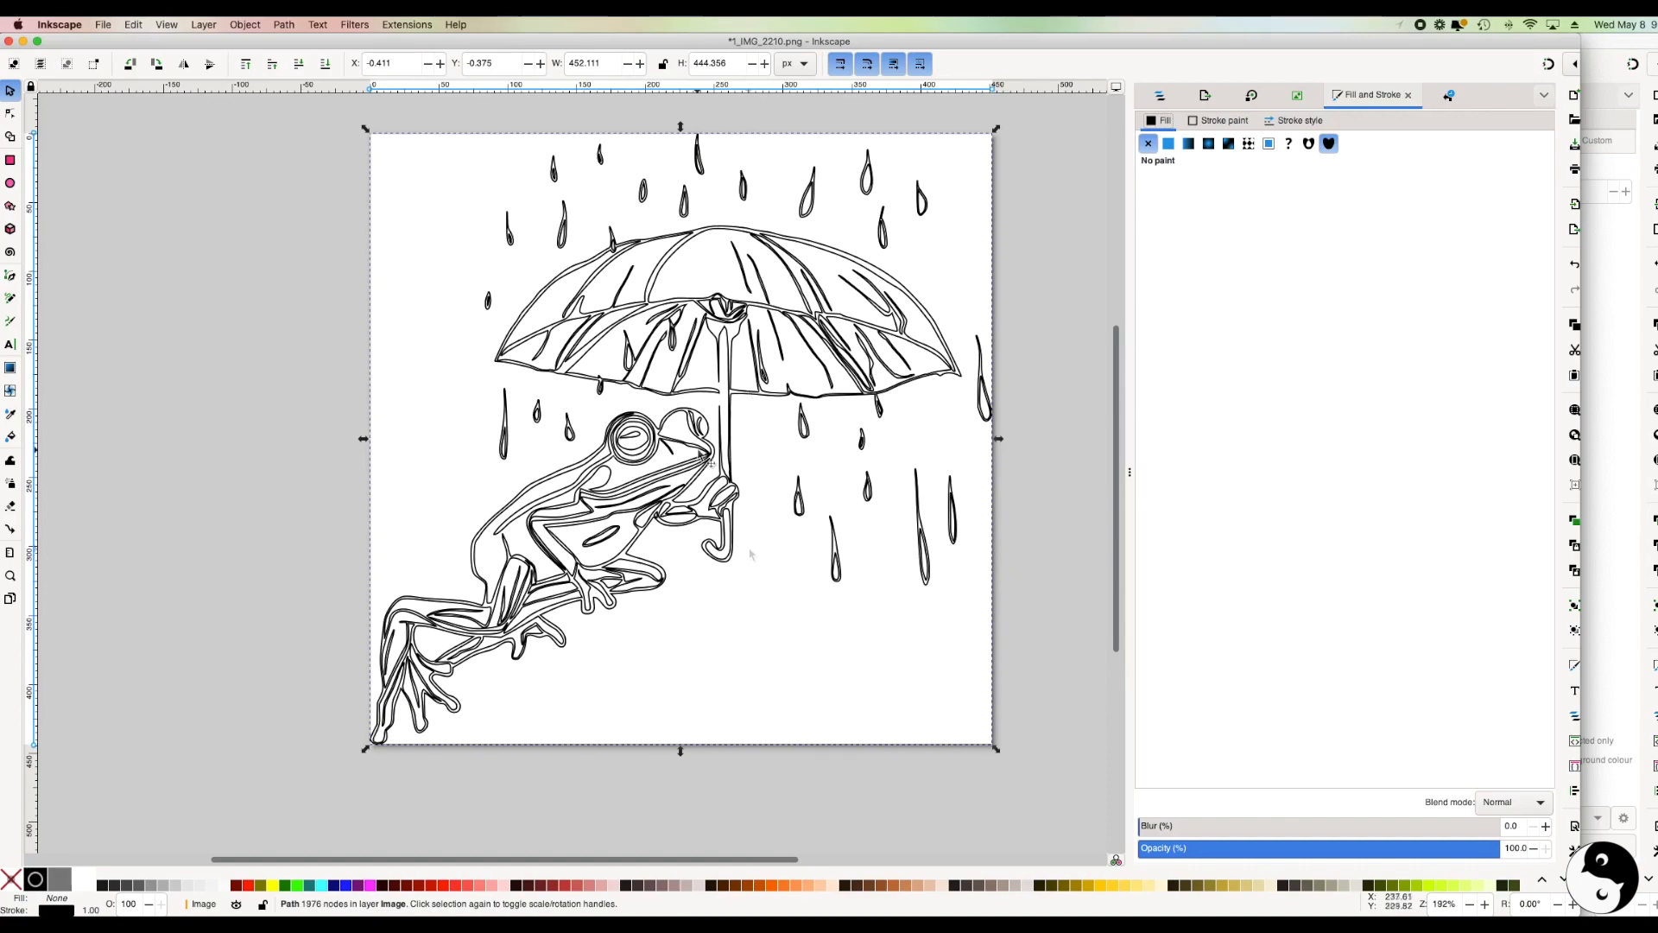
{"action": "mouse_move", "coordinate": [681, 450]}
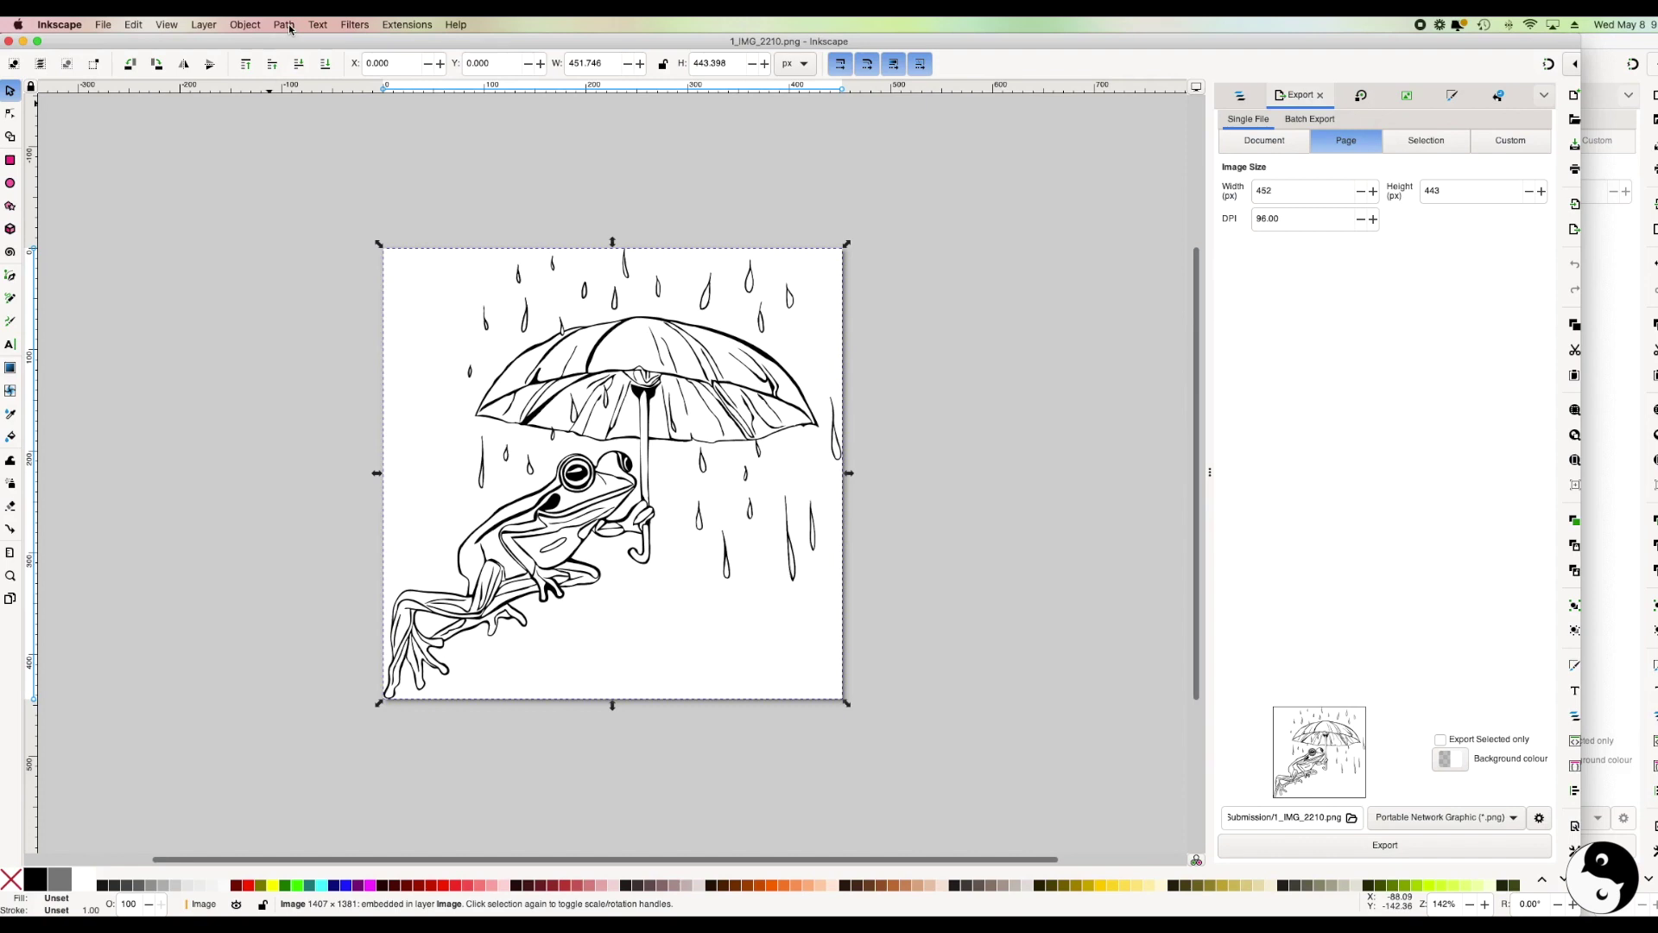
- Retrace the frog with Centerline tracing (autotrace), creating a 1471-node path
{"action": "left_click", "coordinate": [282, 24]}
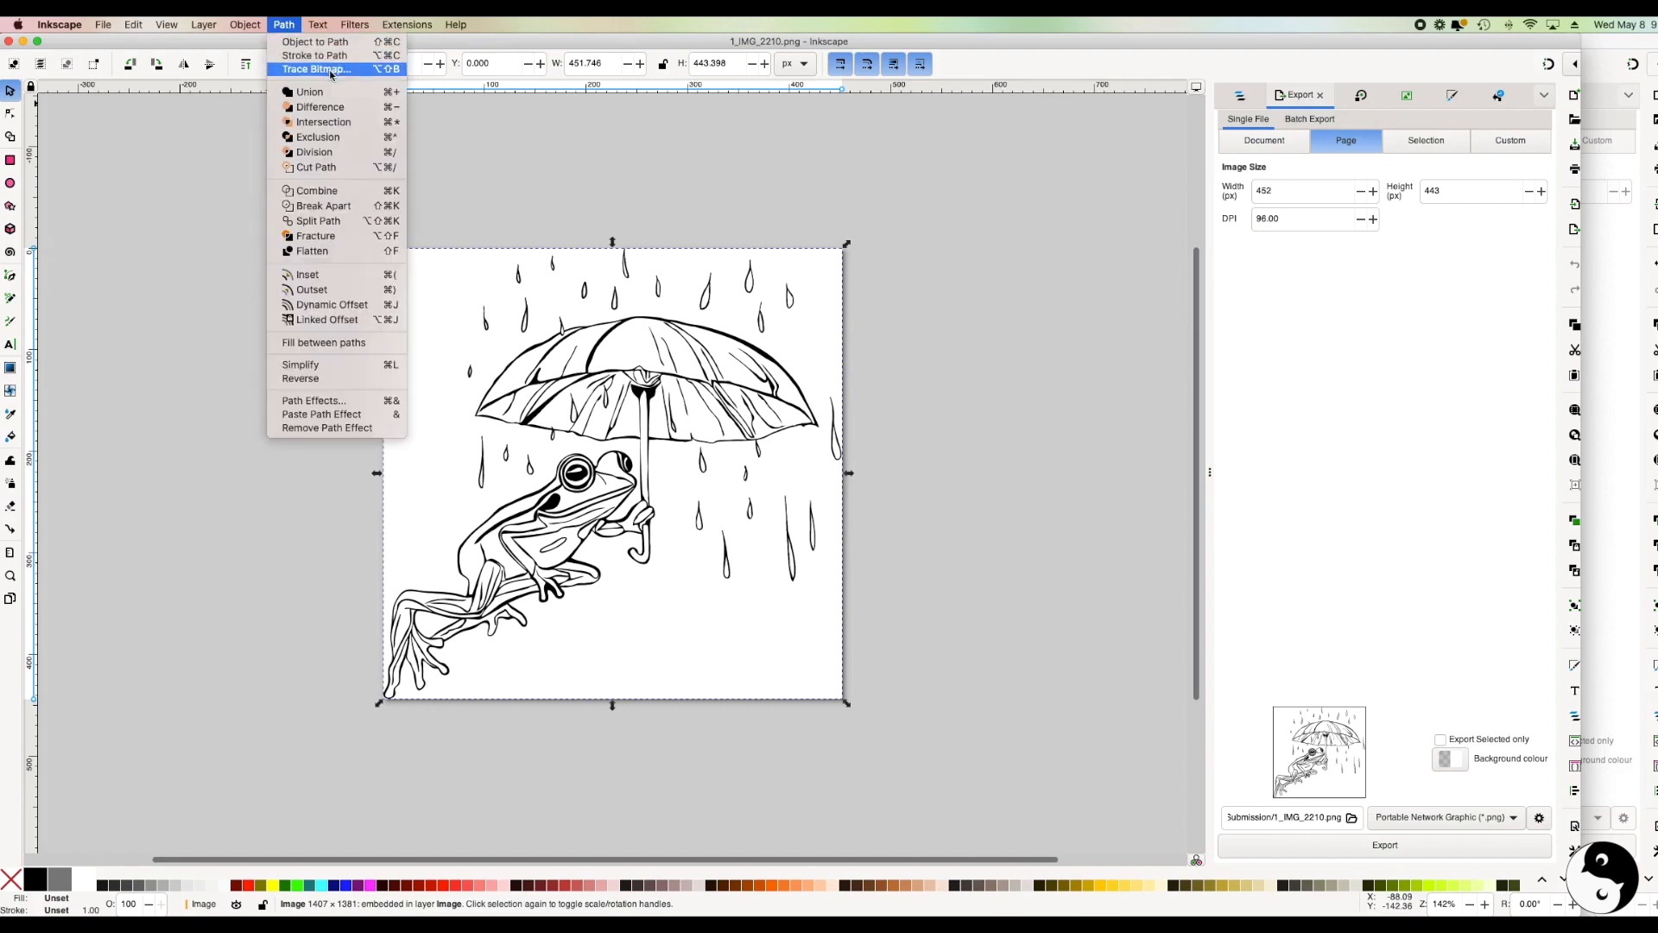
{"action": "left_click", "coordinate": [314, 69]}
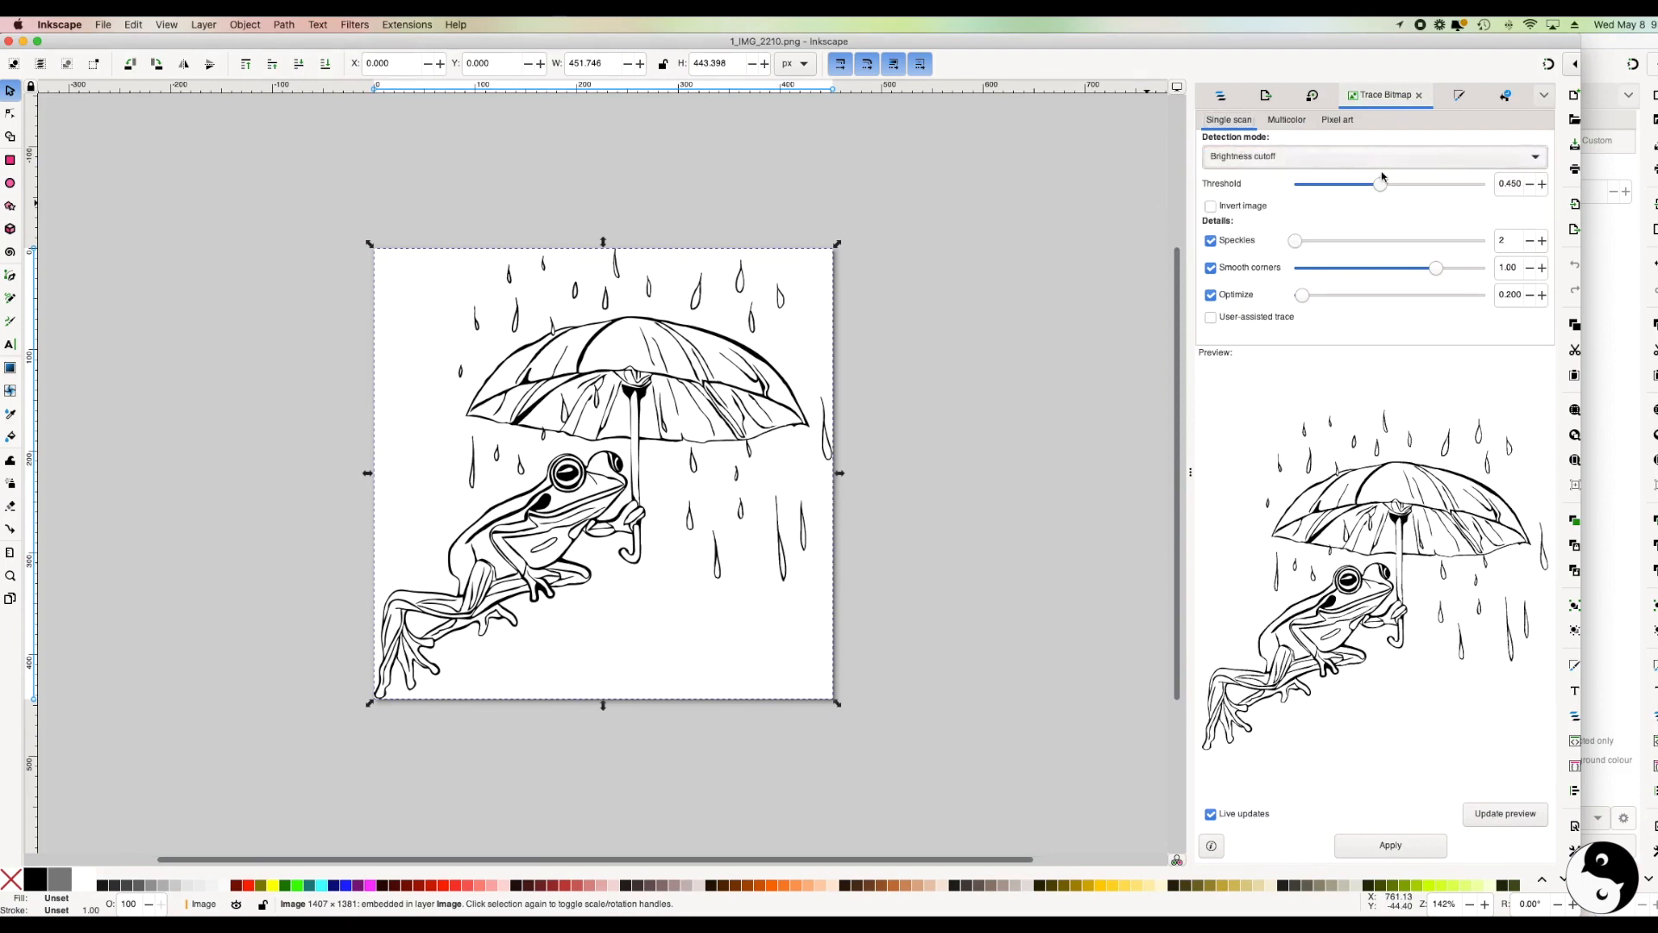
{"action": "left_click", "coordinate": [1373, 156]}
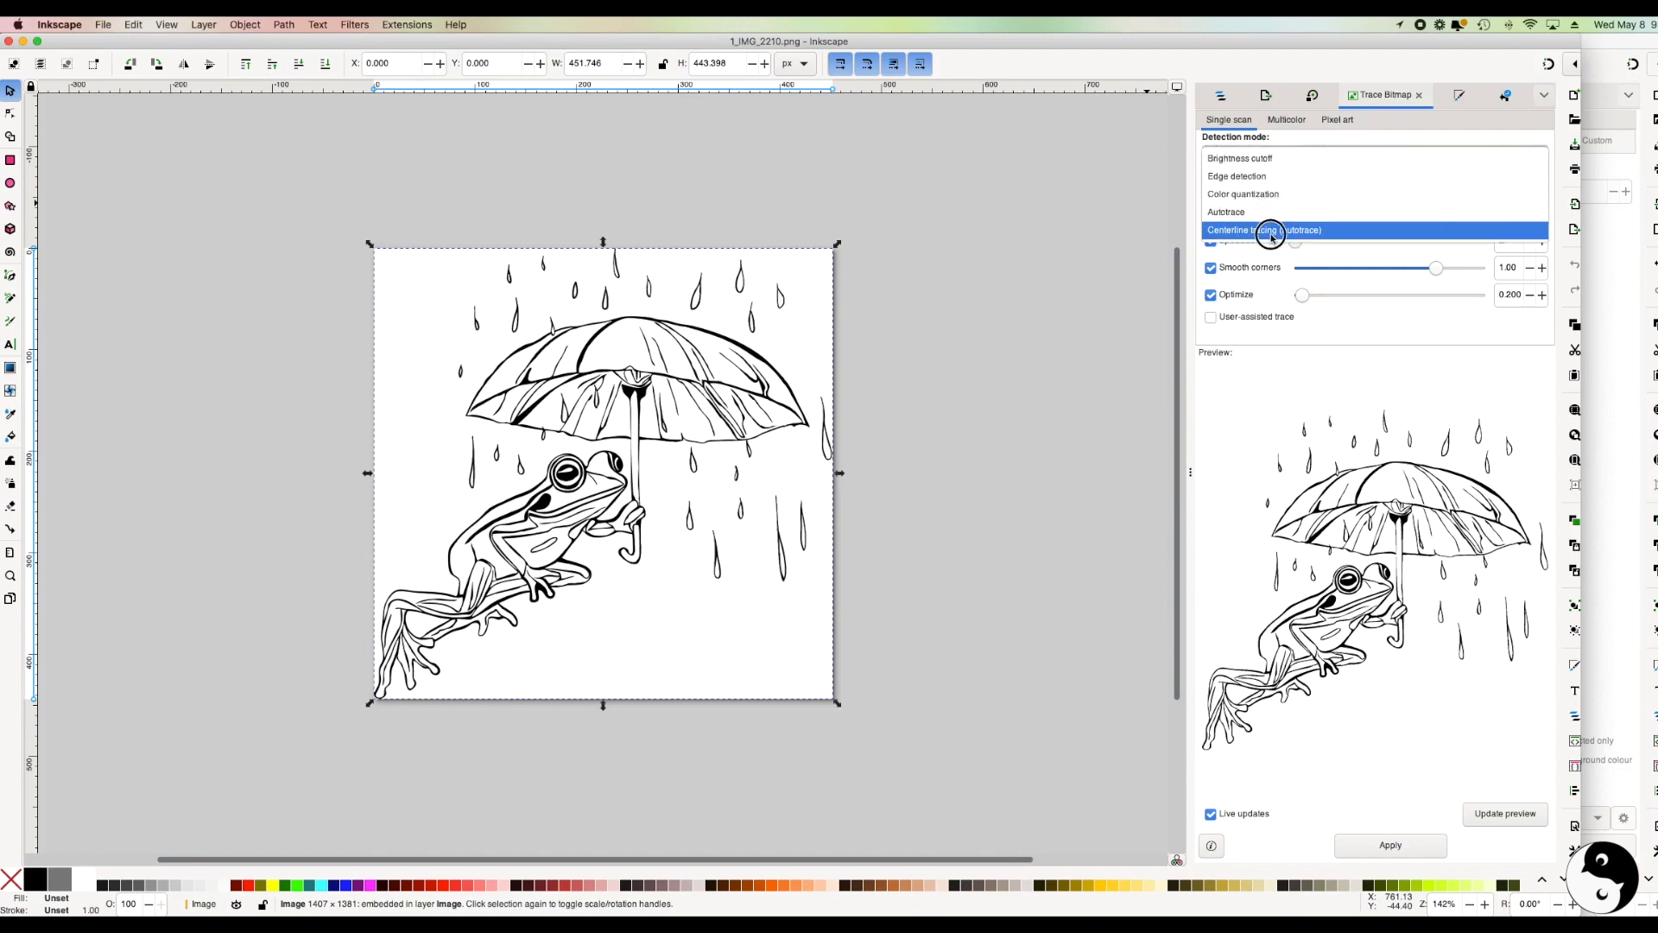
{"action": "left_click", "coordinate": [1271, 229]}
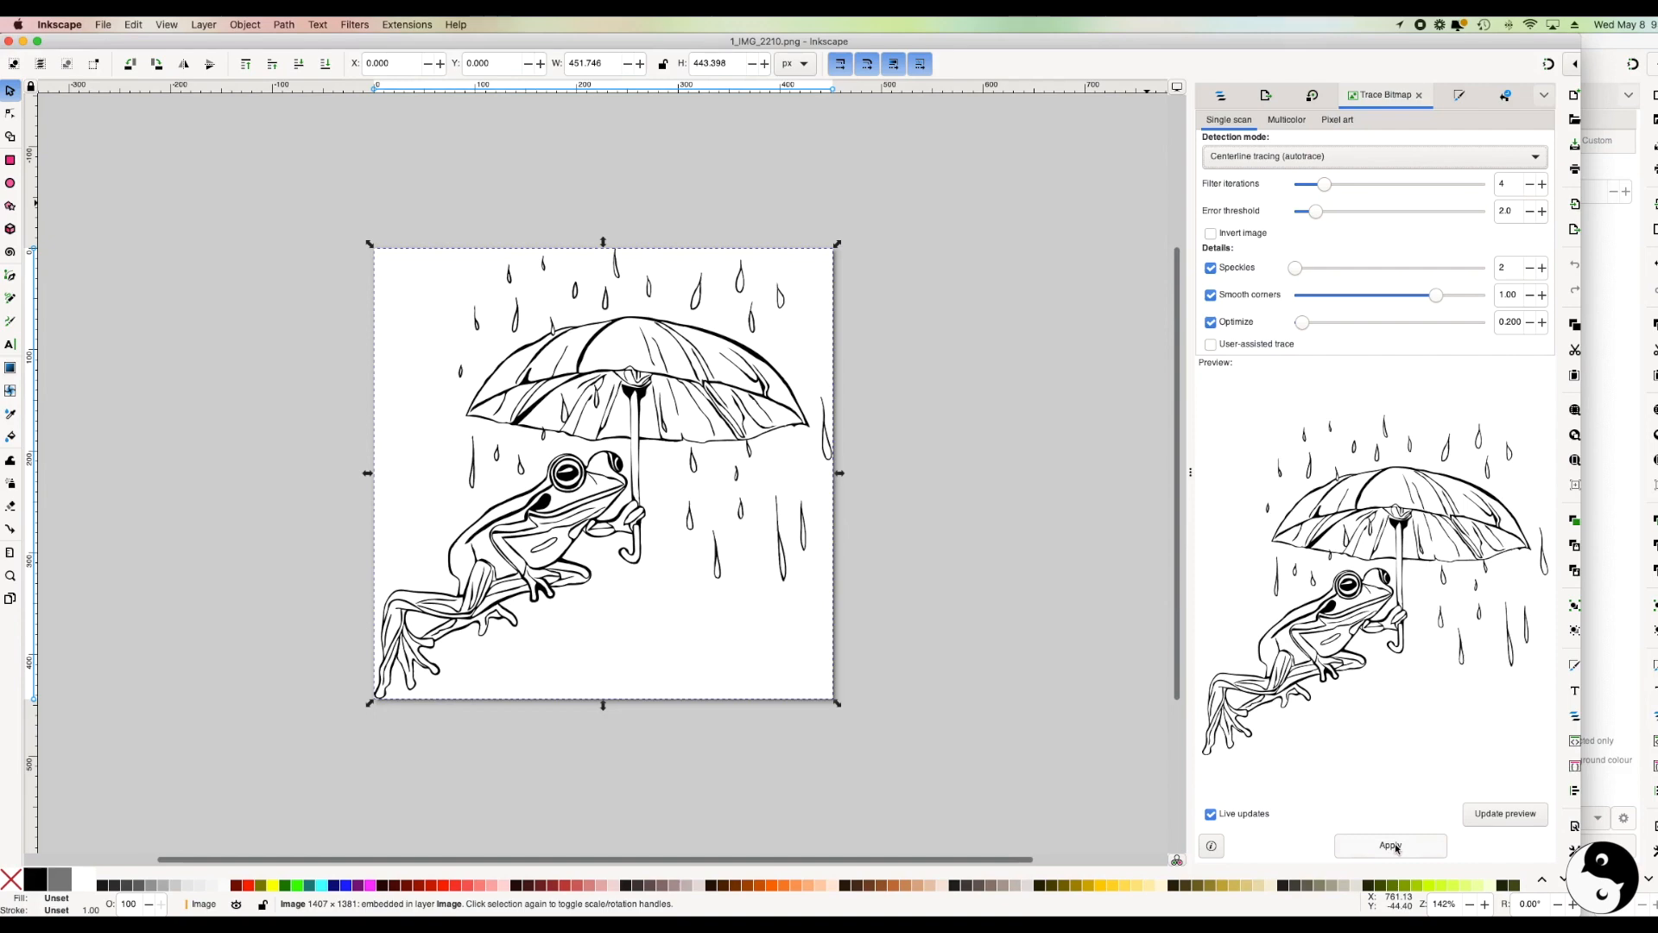
{"action": "left_click", "coordinate": [1391, 845]}
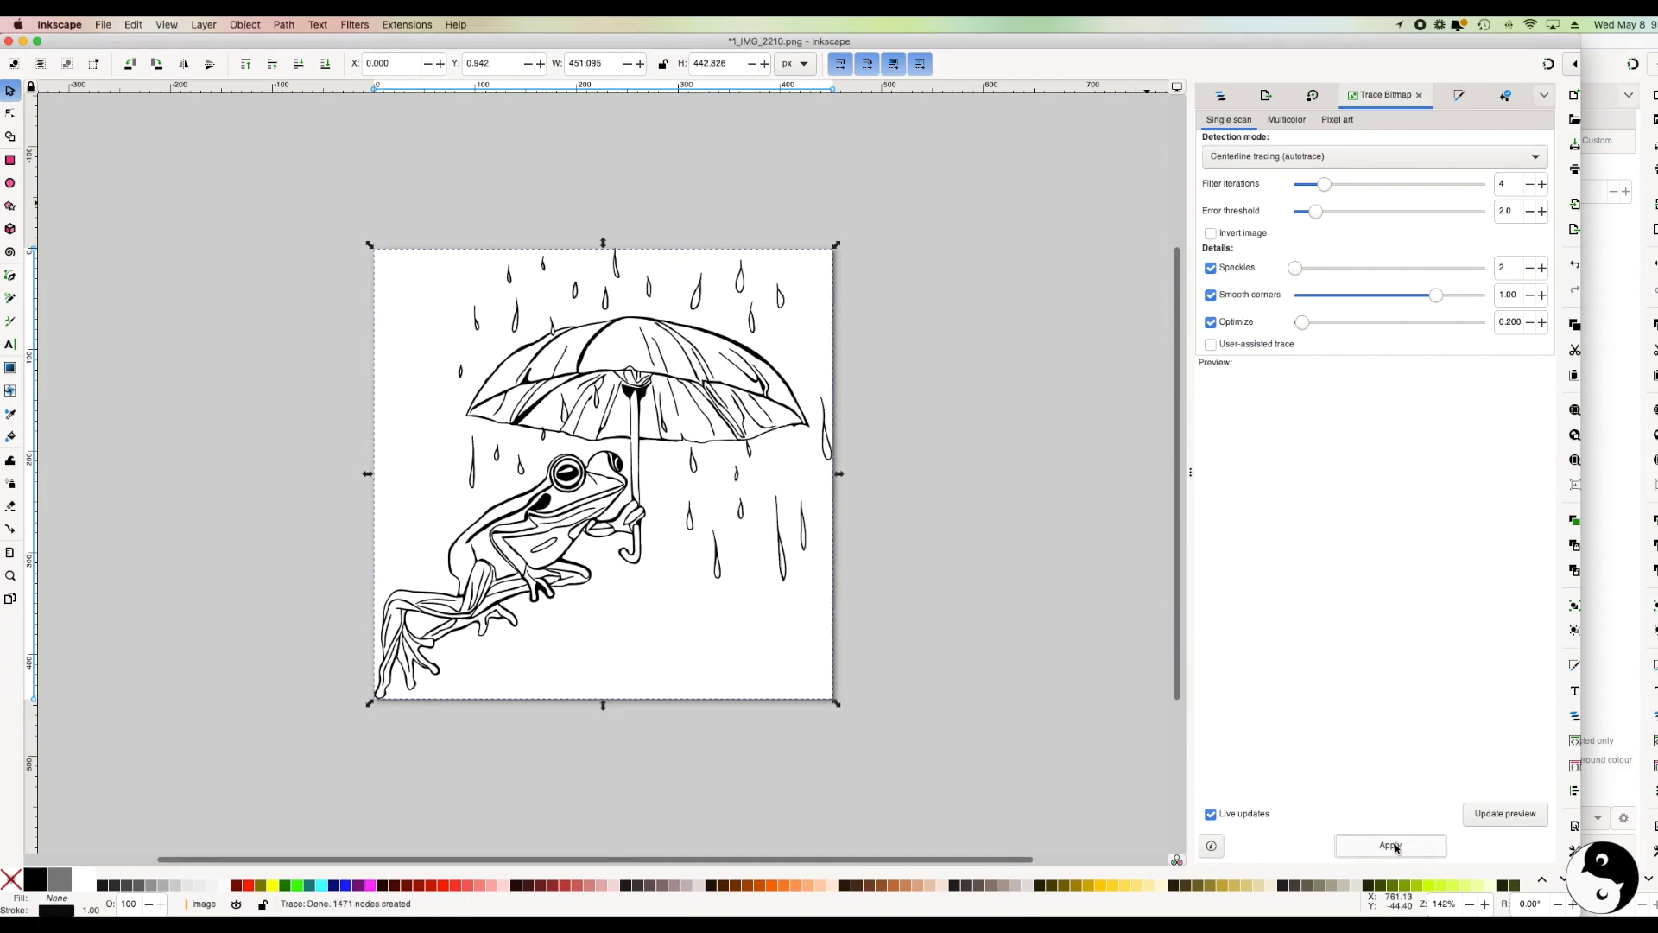
- Move the original frog bitmap aside to delete it, then deselect everything
{"action": "left_click", "coordinate": [1390, 845]}
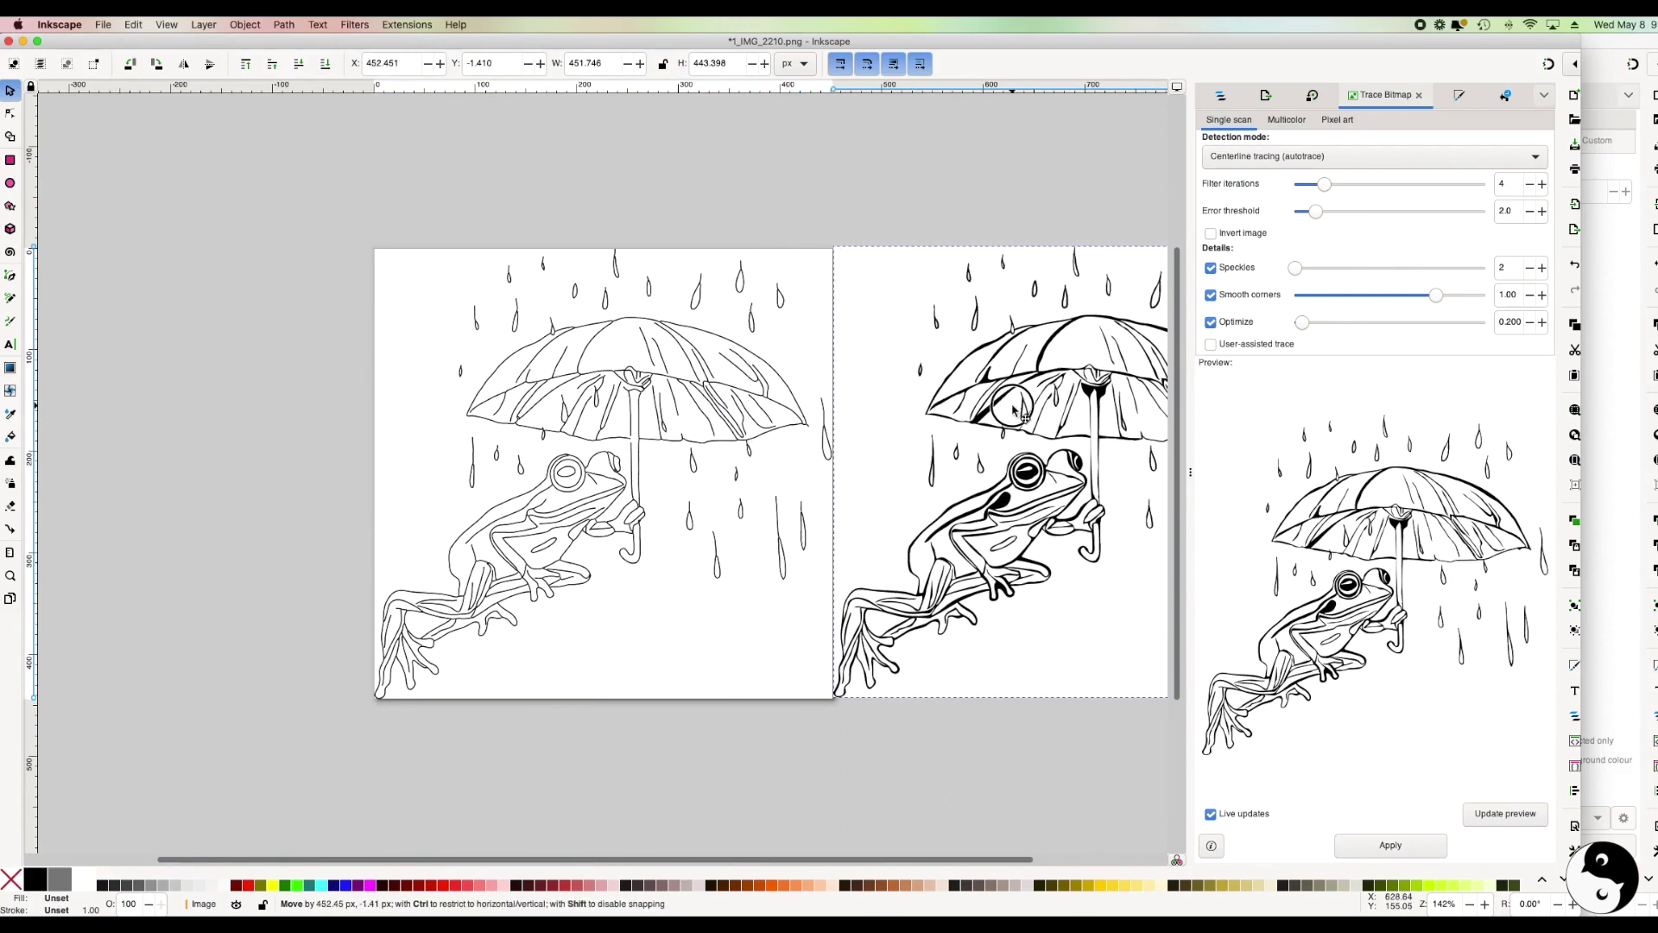
{"action": "left_click", "coordinate": [1012, 409]}
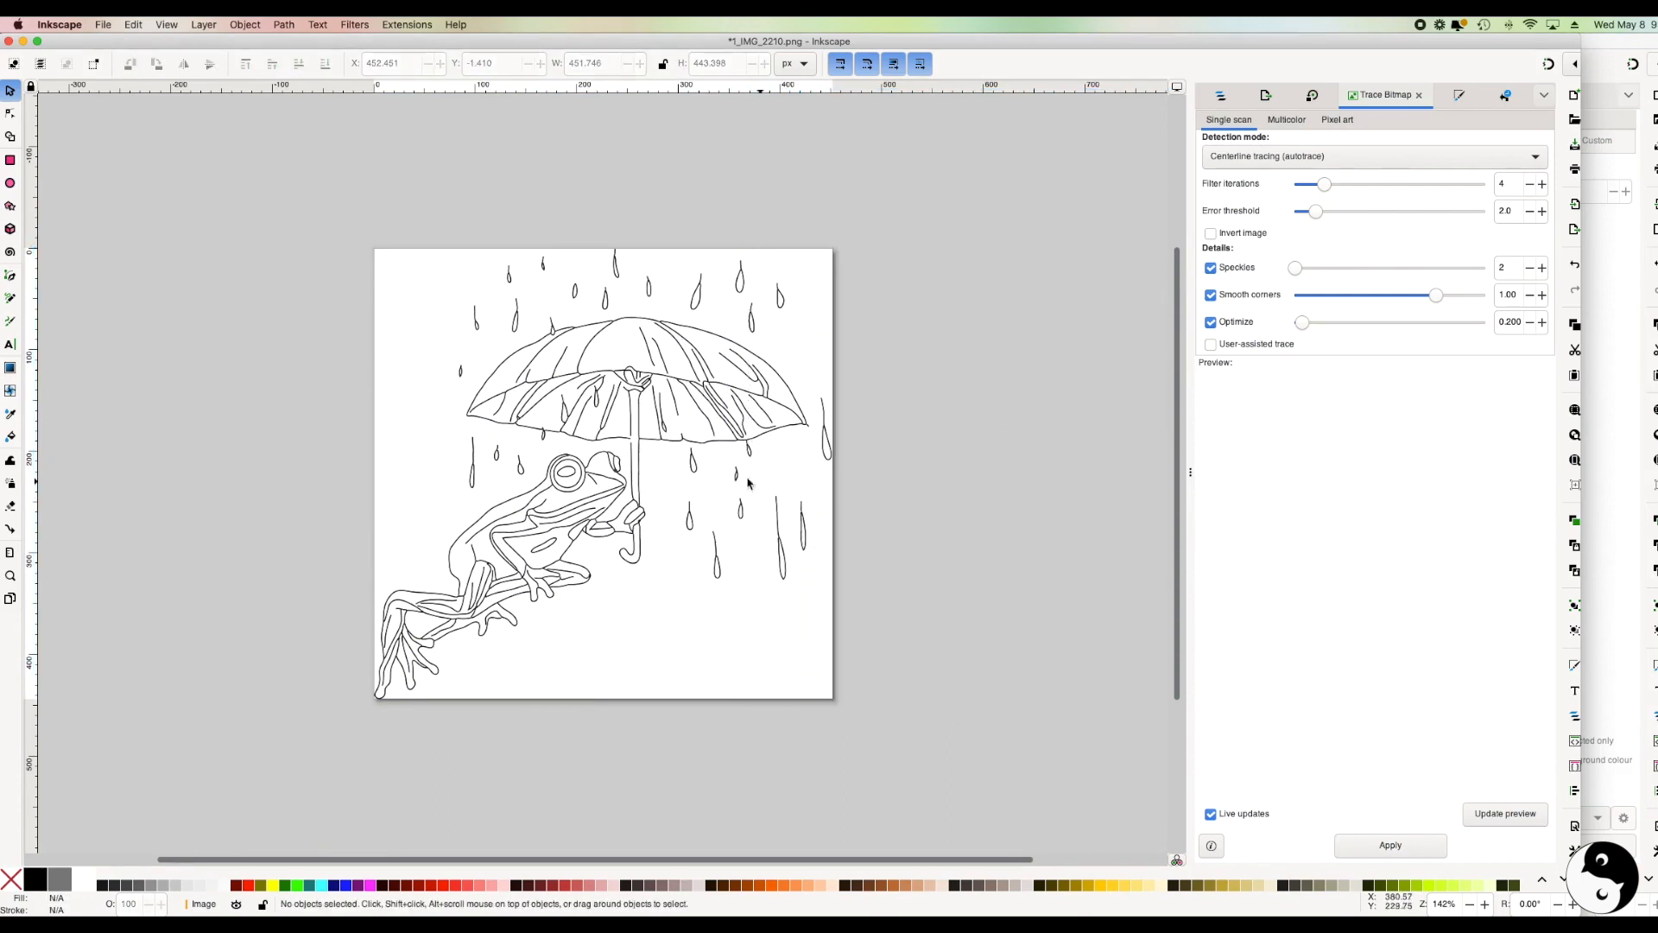
{"action": "mouse_move", "coordinate": [635, 625]}
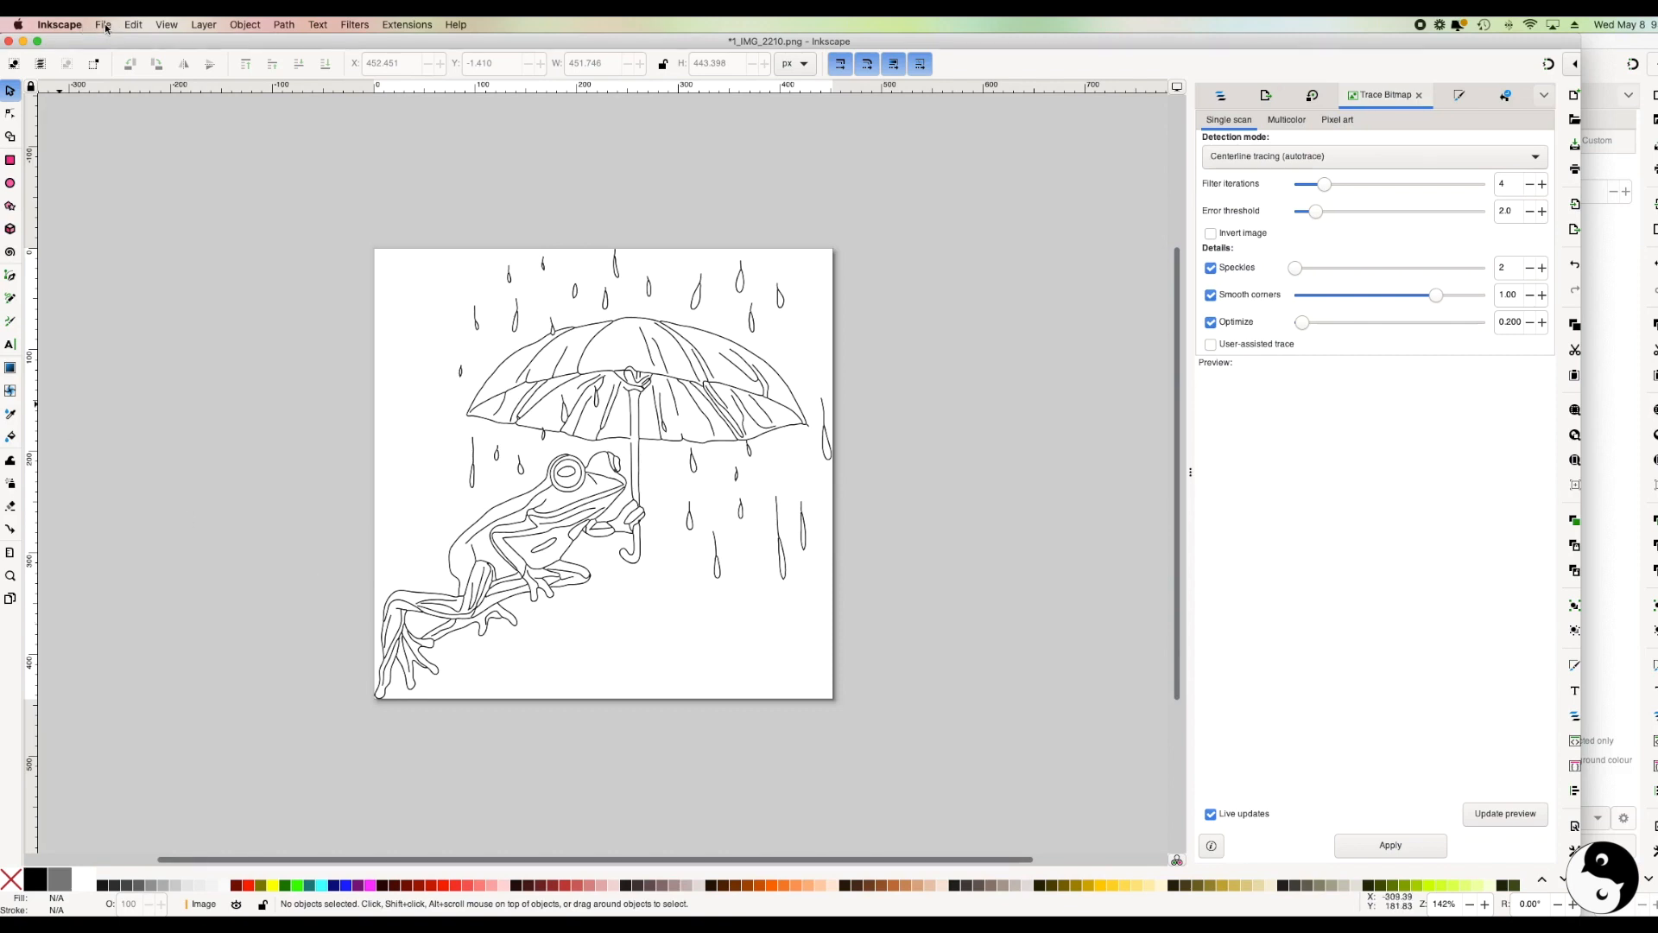
- Export the centerline frog outlines as Plain SVG named 'Frog to Score.svg'
{"action": "left_click", "coordinate": [104, 23]}
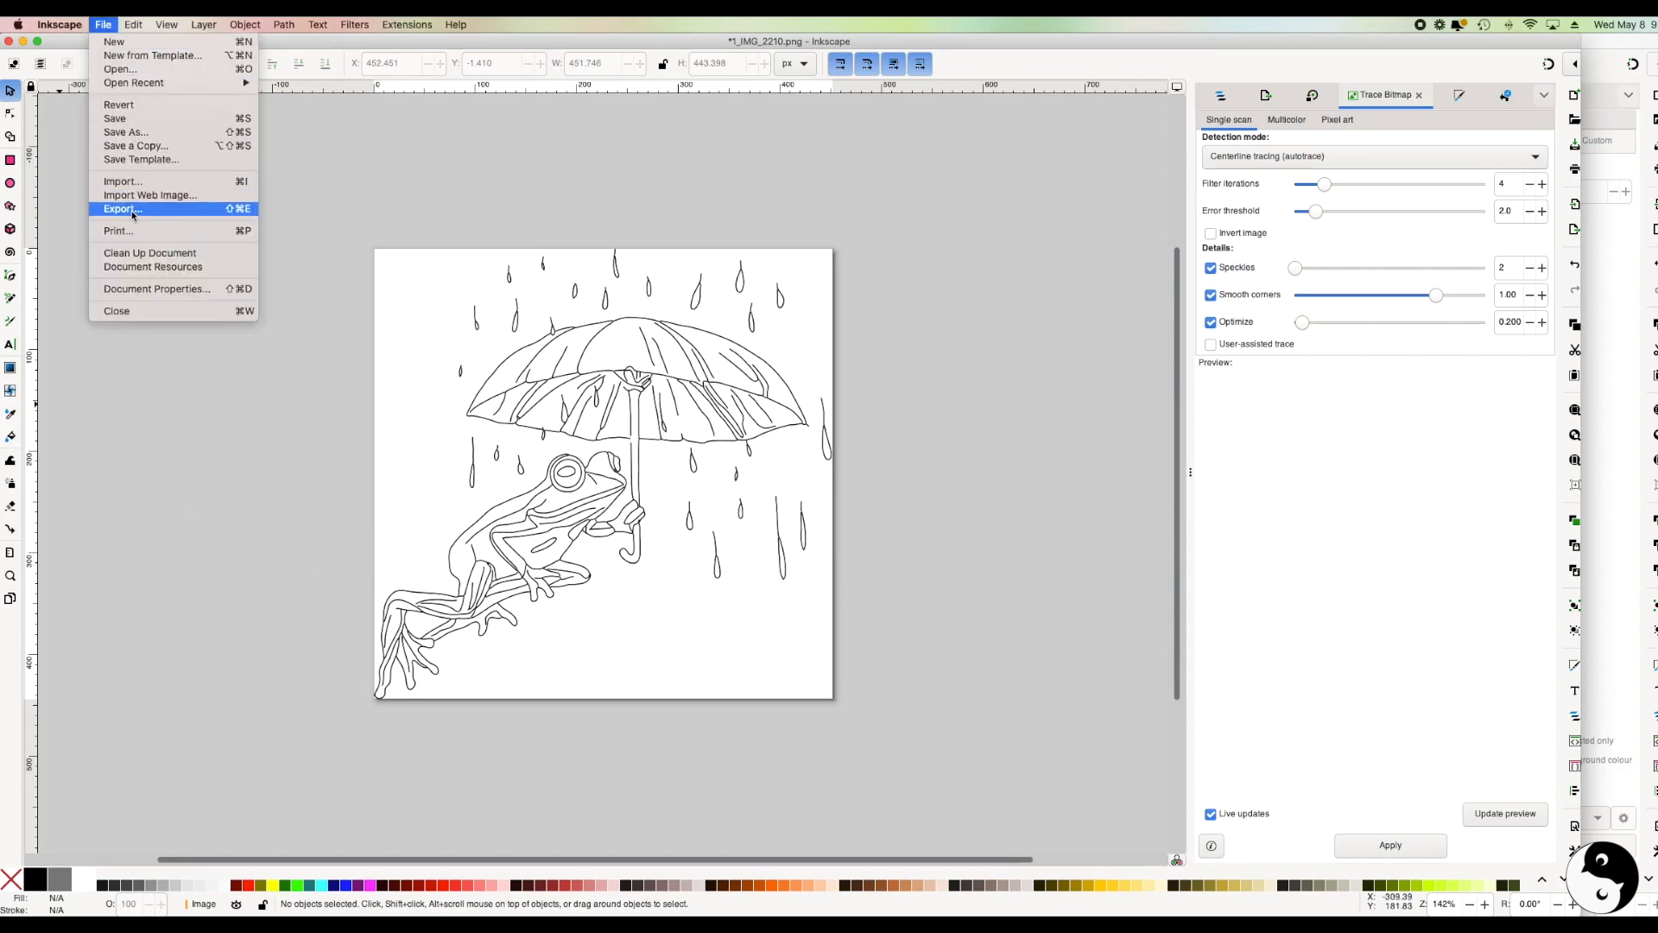
{"action": "left_click", "coordinate": [121, 209]}
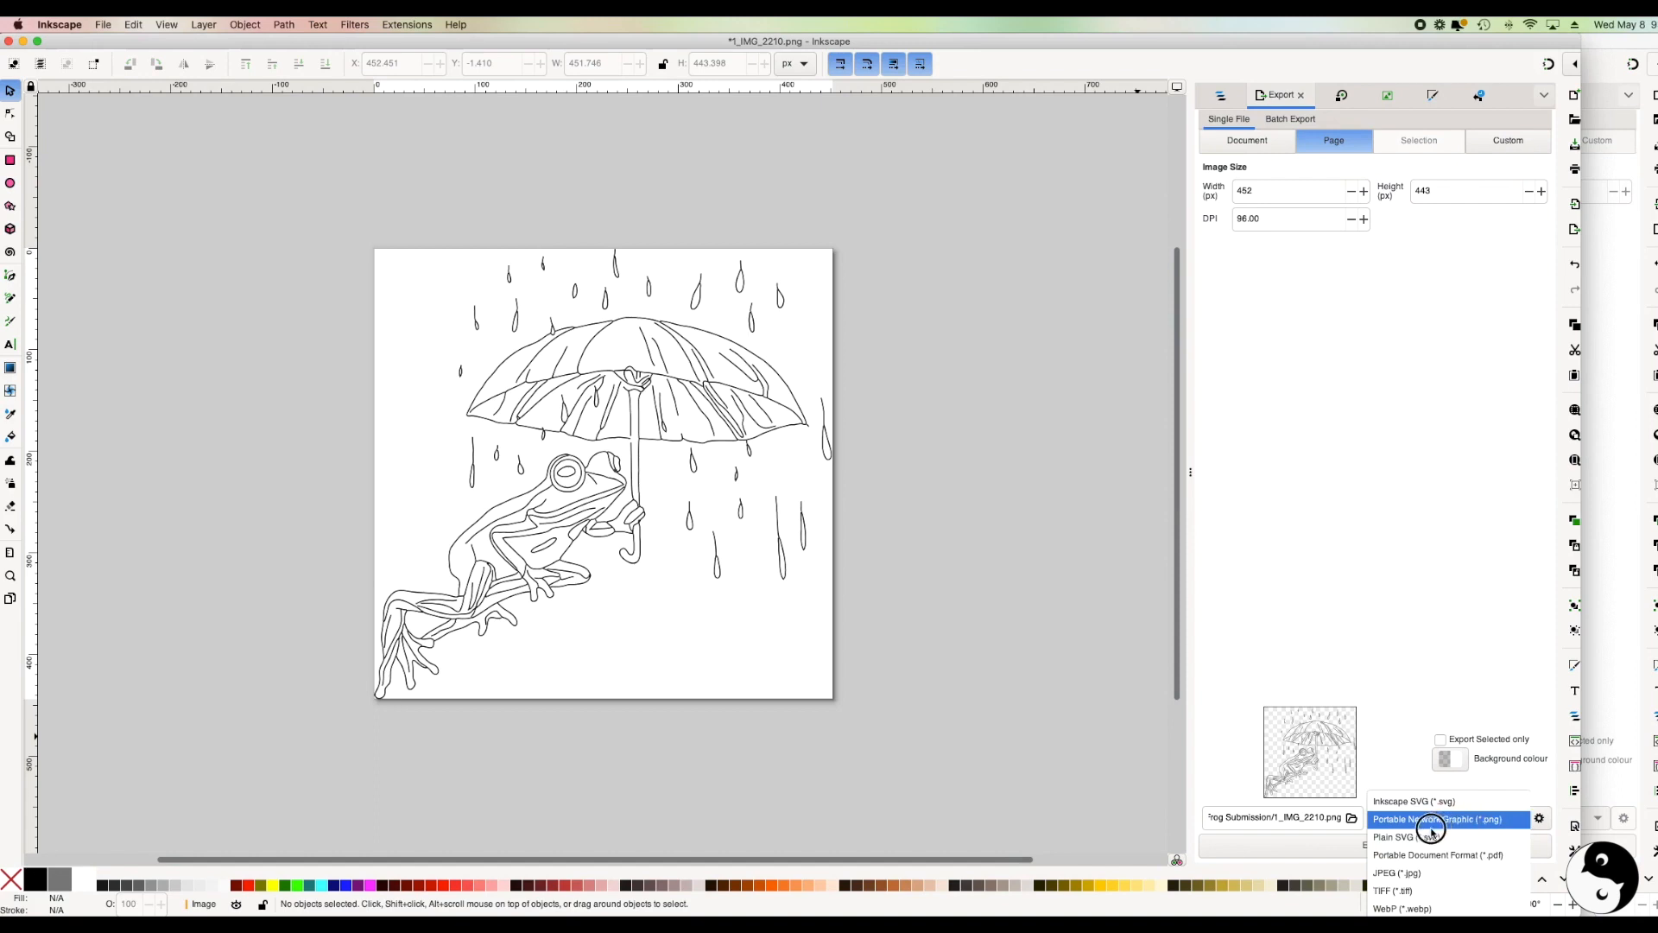
{"action": "left_click", "coordinate": [1396, 837]}
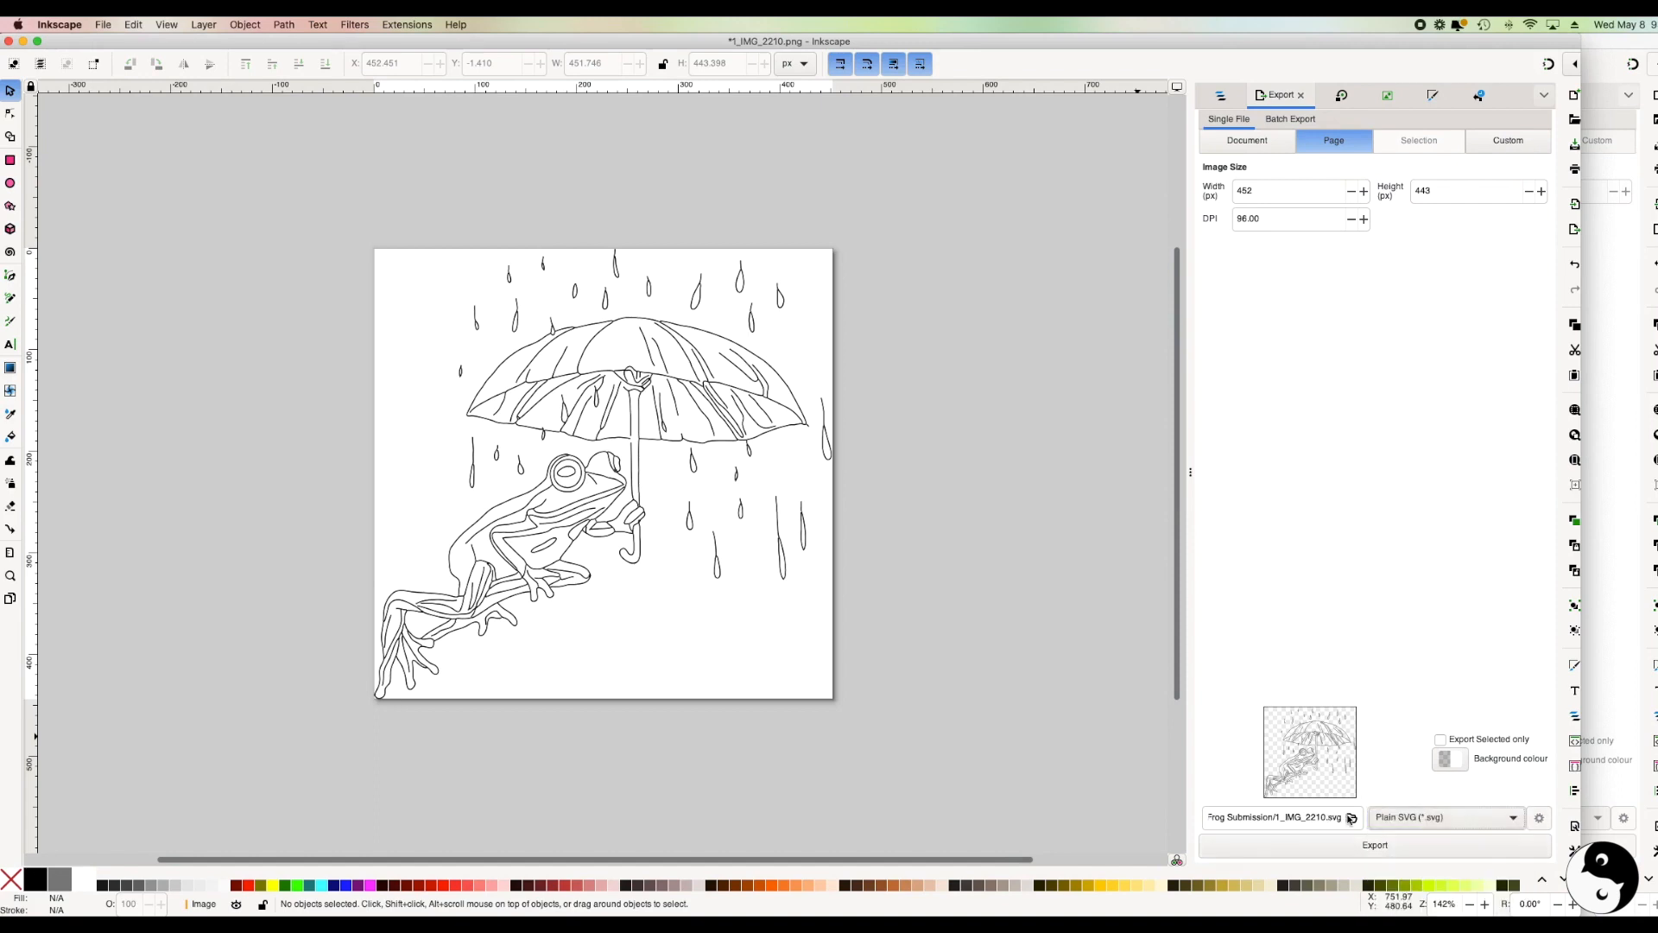
{"action": "left_click", "coordinate": [1351, 817]}
{"action": "type", "text": "Frog to Score.svg"}
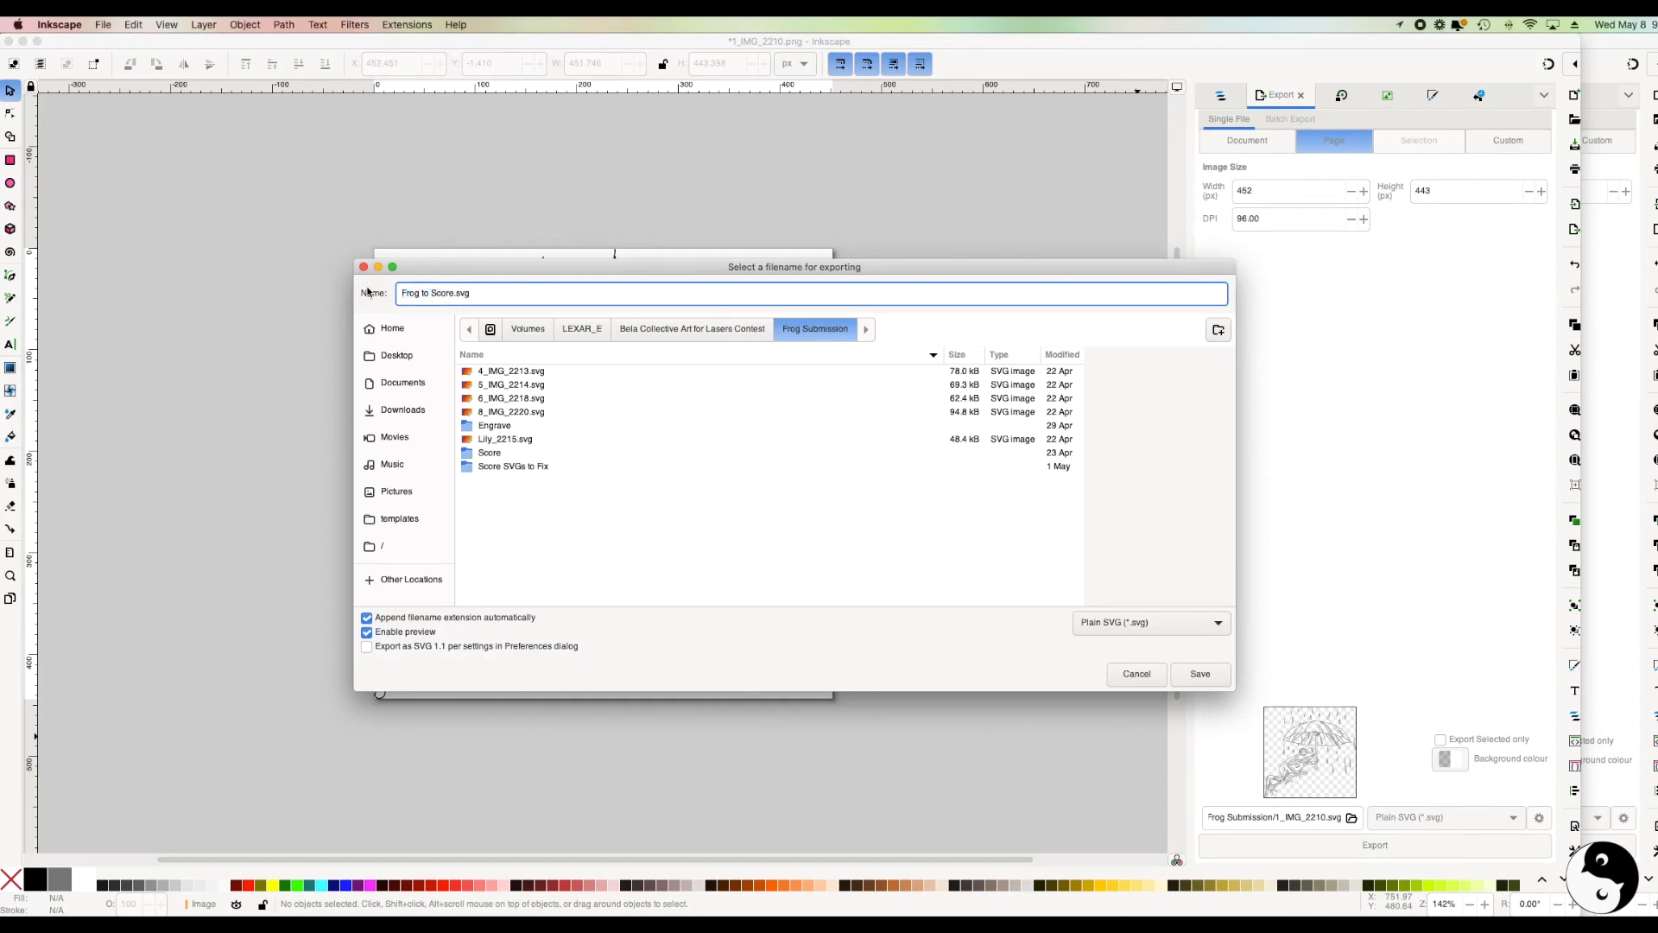
{"action": "left_click", "coordinate": [1200, 675]}
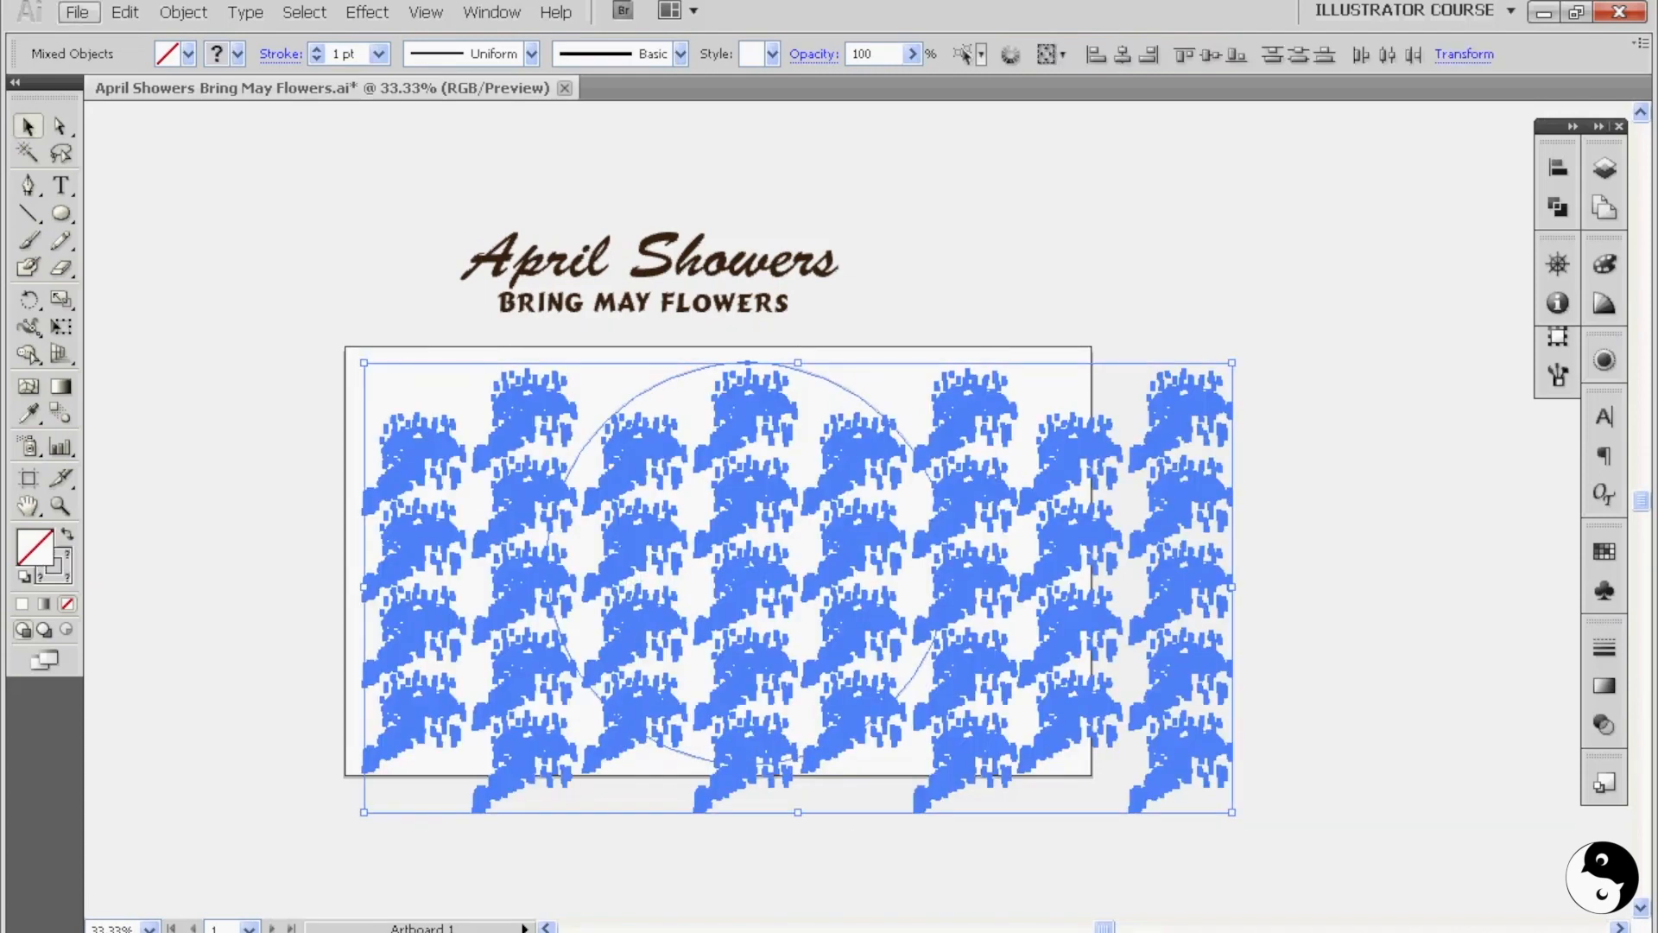
- Start opening an existing file over the April Showers design
{"action": "left_click", "coordinate": [74, 14]}
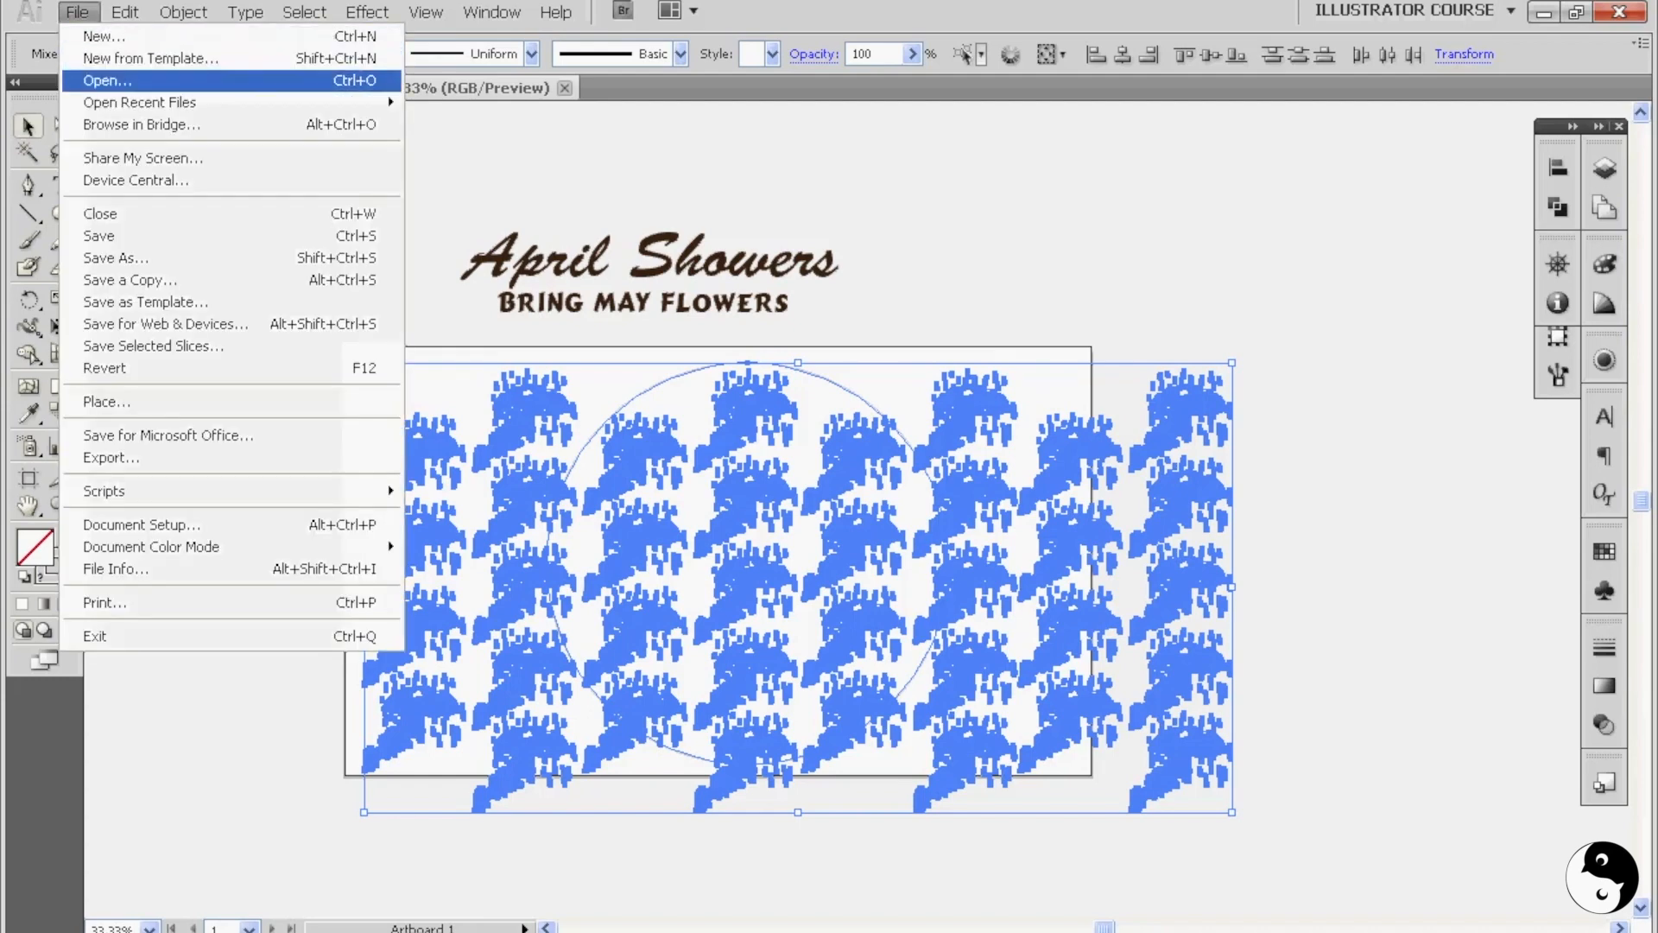
{"action": "left_click", "coordinate": [101, 36]}
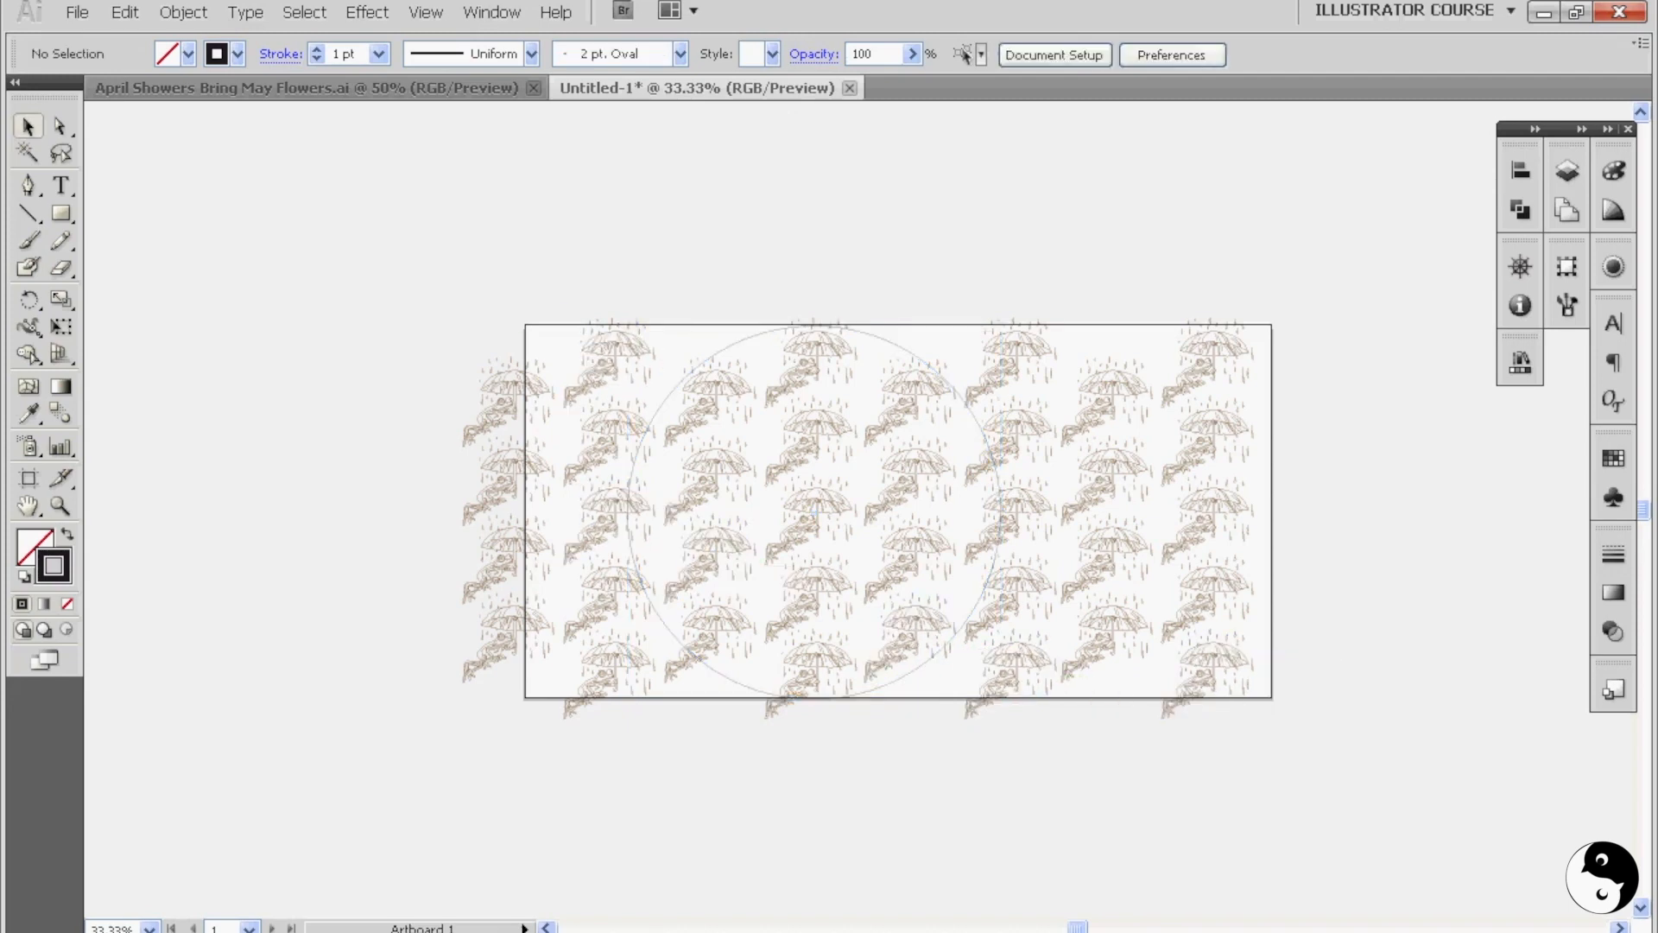
{"action": "mouse_move", "coordinate": [53, 215]}
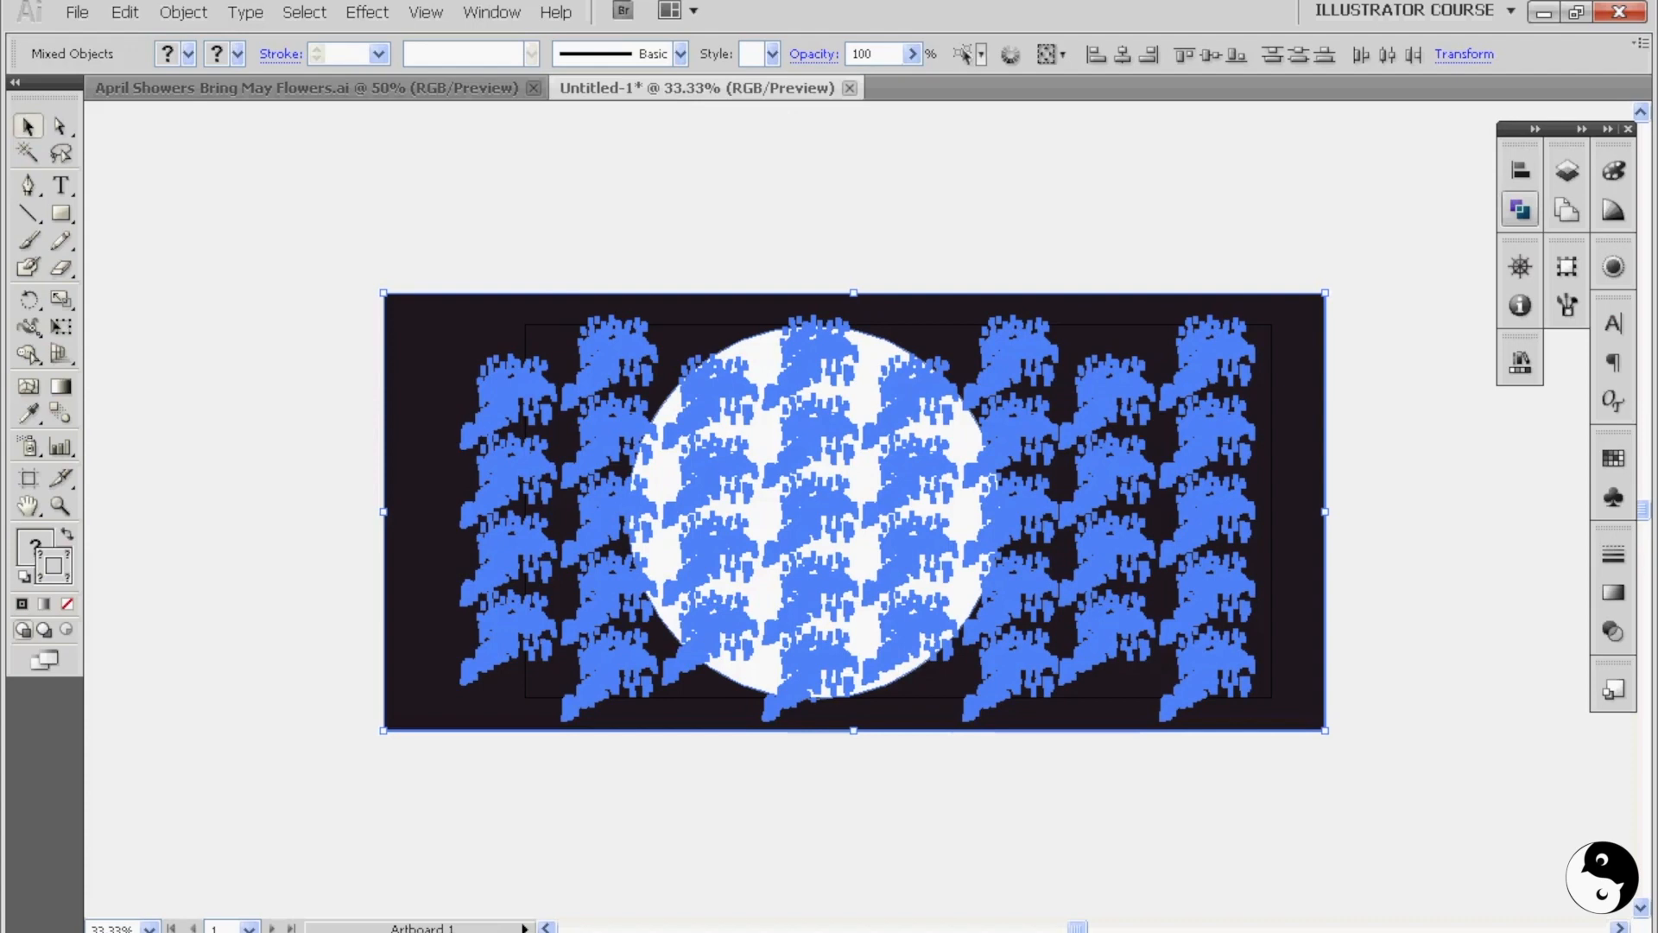
- Apply the Pathfinder Outline to the selected frogs, circle and background rectangle
{"action": "left_click", "coordinate": [1519, 208]}
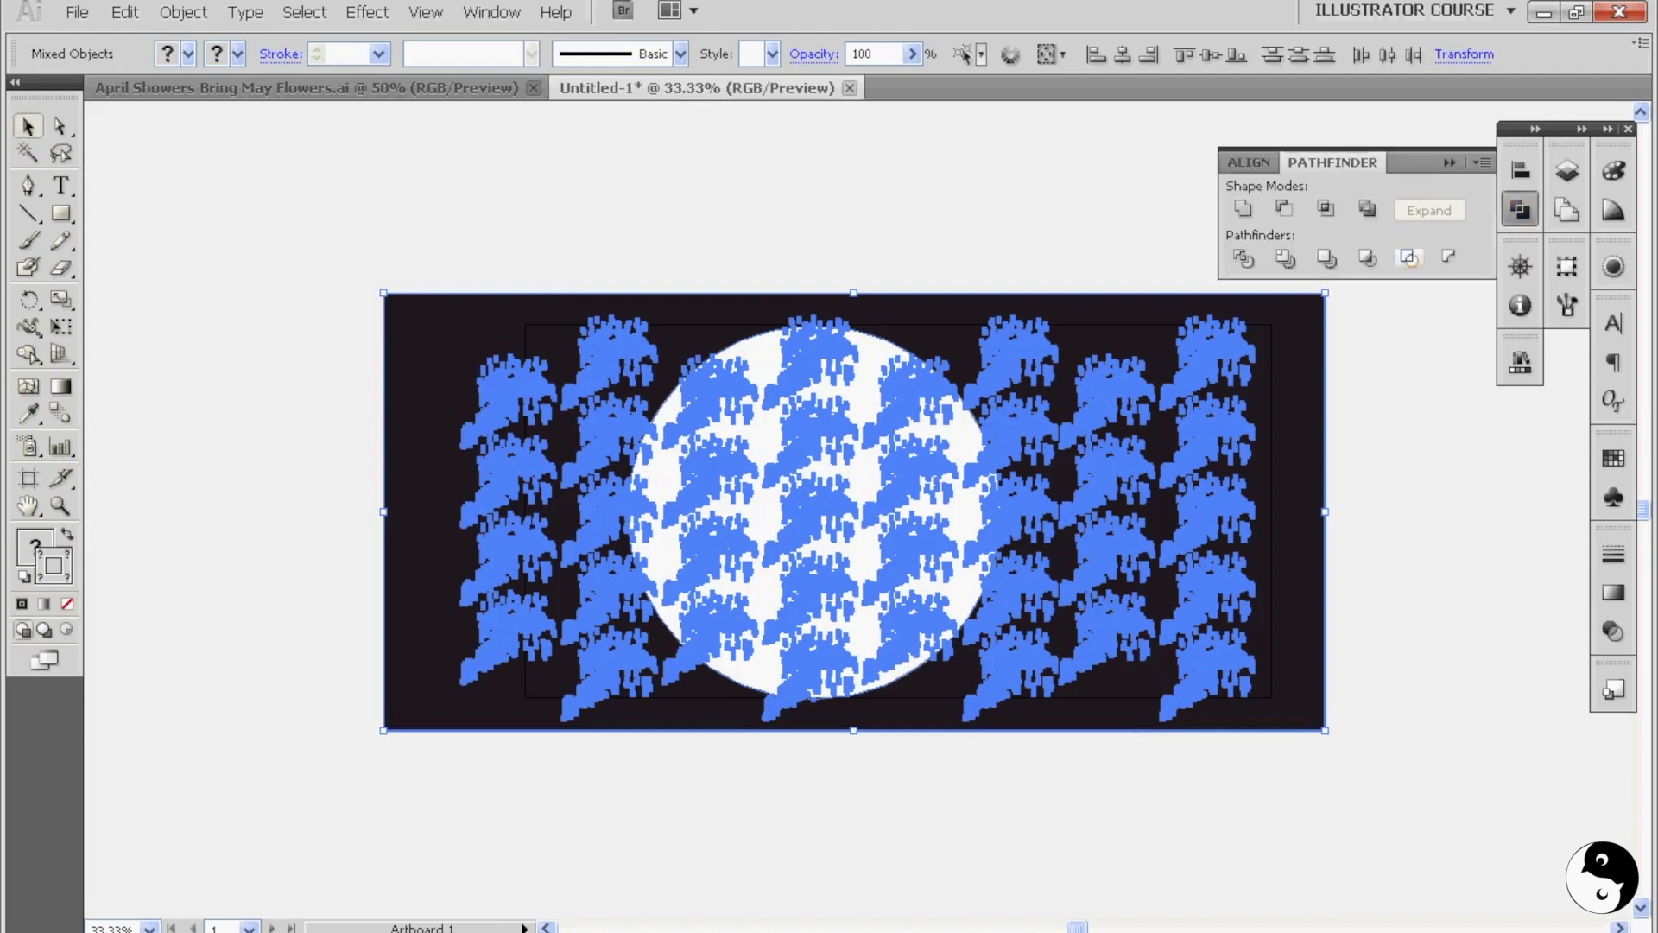
{"action": "mouse_move", "coordinate": [1408, 258]}
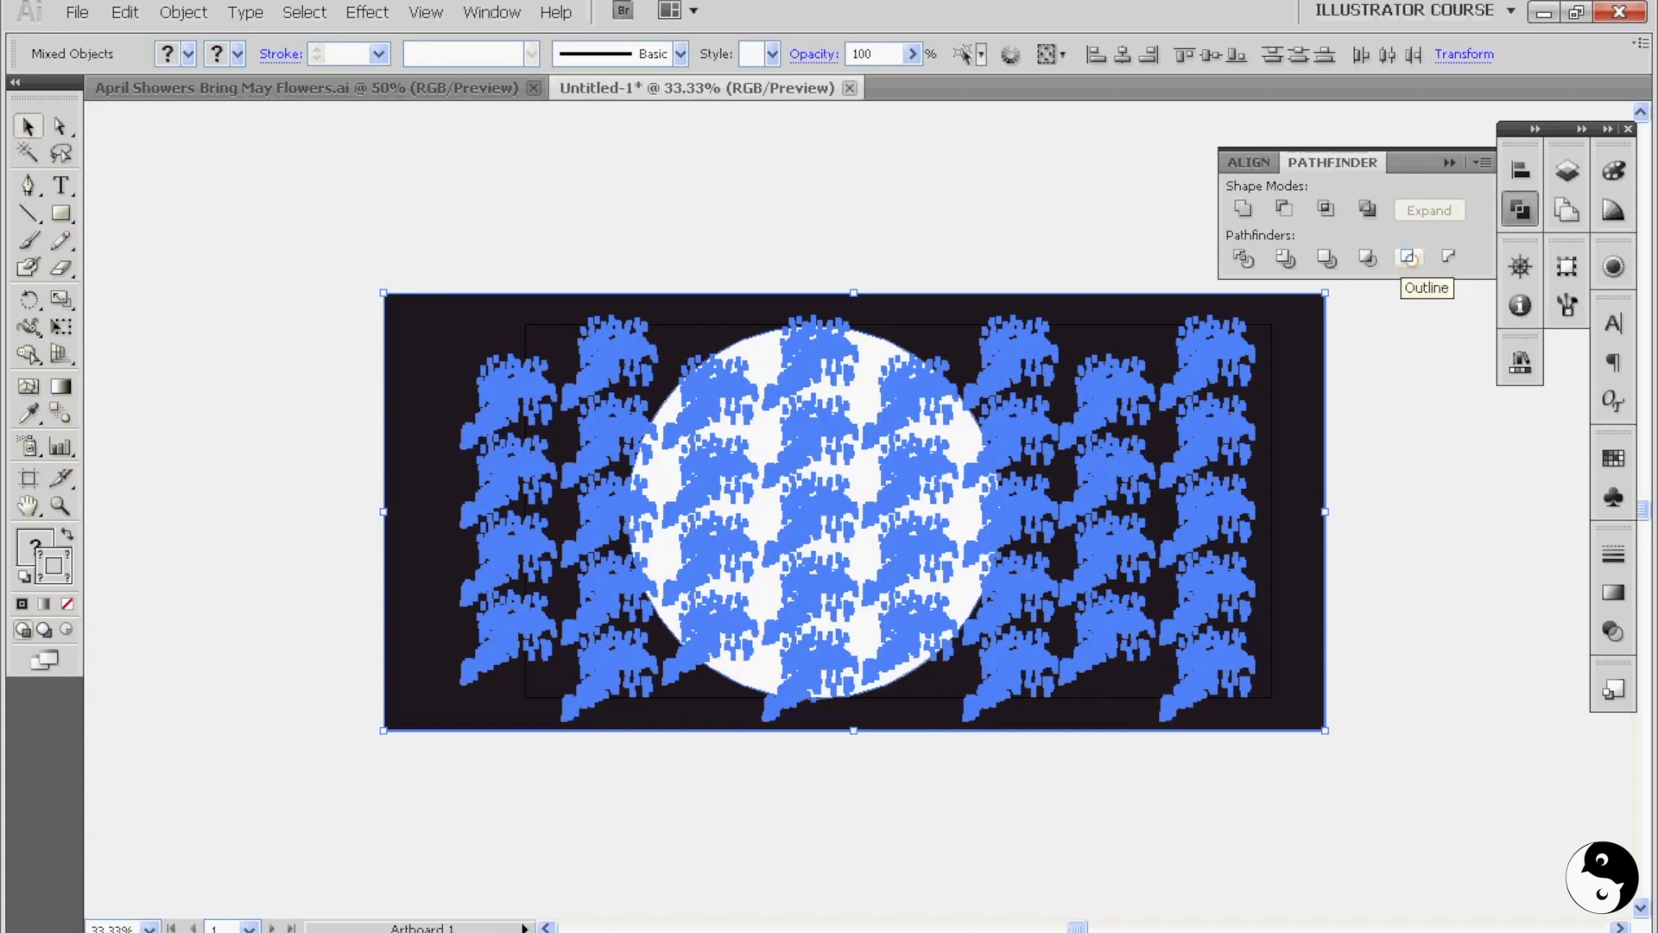
{"action": "left_click", "coordinate": [1409, 258]}
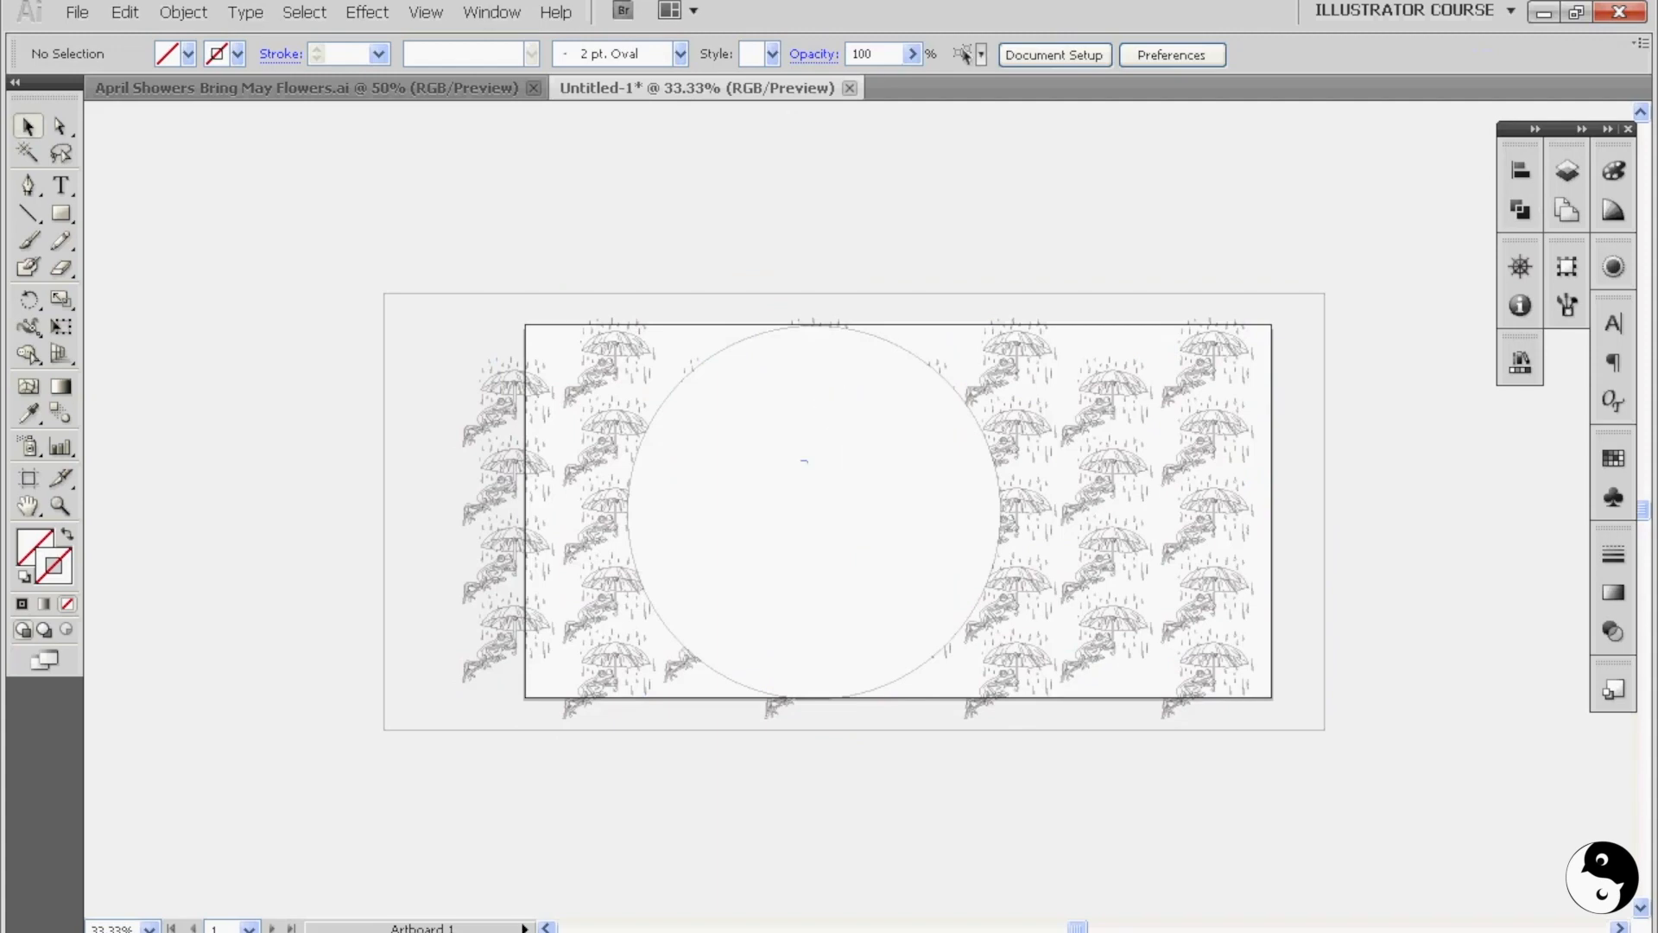
{"action": "mouse_move", "coordinate": [1144, 426]}
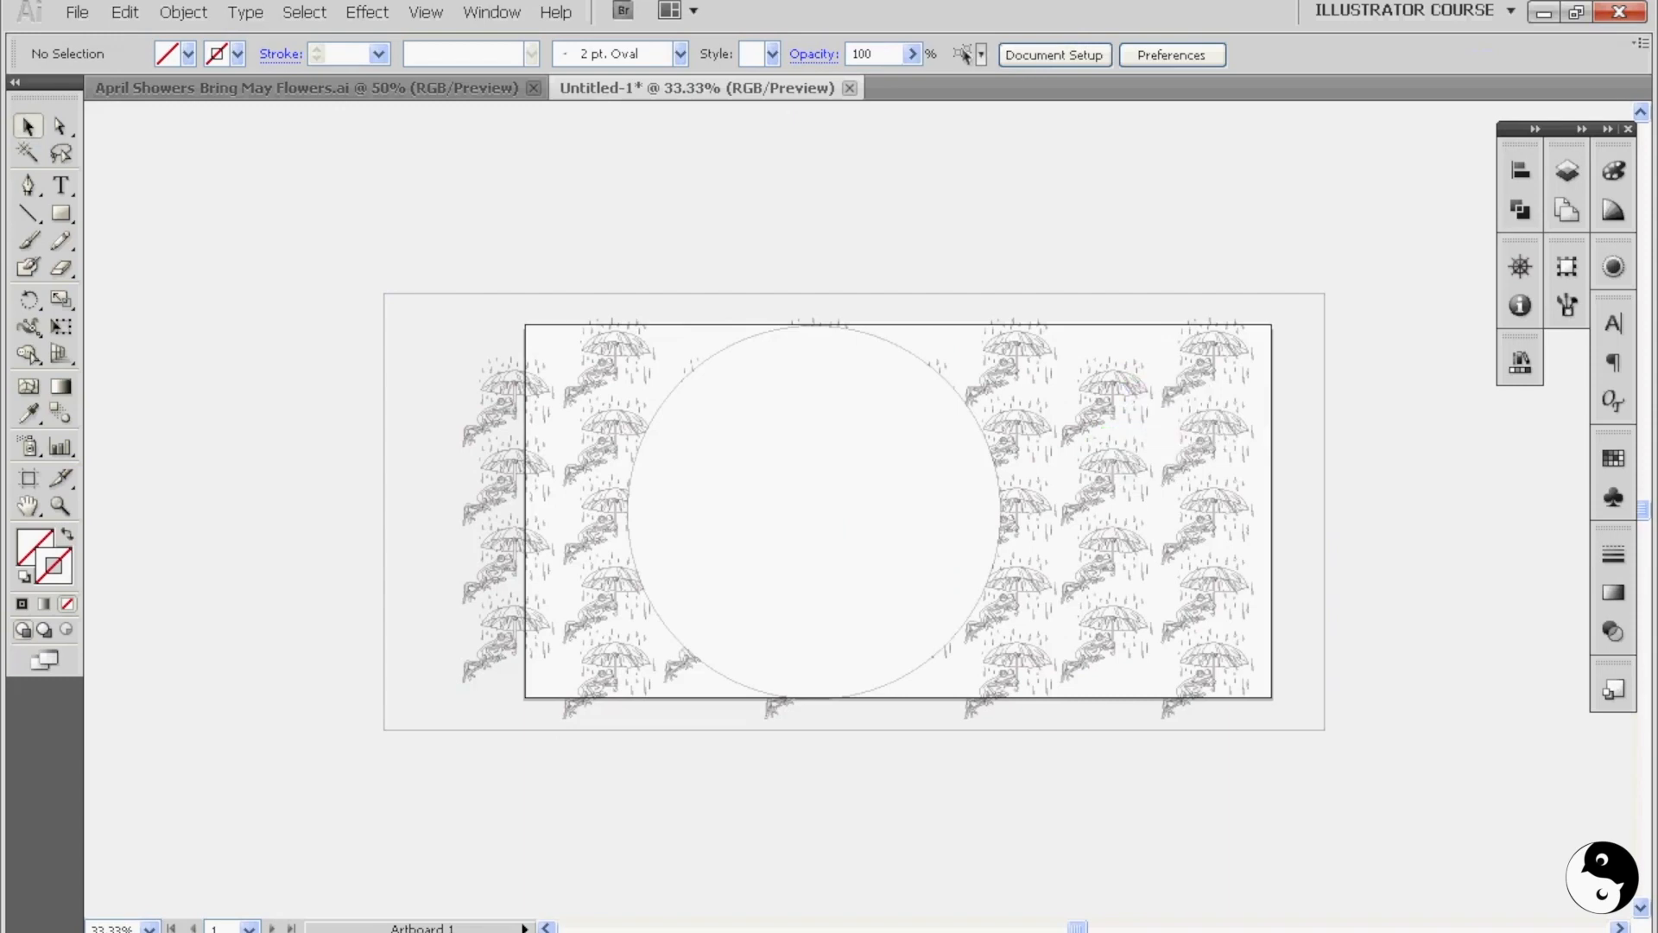
{"action": "mouse_move", "coordinate": [59, 127]}
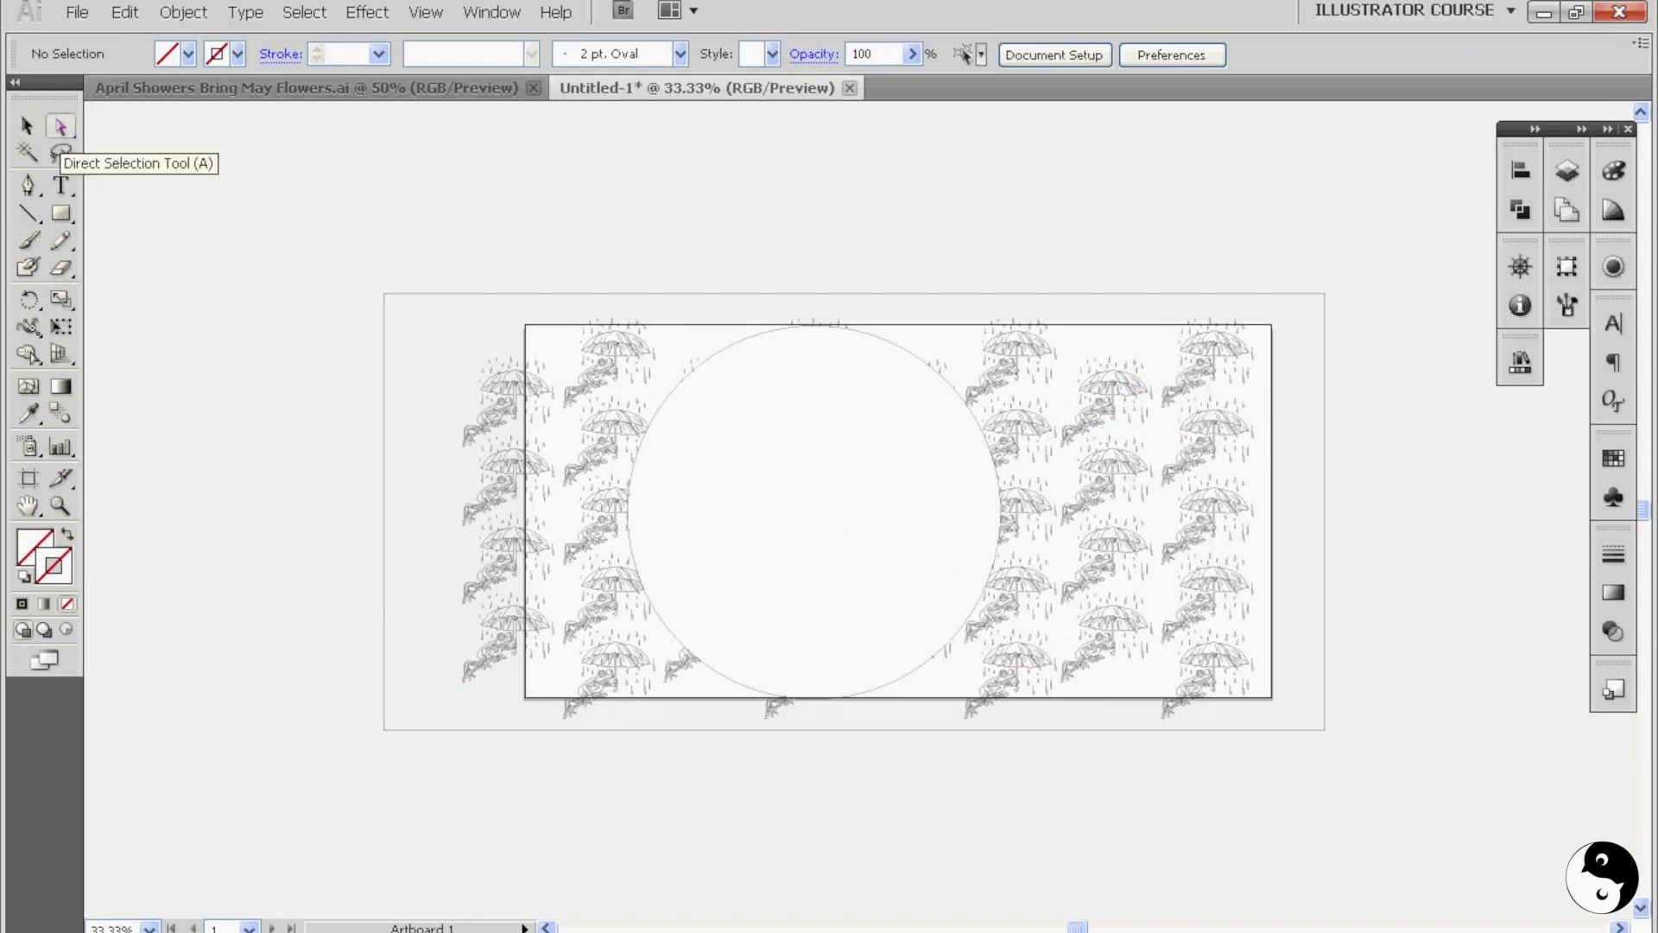
{"action": "mouse_move", "coordinate": [1025, 375]}
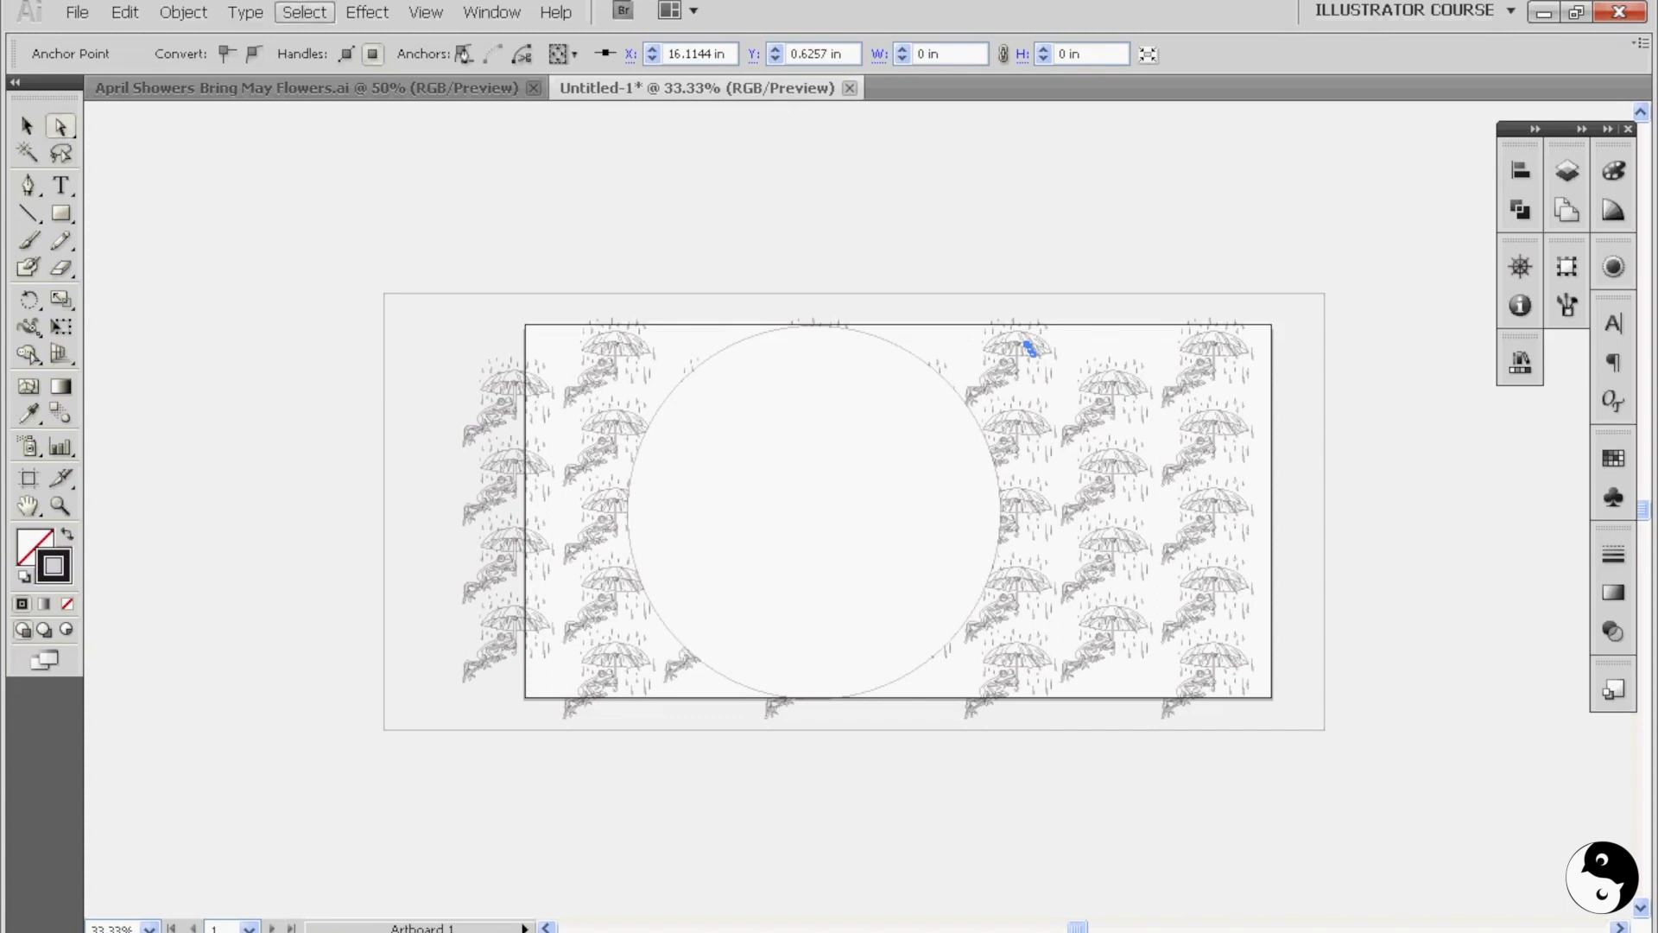
- Select matching frog lines with Select > Same and keep only the grouped pieces inside the circle
{"action": "left_click", "coordinate": [303, 13]}
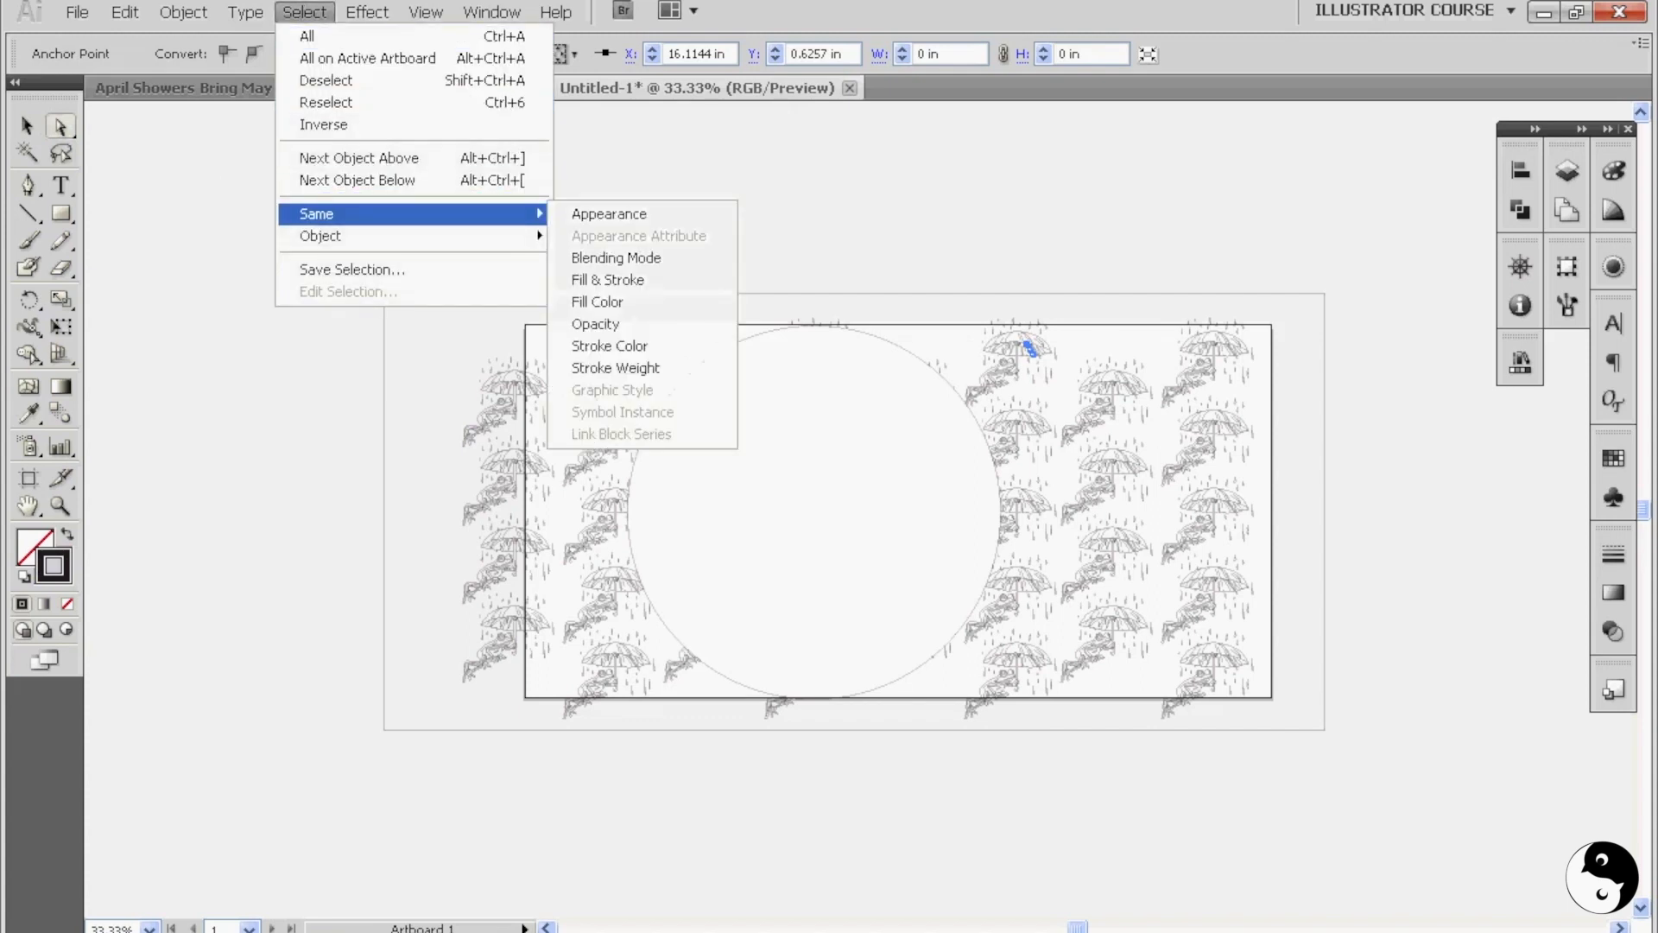
{"action": "mouse_move", "coordinate": [609, 346]}
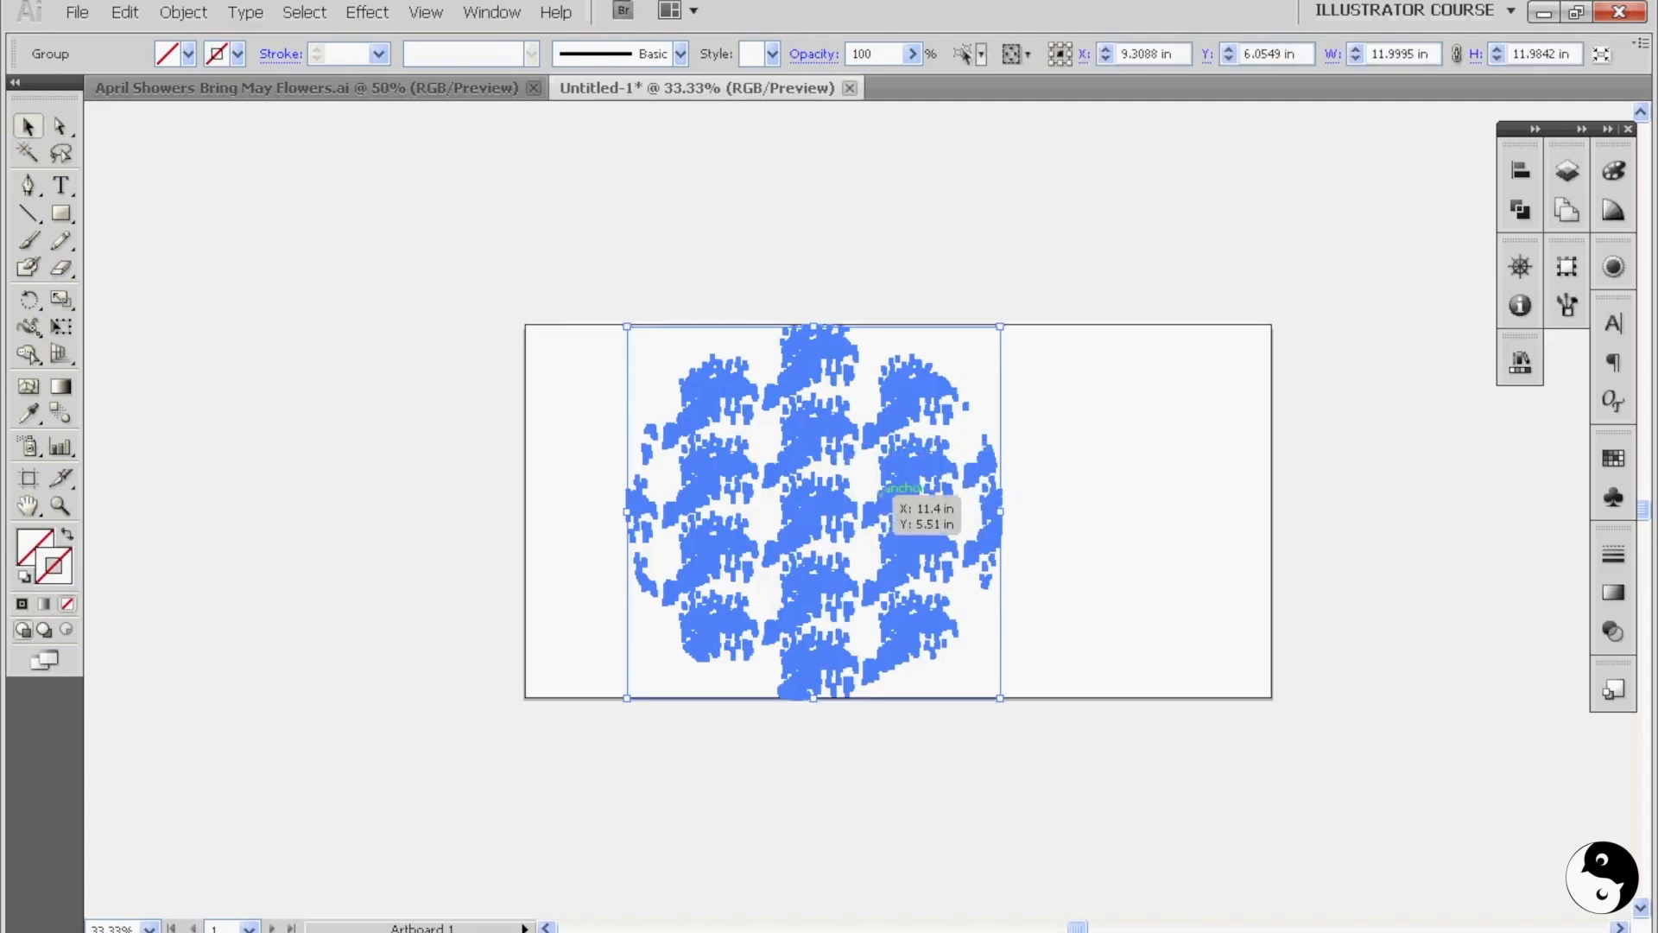
{"action": "mouse_move", "coordinate": [64, 537]}
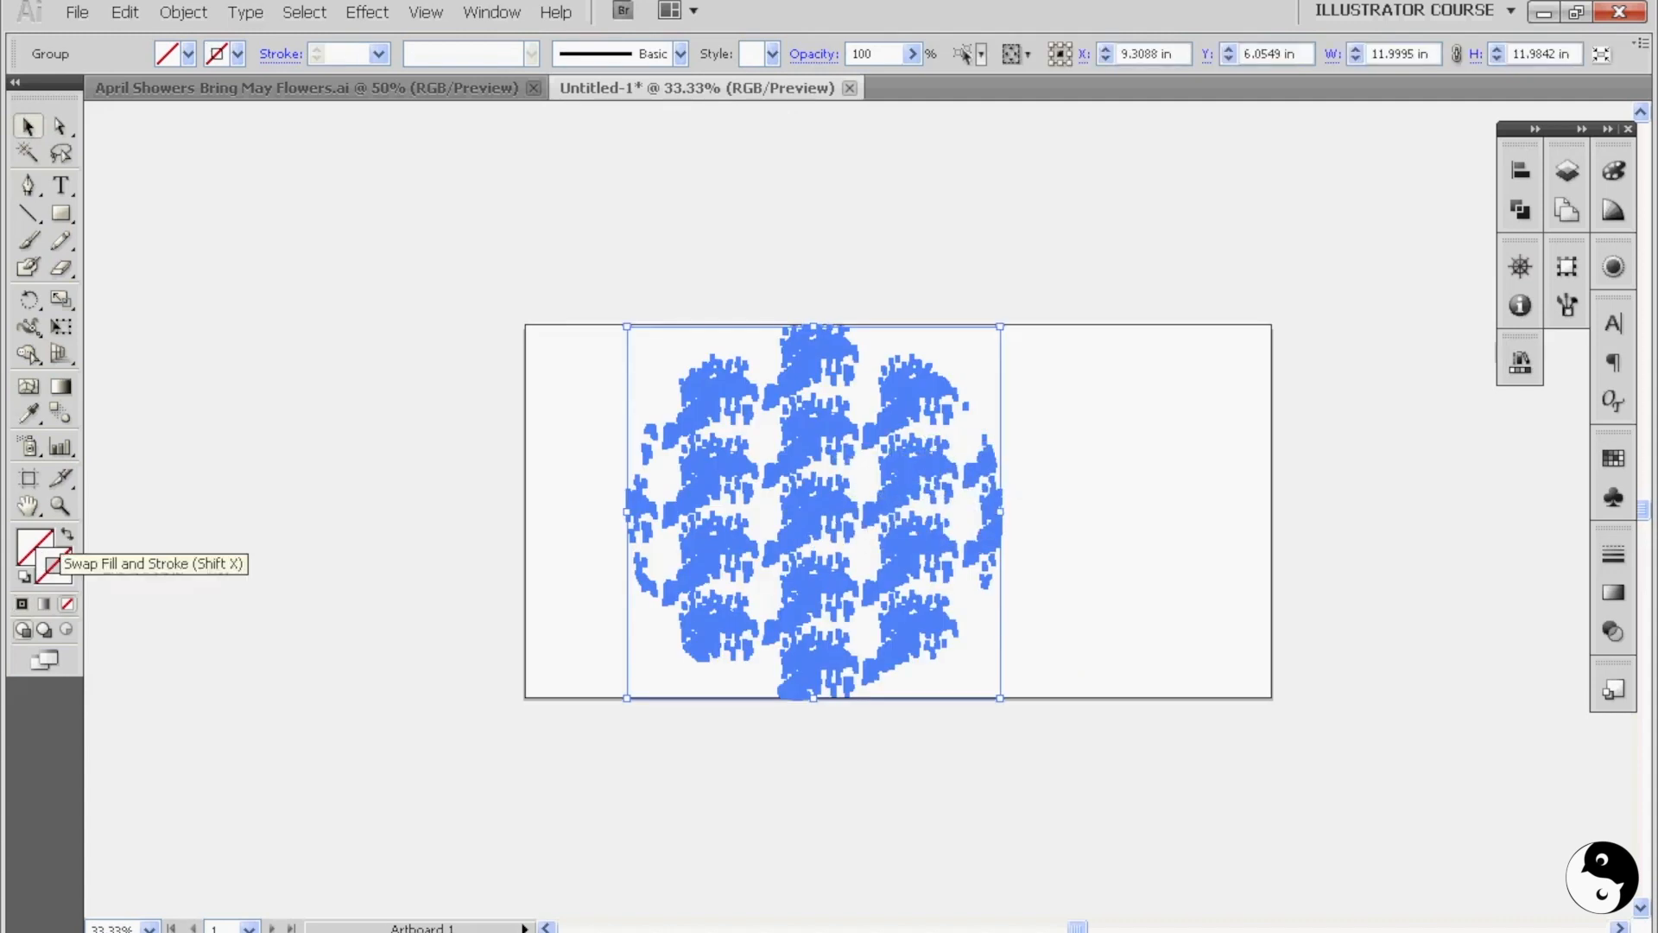
{"action": "left_click", "coordinate": [1613, 171]}
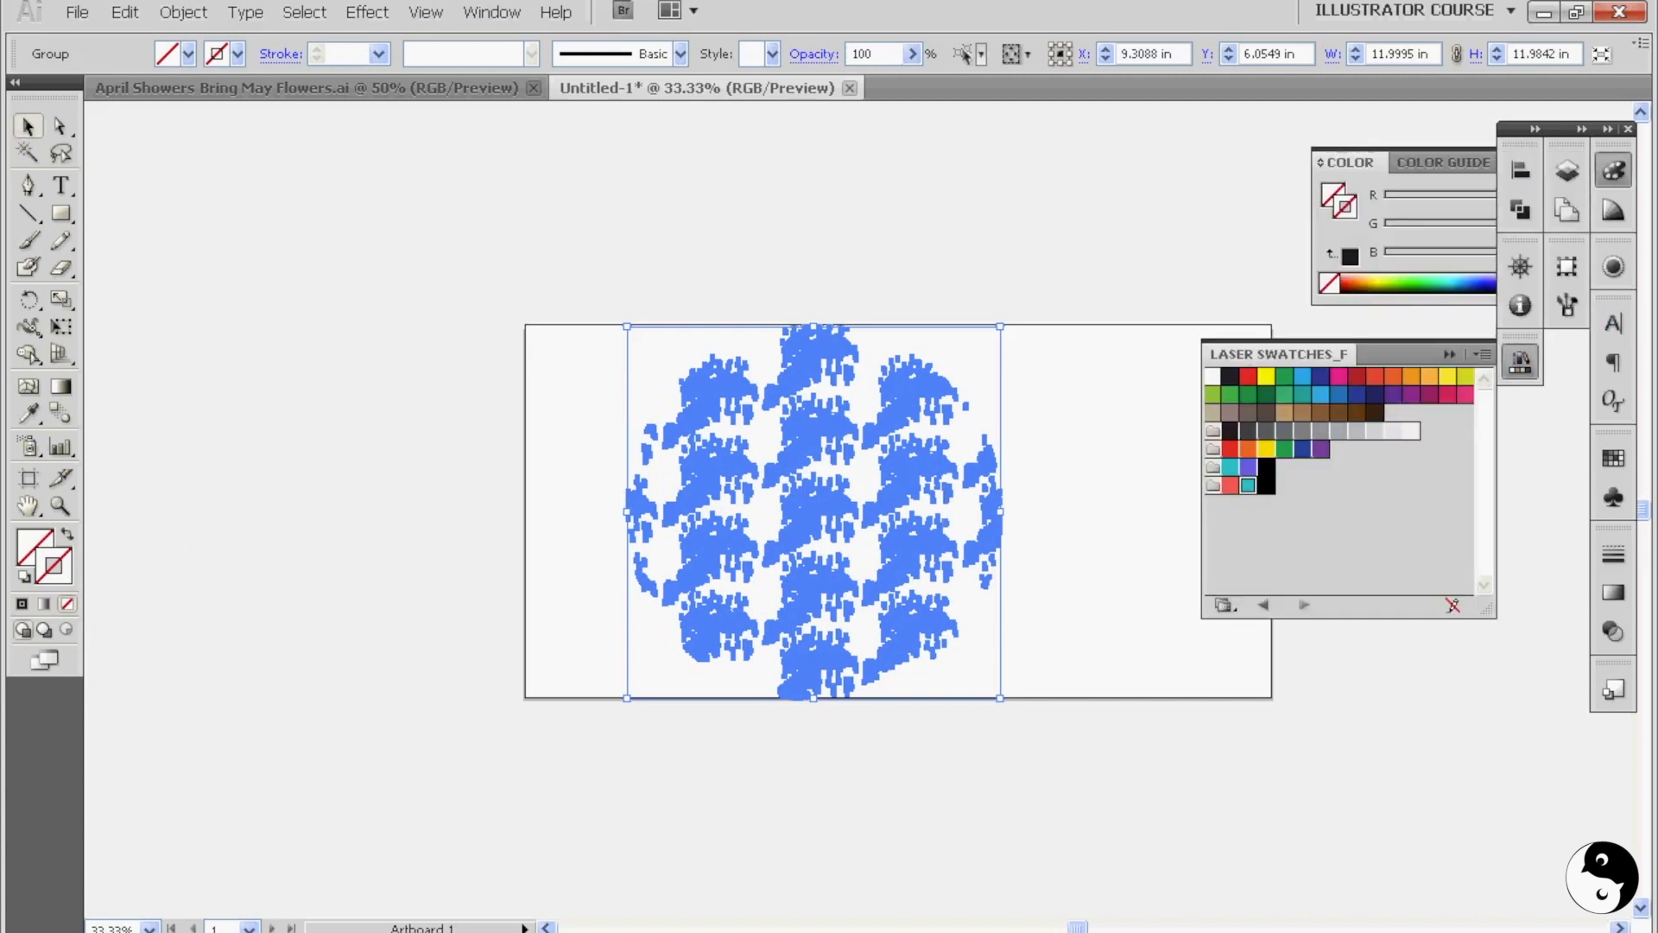
{"action": "mouse_move", "coordinate": [1246, 485]}
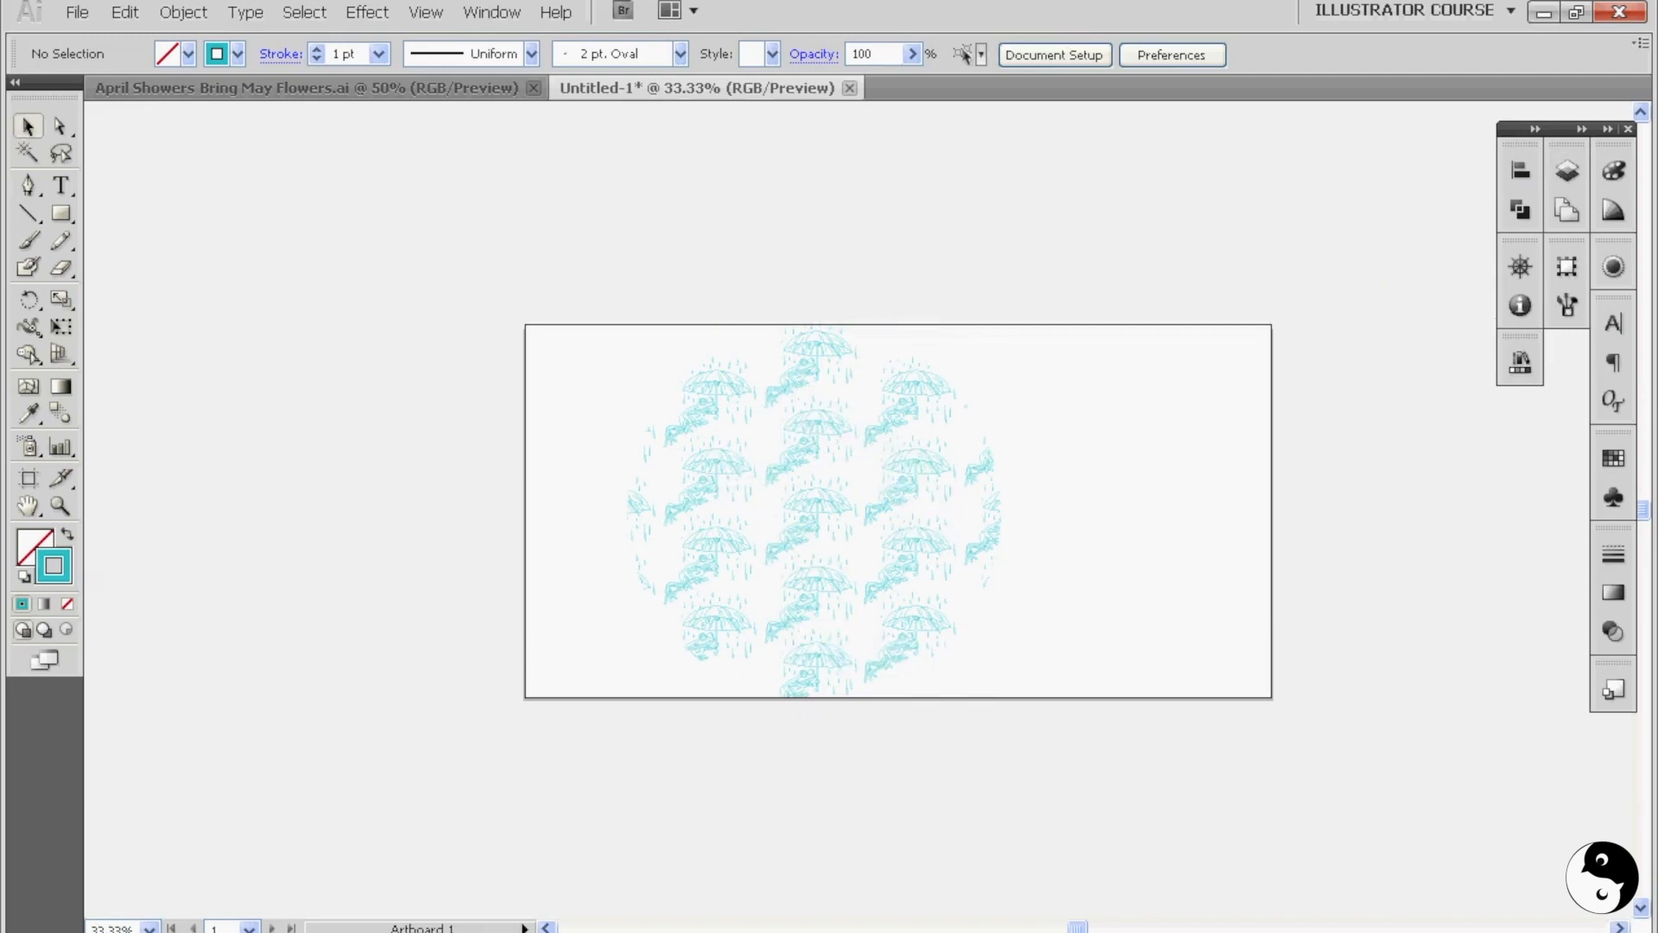
- Stroke the frog lines light blue and give the circle a thin visible outline
{"action": "left_click", "coordinate": [122, 12]}
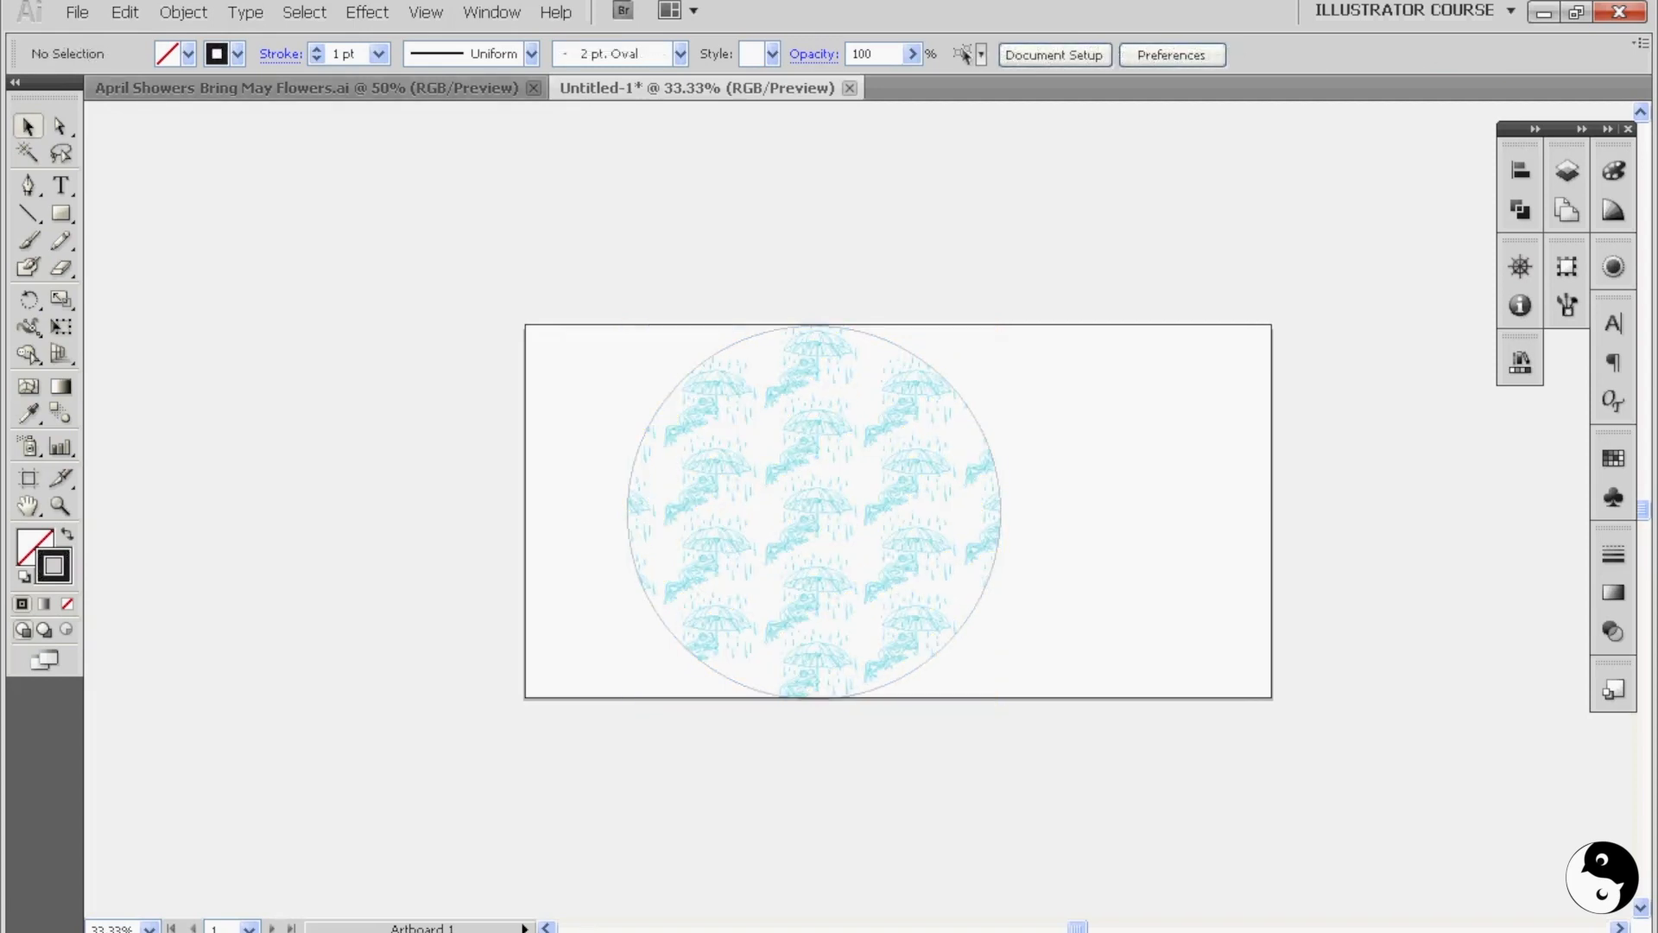
{"action": "left_click", "coordinate": [82, 14]}
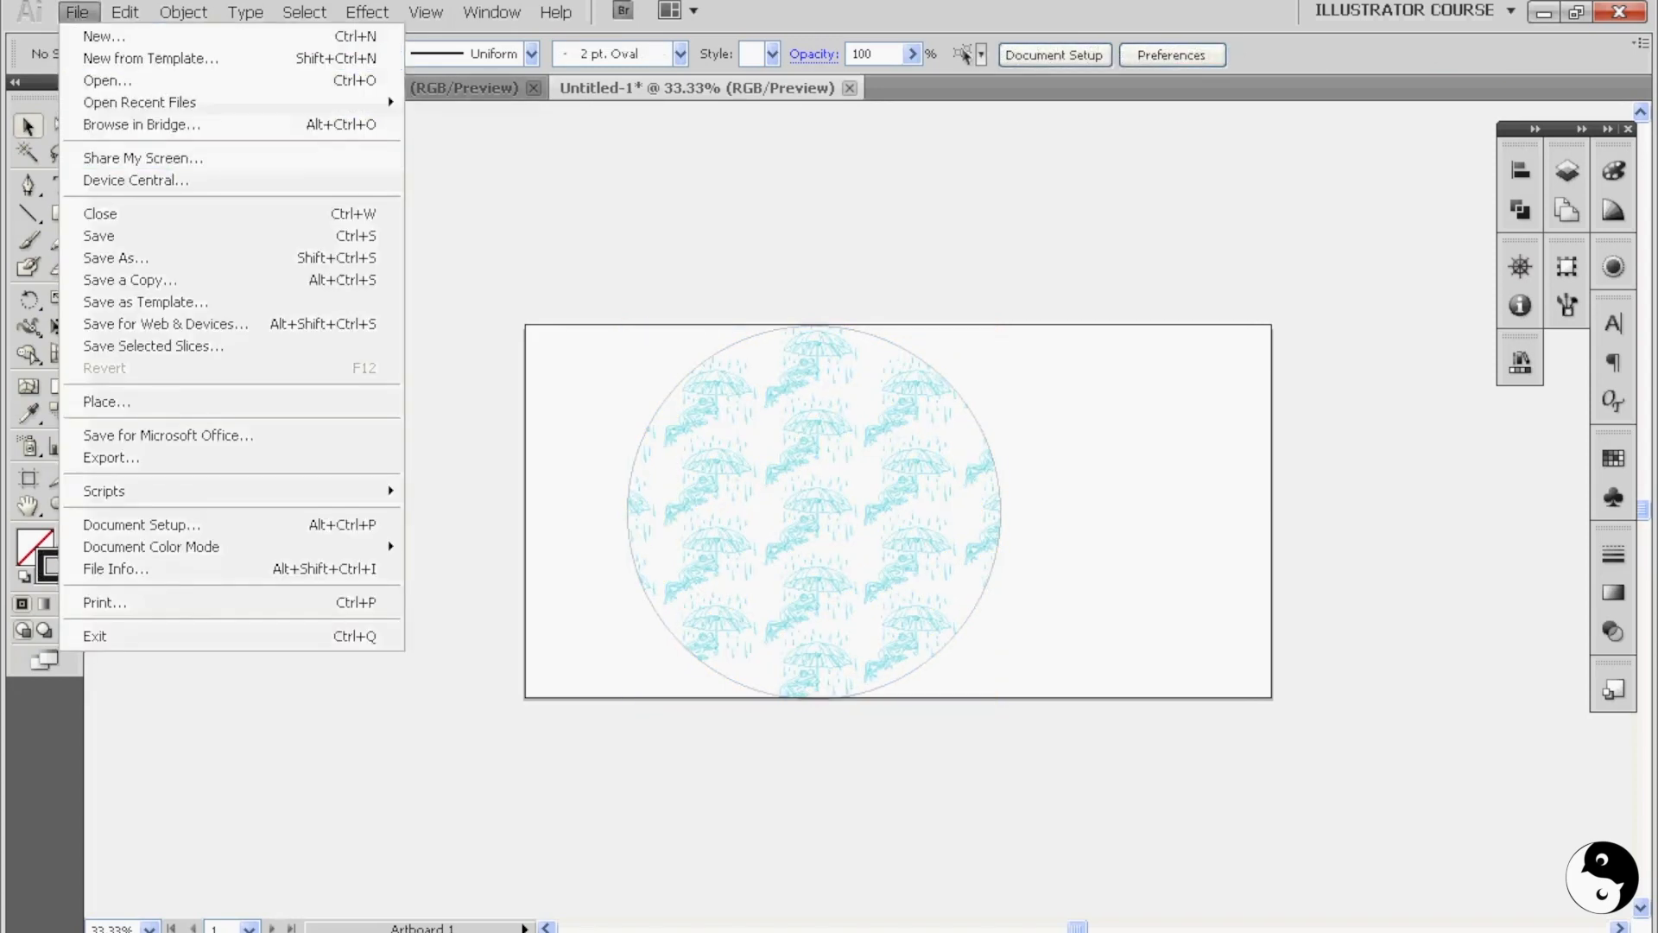
- Save the design as SVG 'Leaping Frog_to Score', accepting the SVG options
{"action": "left_click", "coordinate": [117, 257]}
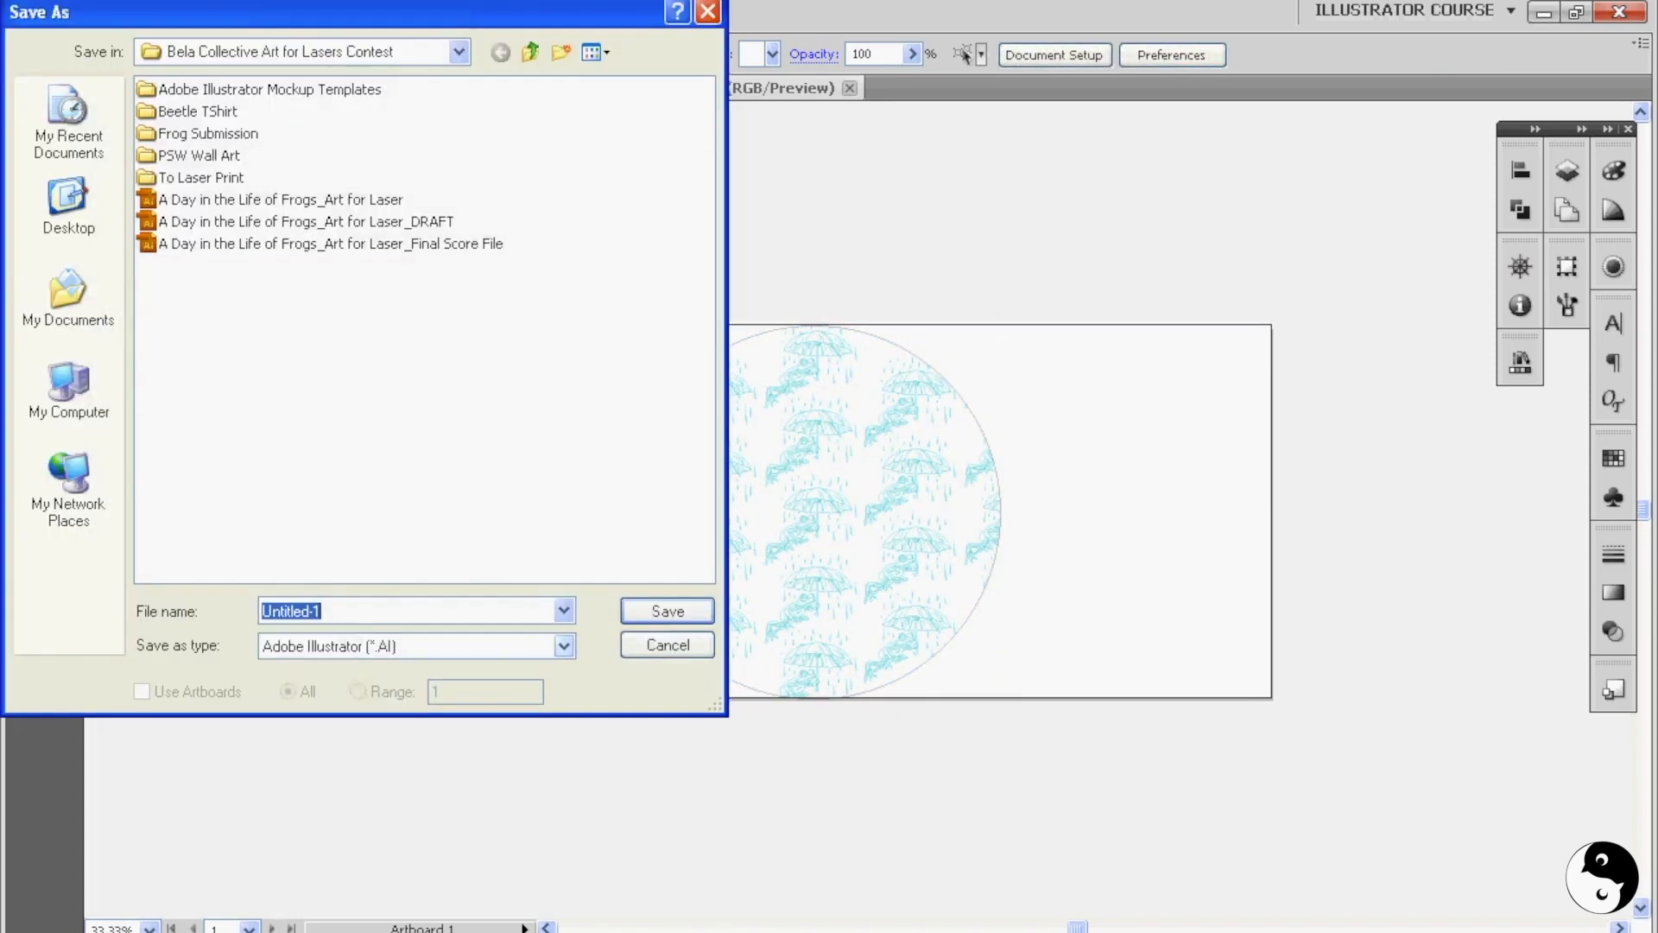
{"action": "left_click", "coordinate": [559, 646]}
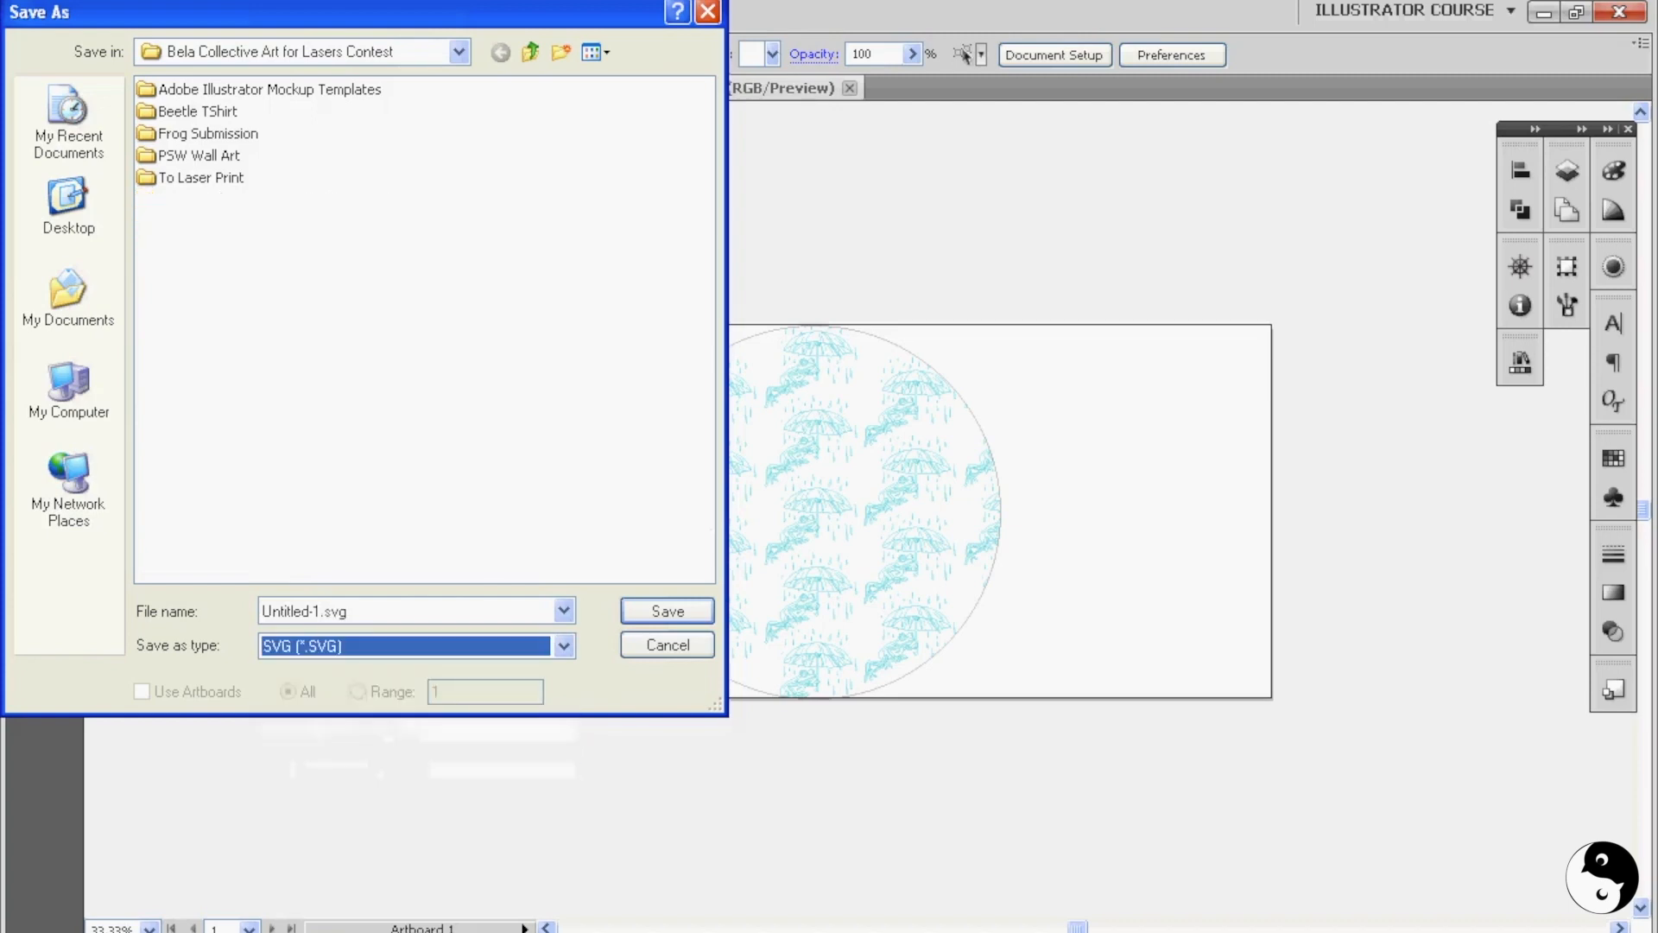
{"action": "type", "text": "Leaping Frog_to S.svg"}
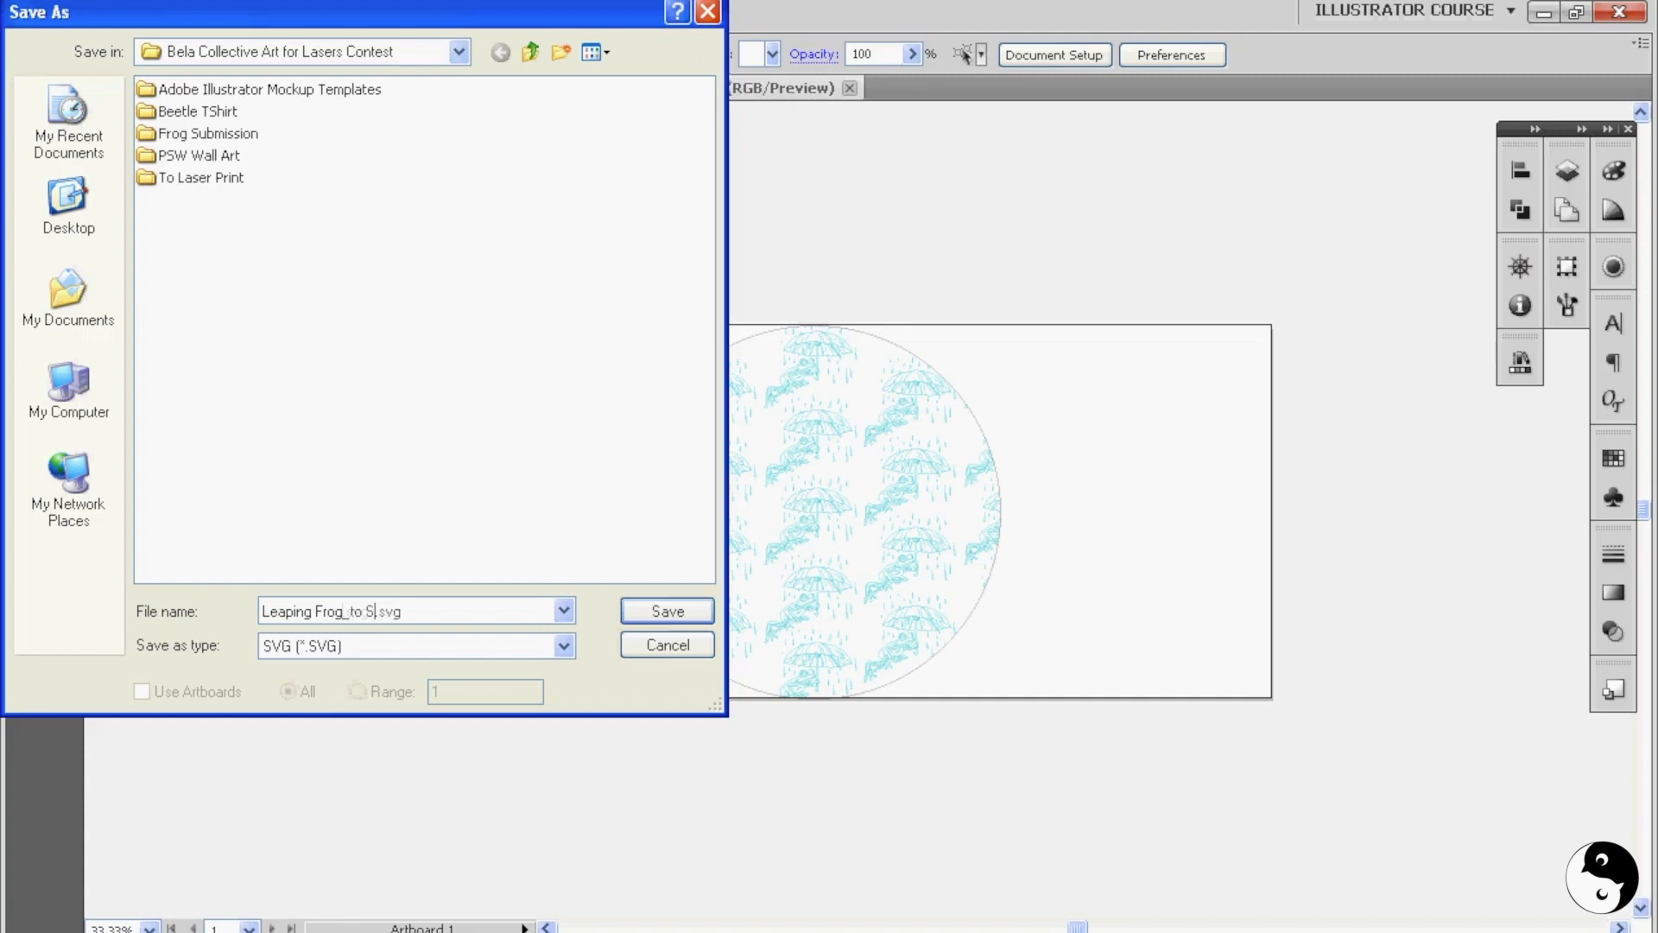
{"action": "left_click", "coordinate": [667, 610]}
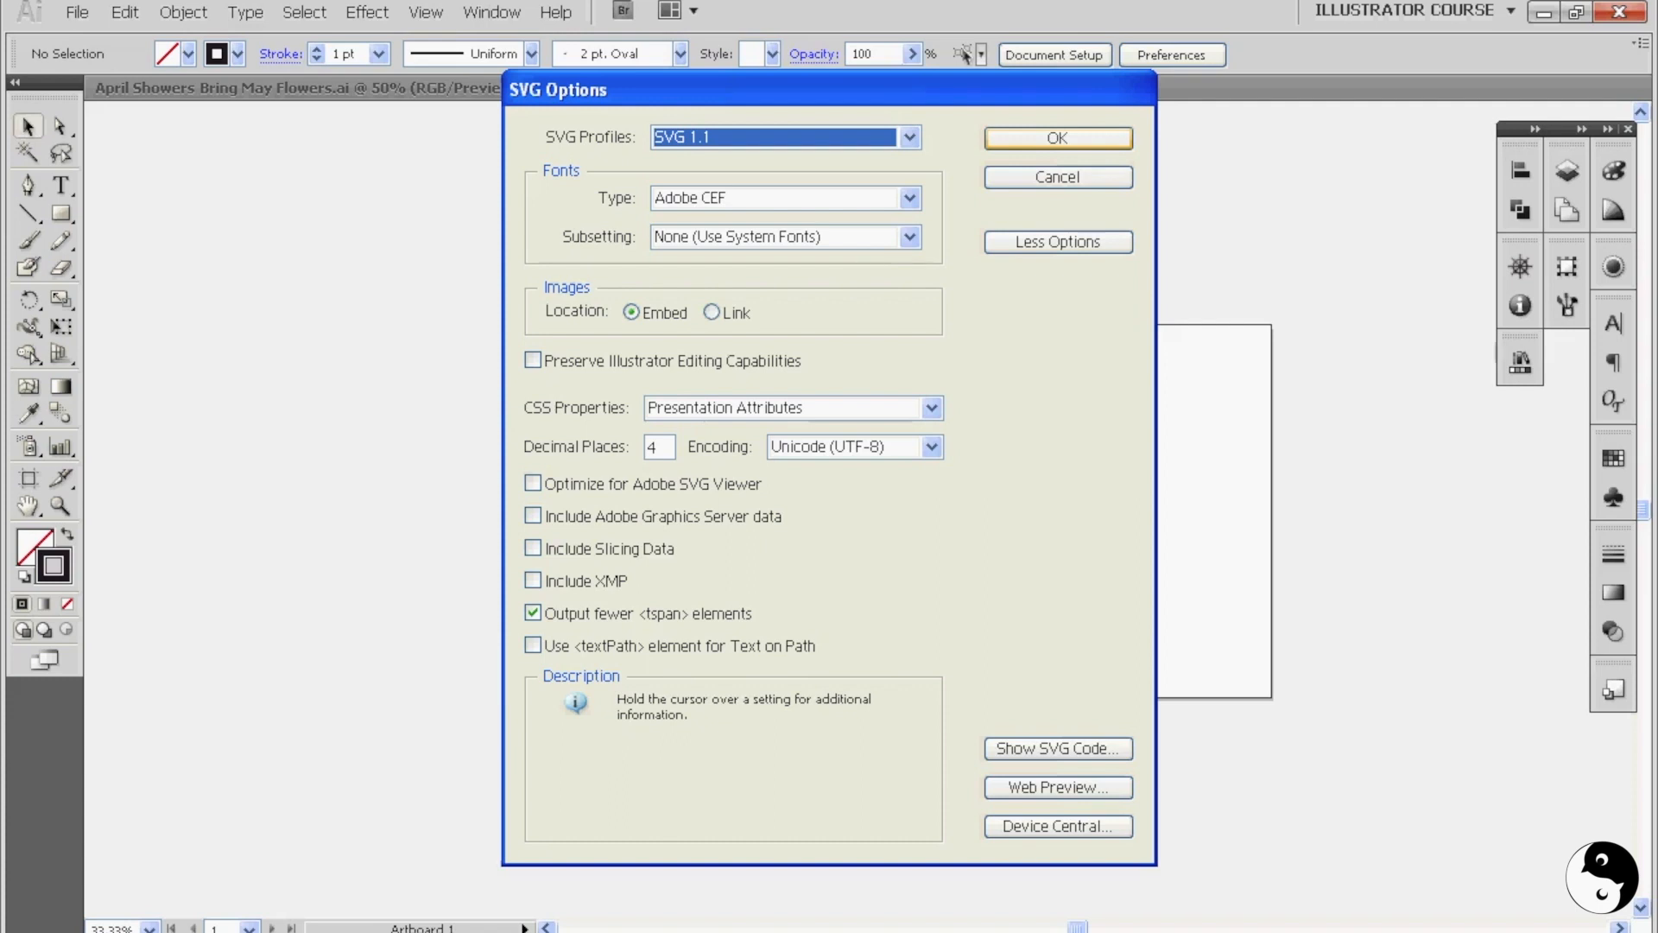
{"action": "left_click", "coordinate": [1058, 137]}
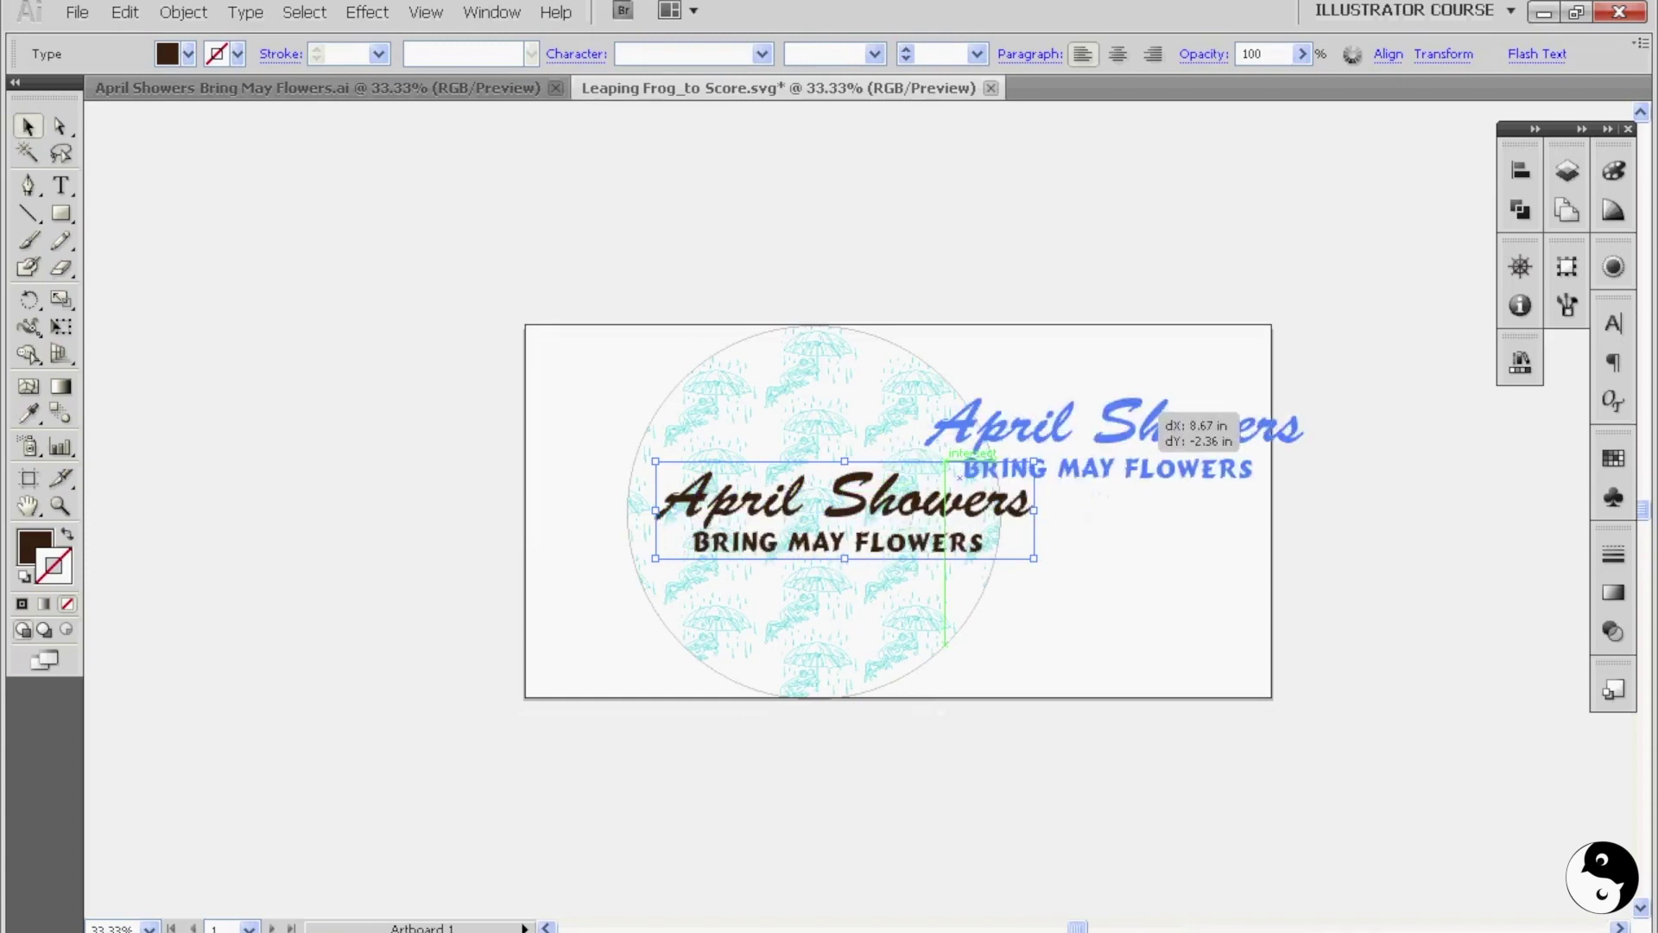
- Drag the April Showers Bring May Flowers title to the artboard's upper right, beside the frog circle
{"action": "left_click_drag", "start_coordinate": [846, 507], "coordinate": [1116, 435]}
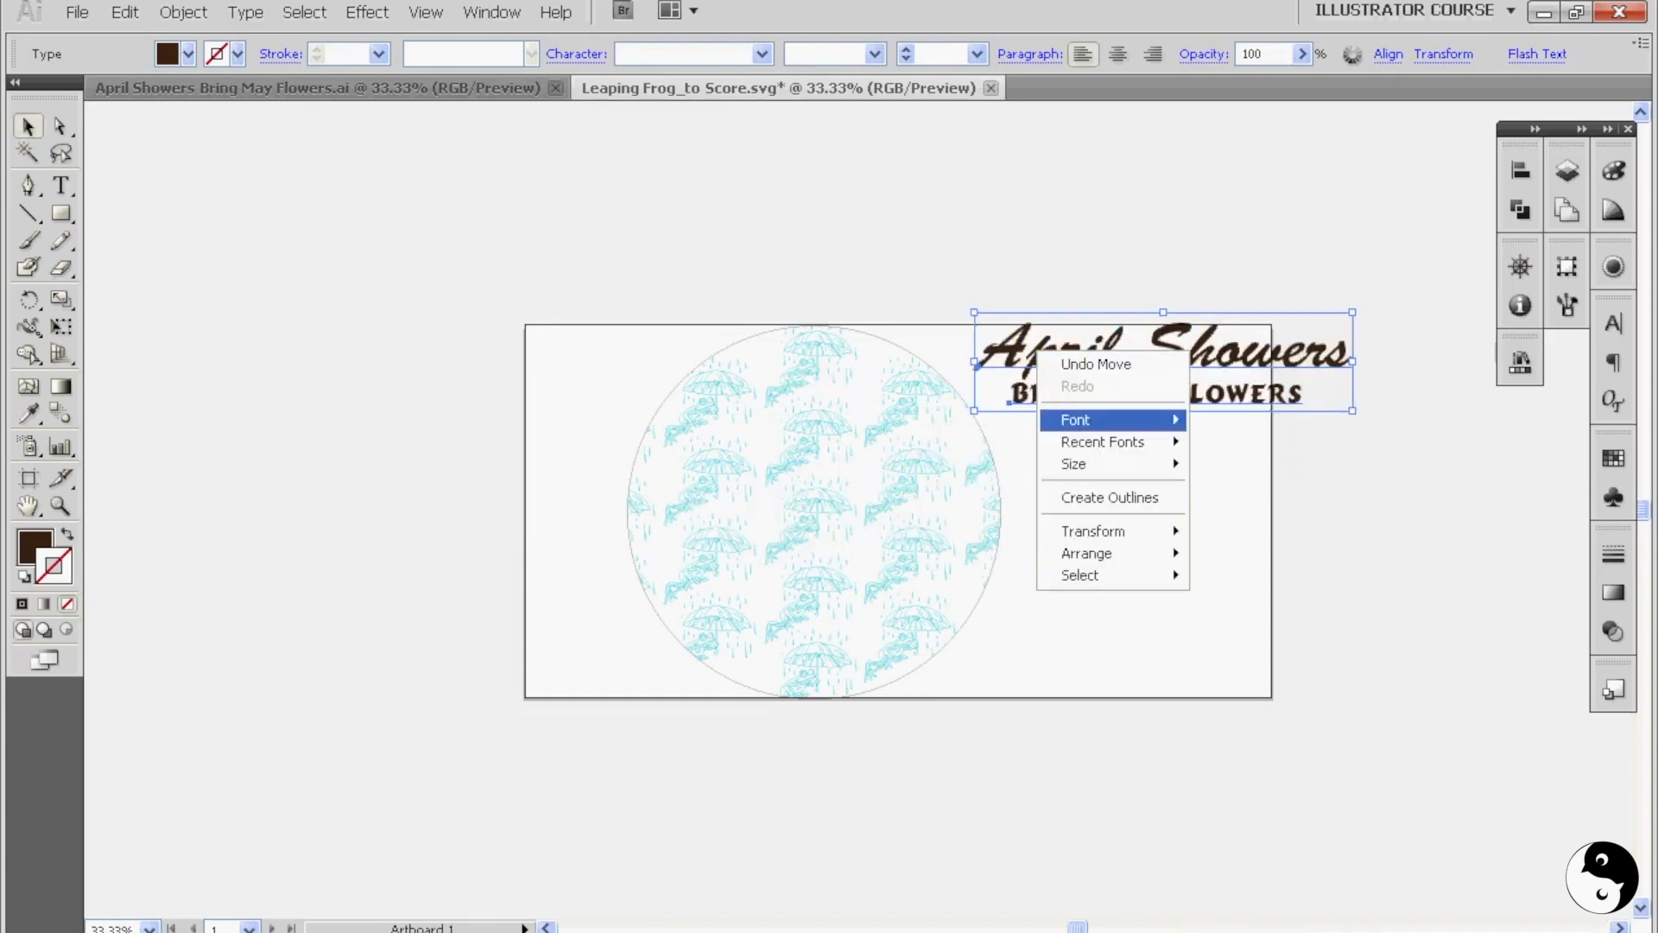
{"action": "mouse_move", "coordinate": [1111, 498]}
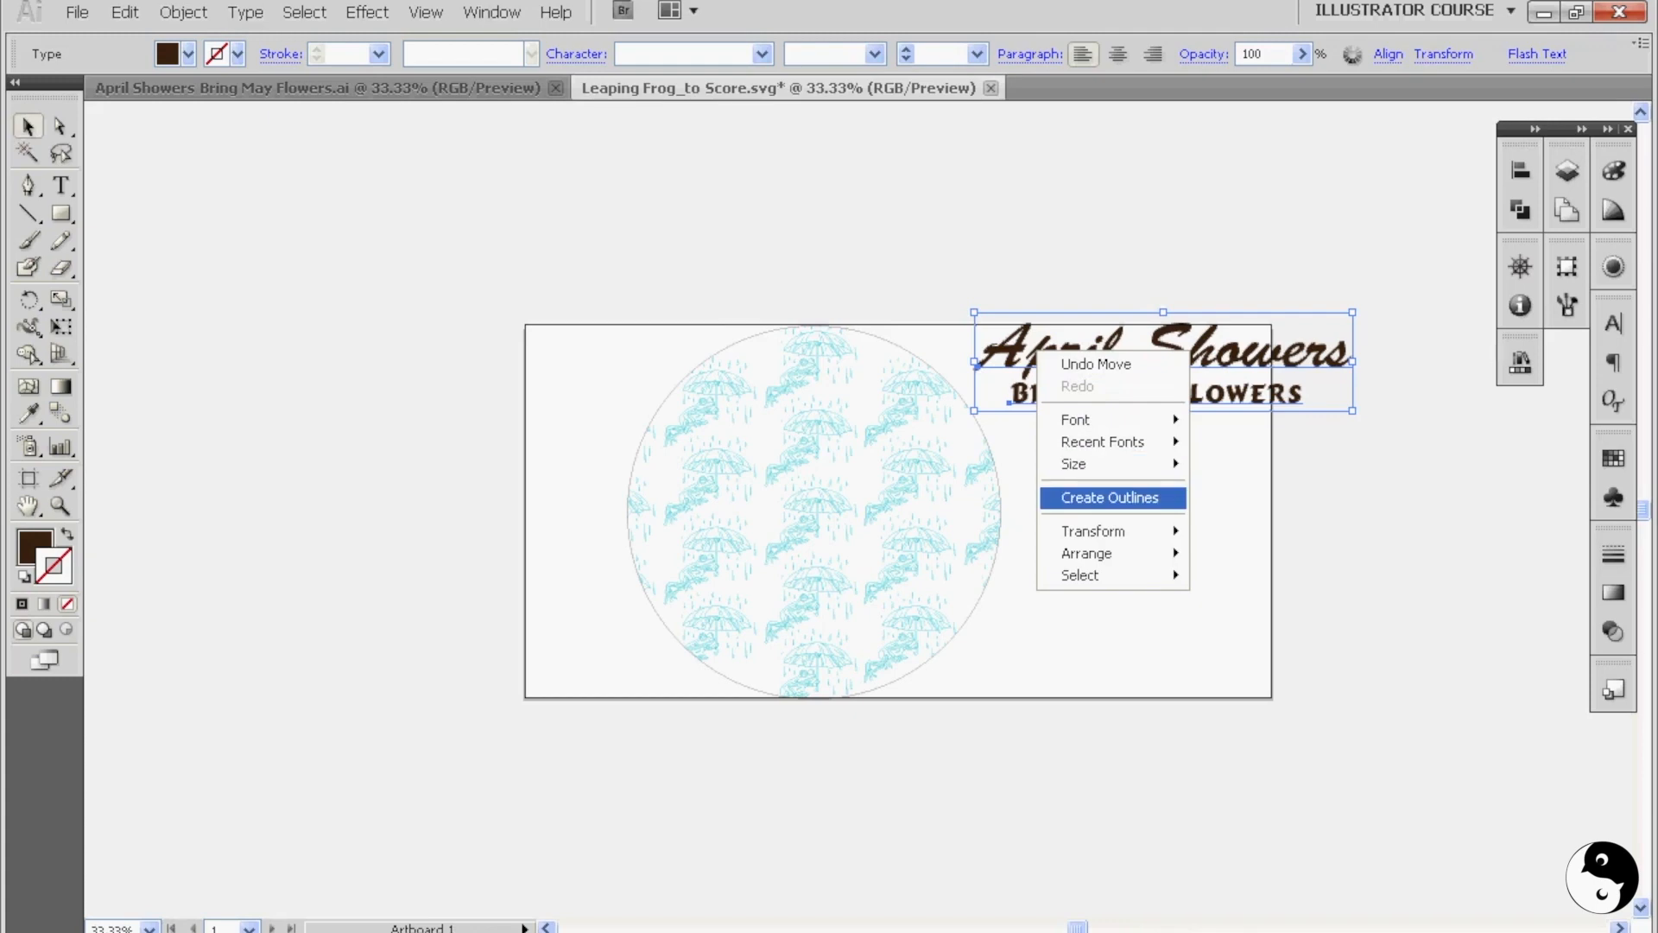
- Convert the April Showers title text to outlined shapes with Create Outlines and bring up Pathfinder
{"action": "left_click", "coordinate": [1111, 498]}
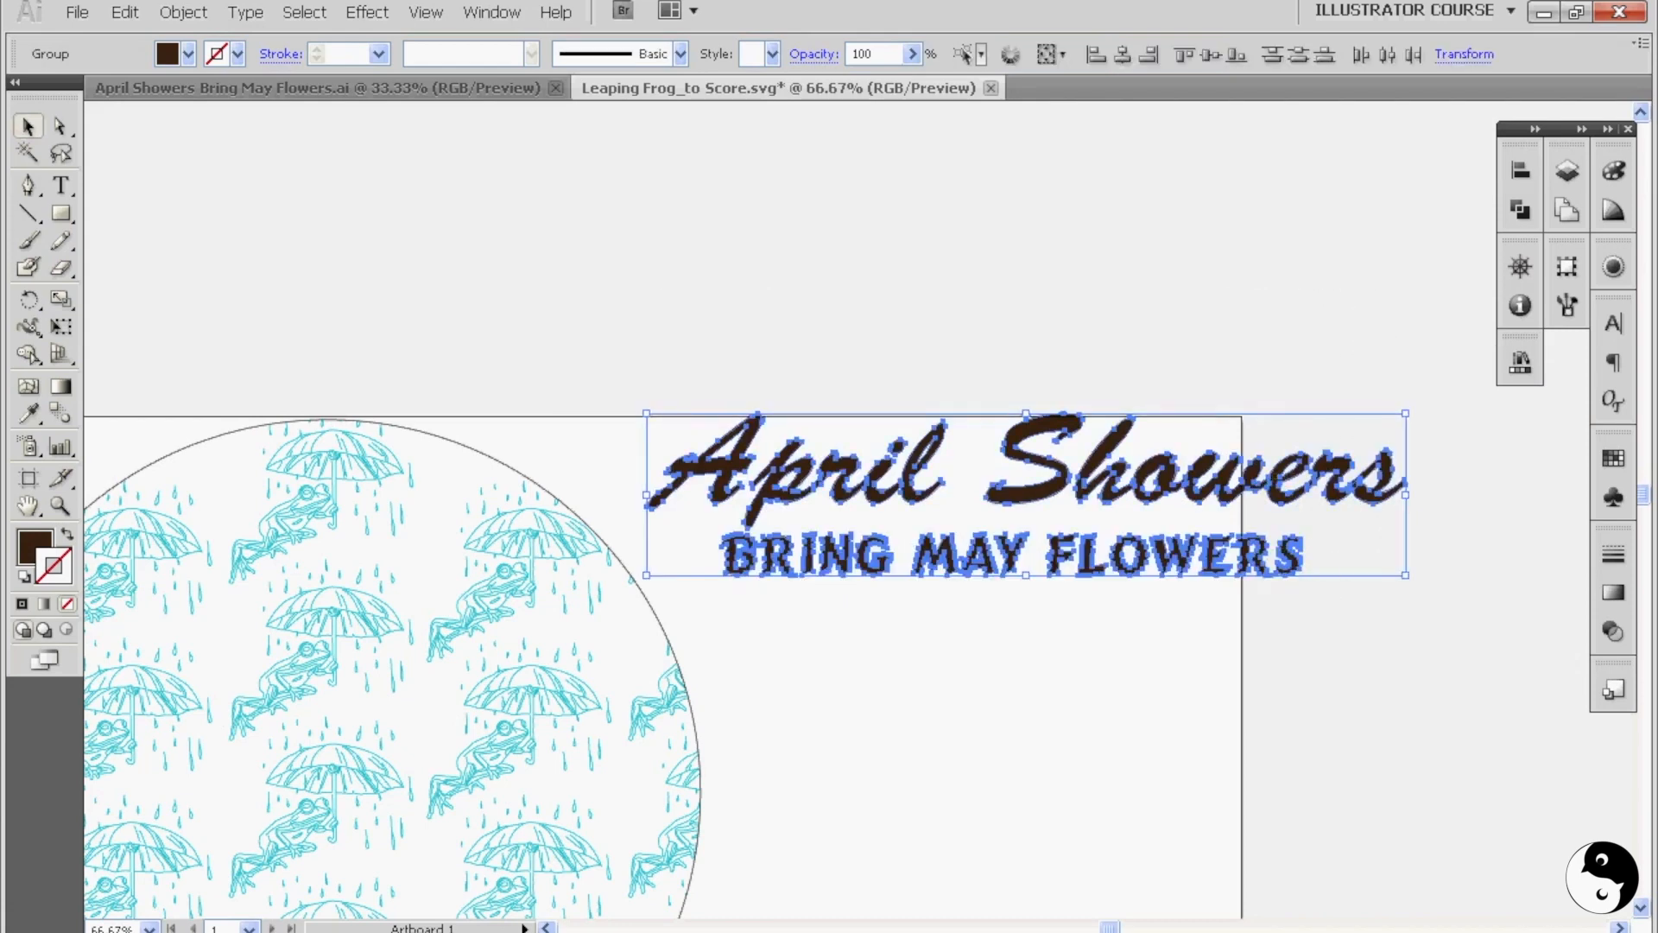
{"action": "left_click", "coordinate": [1519, 209]}
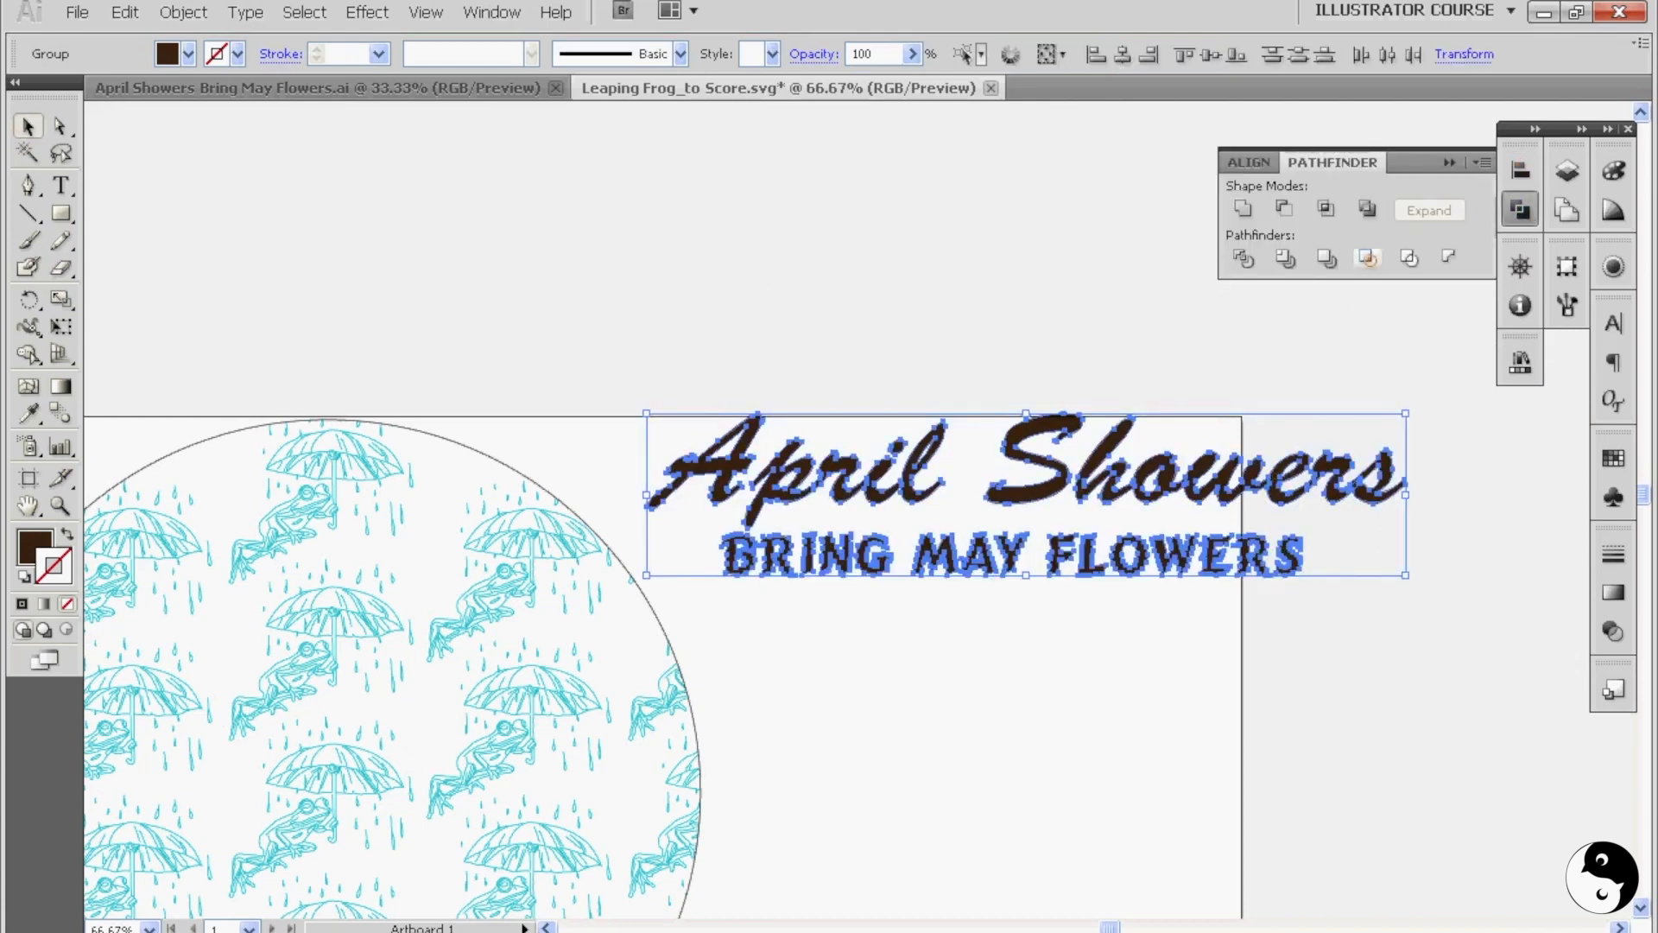
{"action": "mouse_move", "coordinate": [1325, 257]}
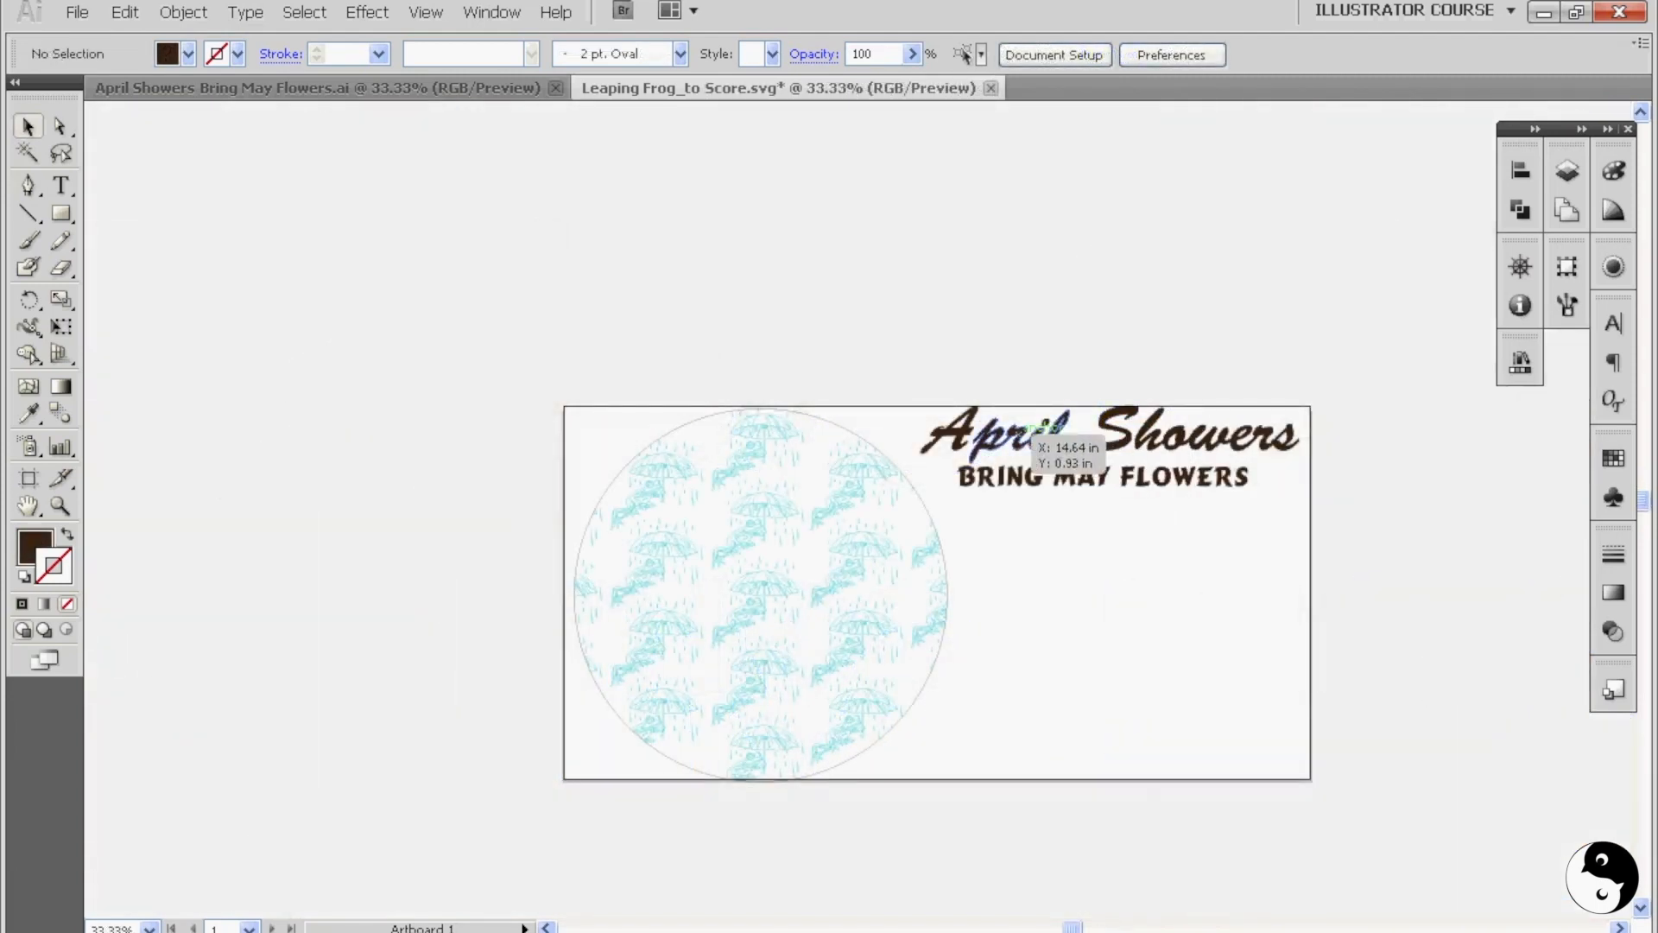
{"action": "mouse_move", "coordinate": [969, 400]}
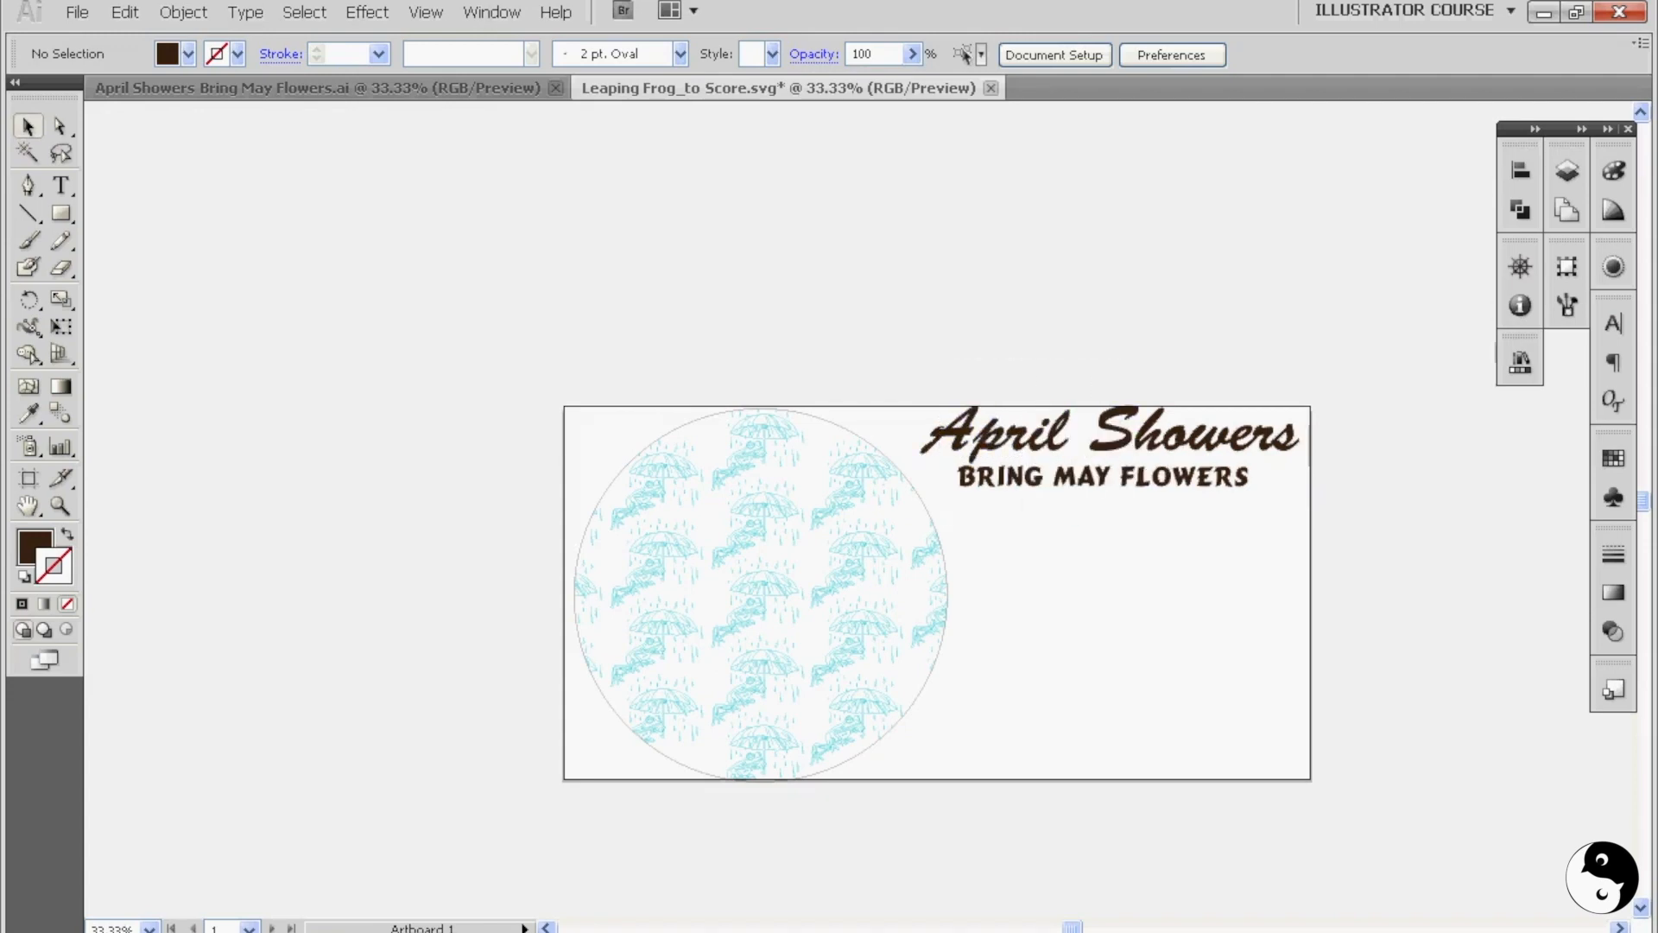
- Test the title enlarged across the circle, then return it top right as no-fill thin strokes
{"action": "left_click_drag", "start_coordinate": [1110, 449], "coordinate": [872, 545]}
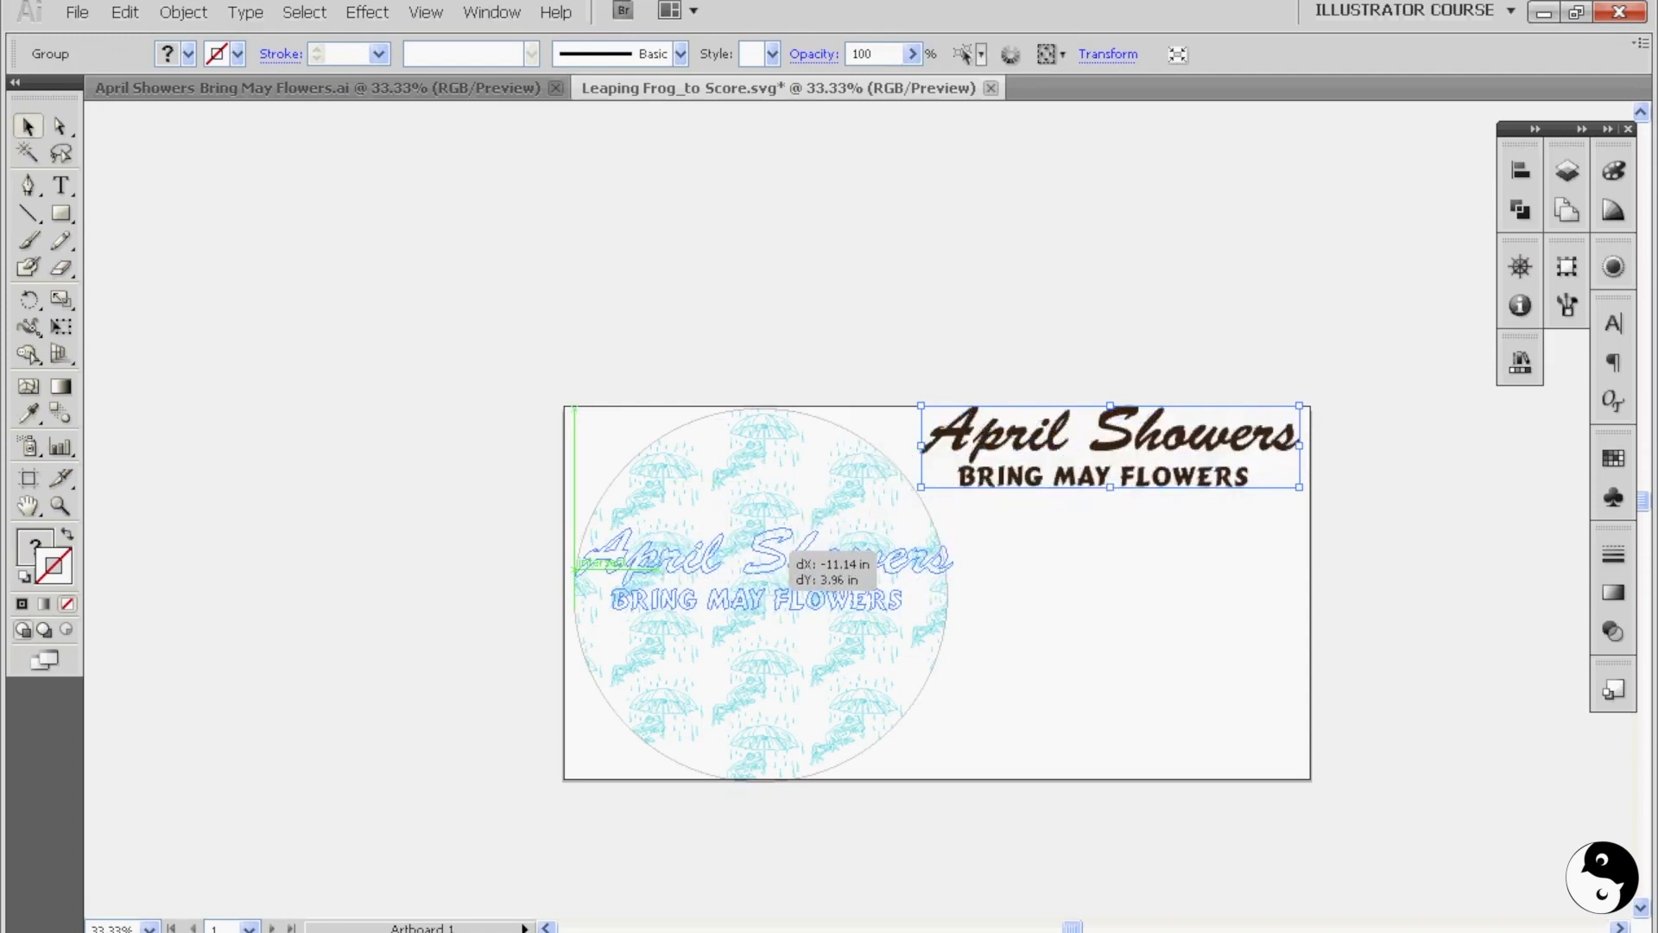
{"action": "left_click_drag", "start_coordinate": [1111, 444], "coordinate": [761, 560]}
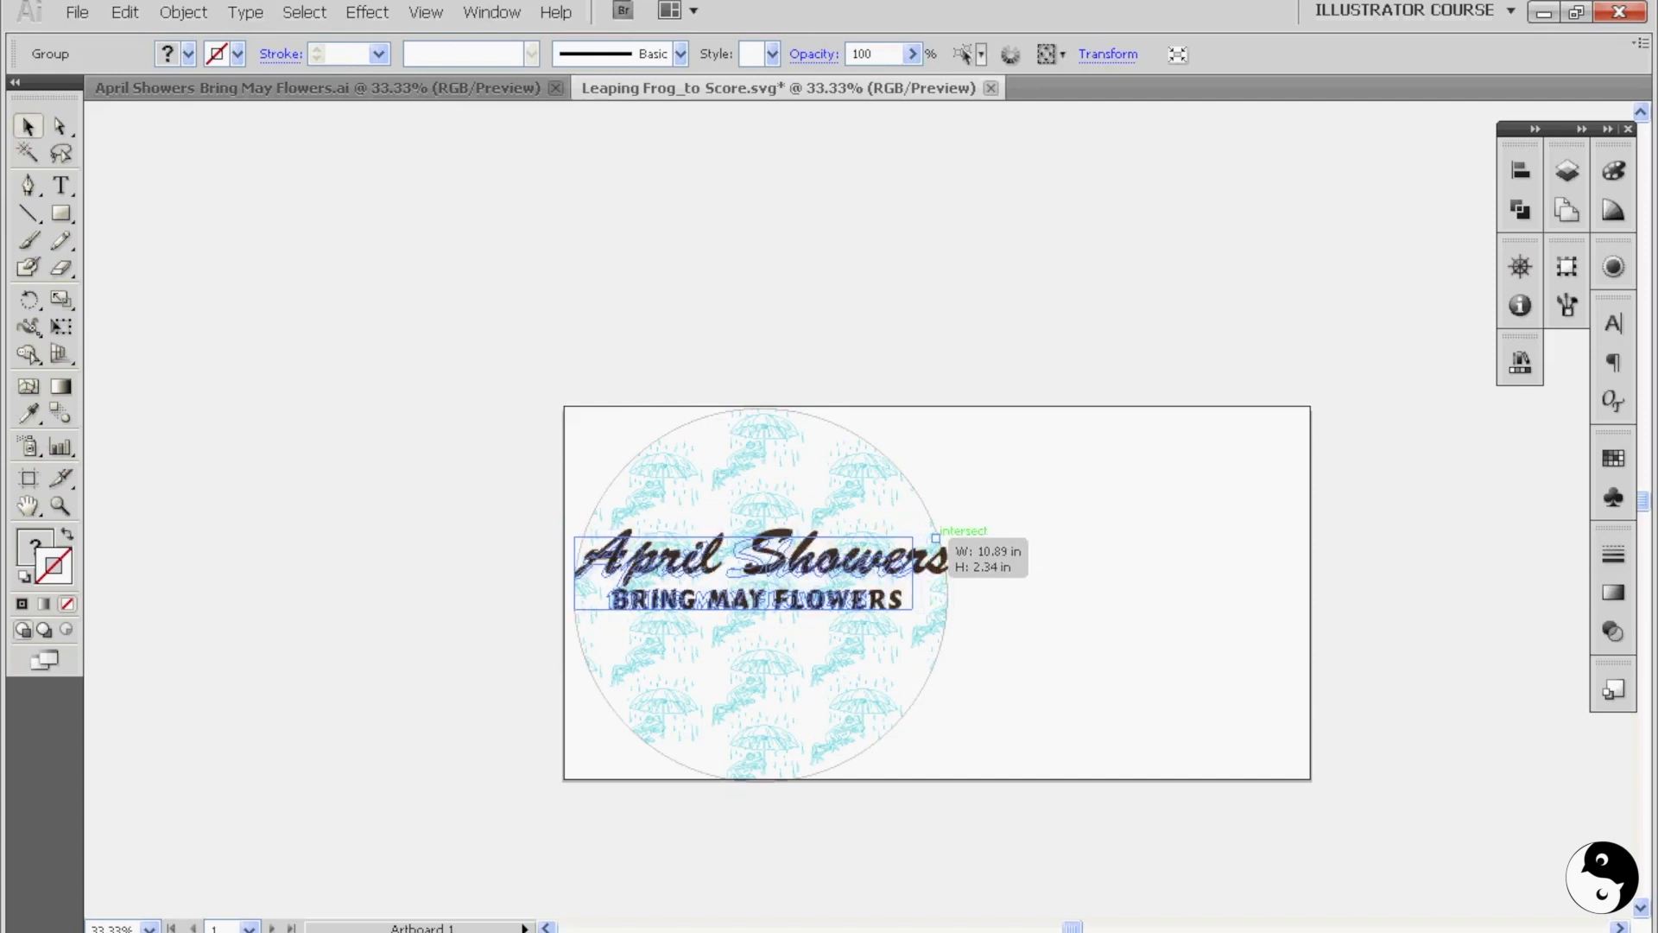
{"action": "left_click_drag", "start_coordinate": [750, 571], "coordinate": [1099, 491]}
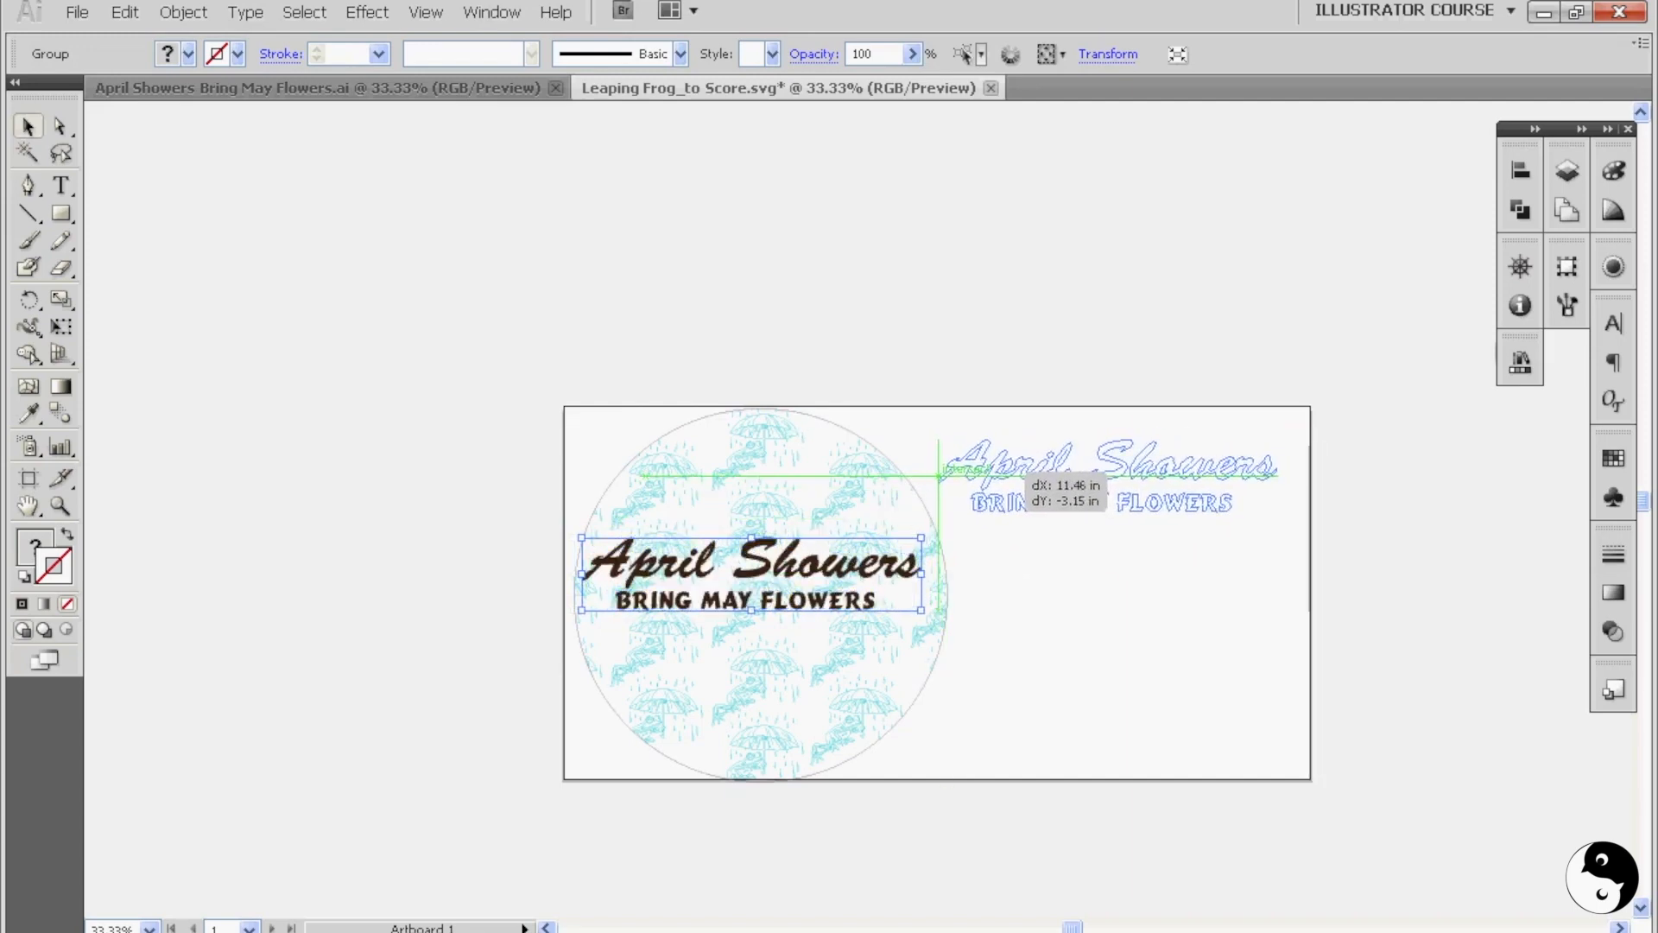
{"action": "left_click_drag", "start_coordinate": [748, 576], "coordinate": [1111, 471]}
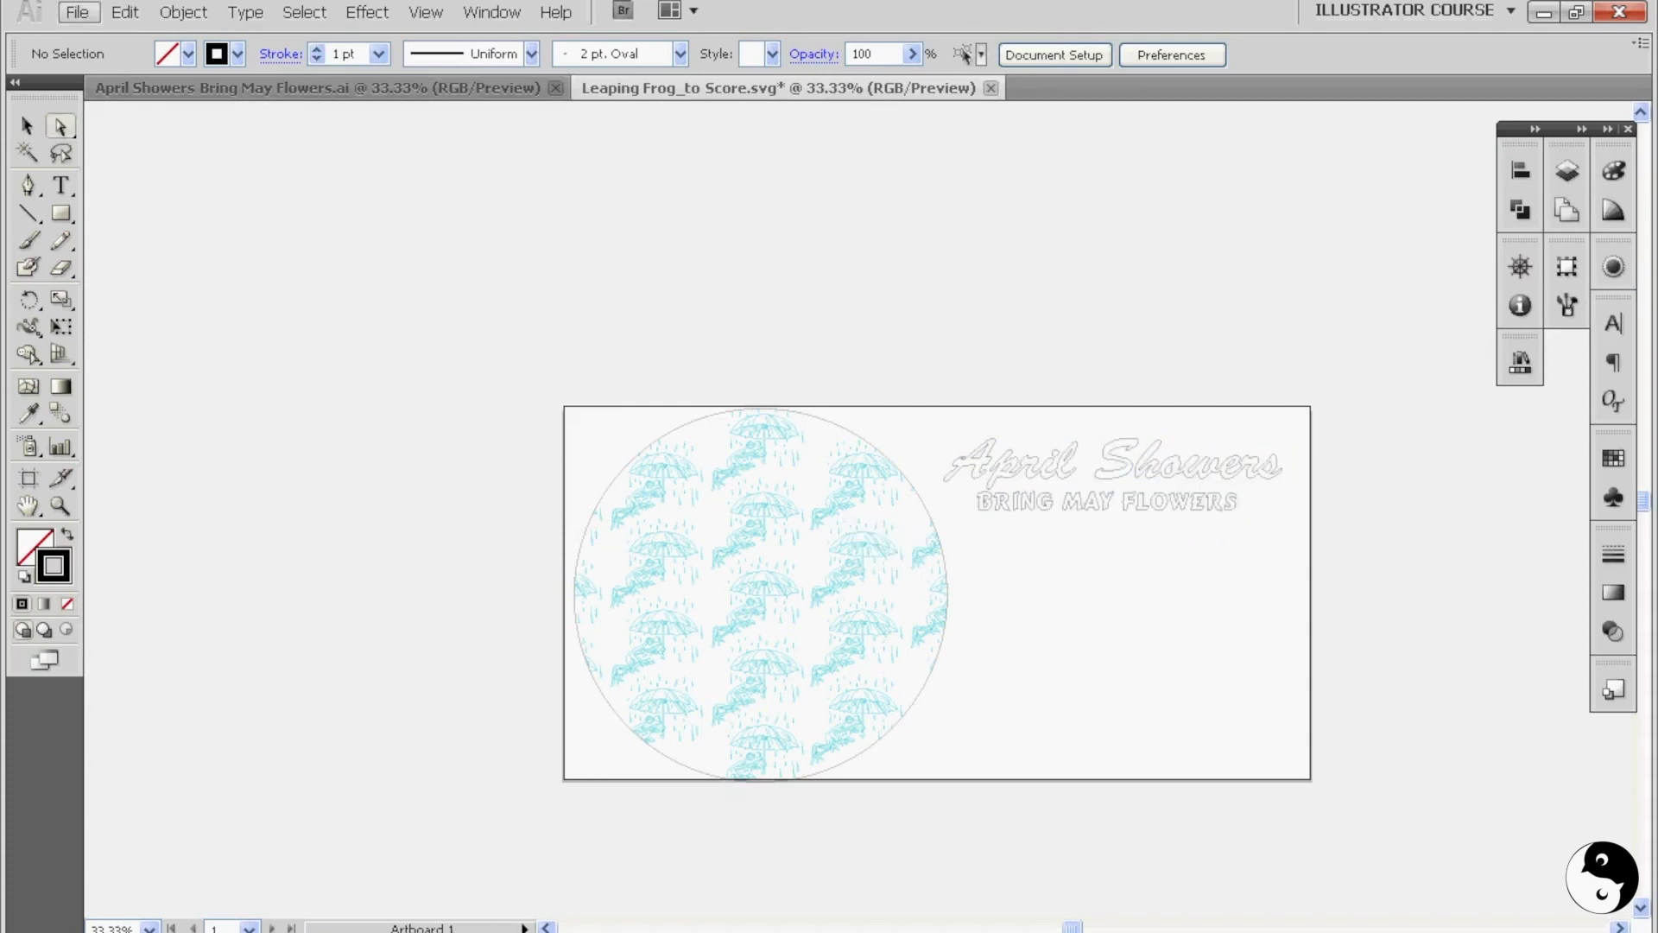
{"action": "left_click", "coordinate": [76, 13]}
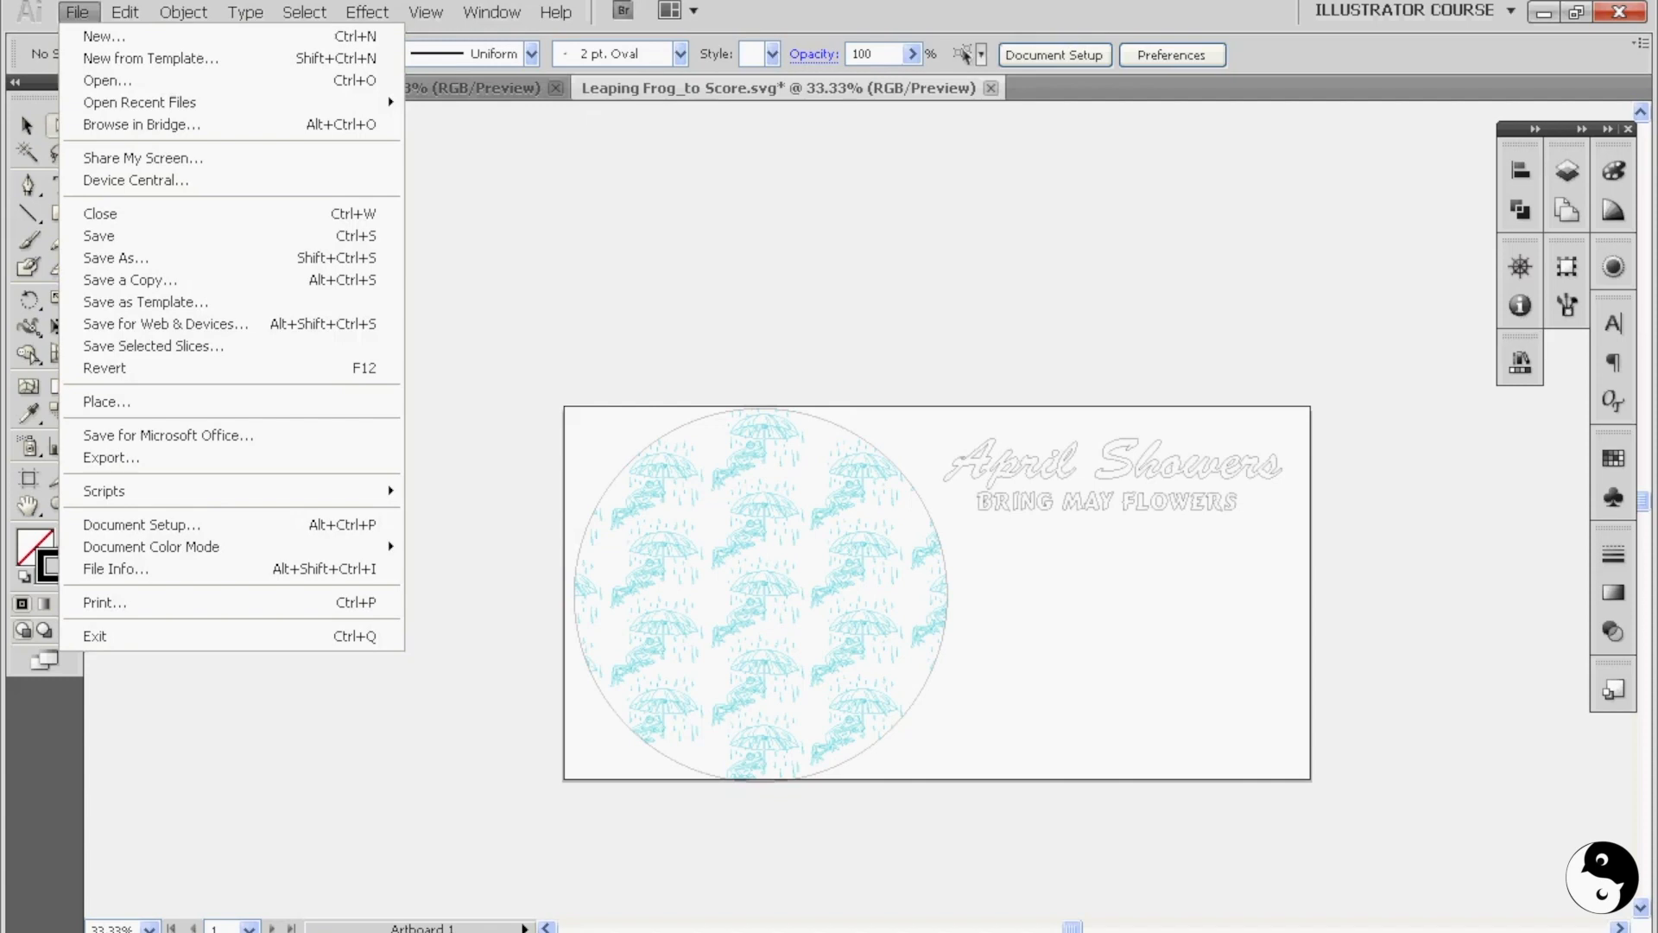